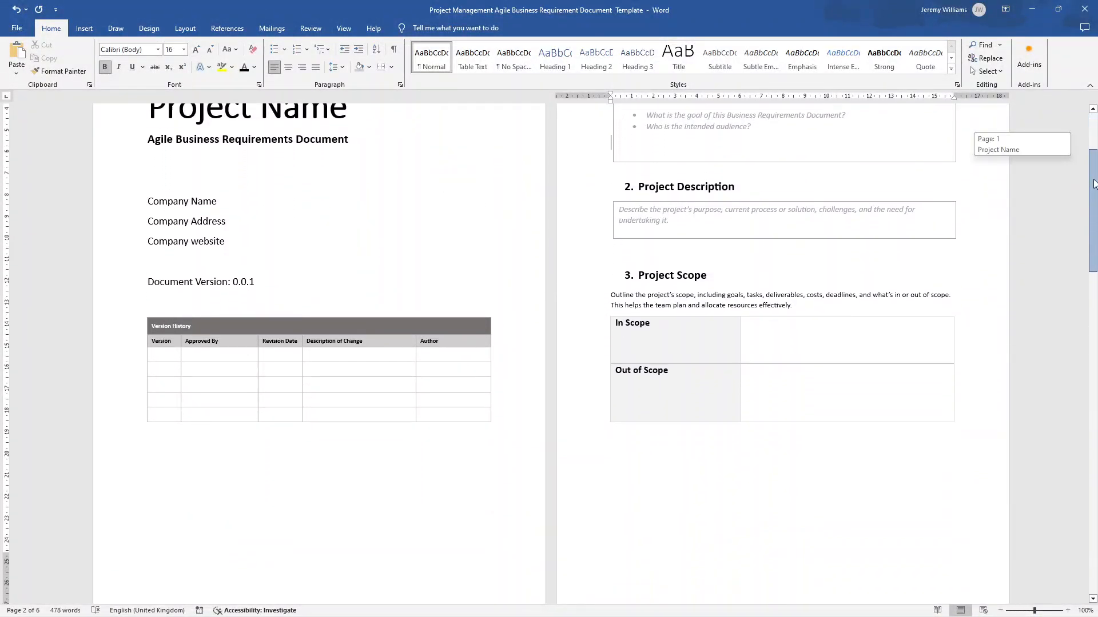
# - Scroll through the Agile BRD template pages, then leave it for the File start screen
pyautogui.scroll(-3)
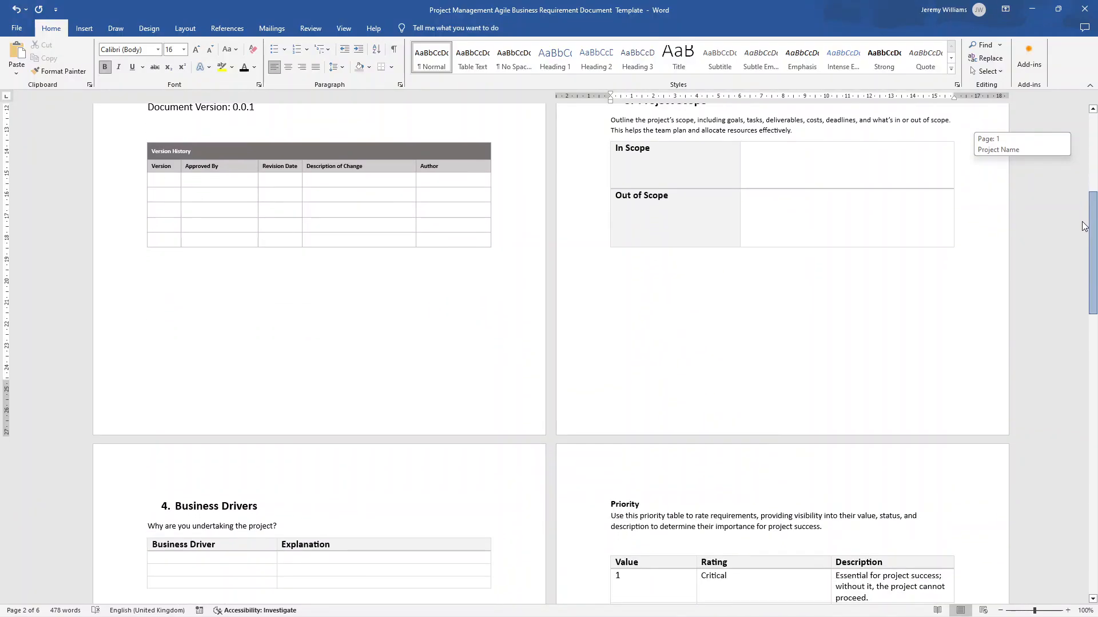
pyautogui.scroll(3)
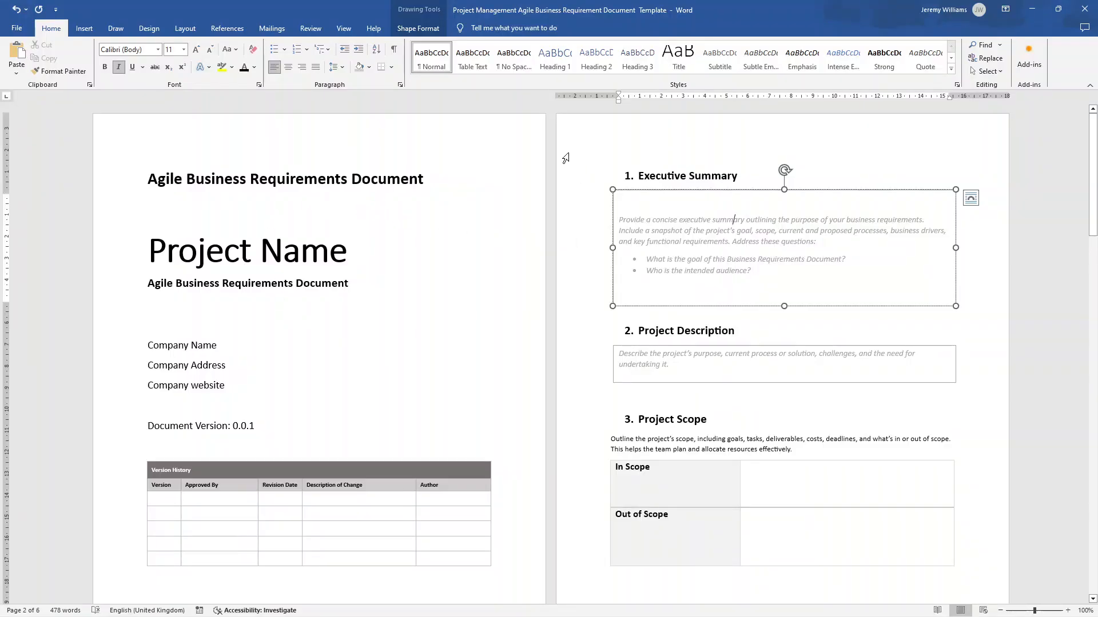
pyautogui.moveTo(433, 245)
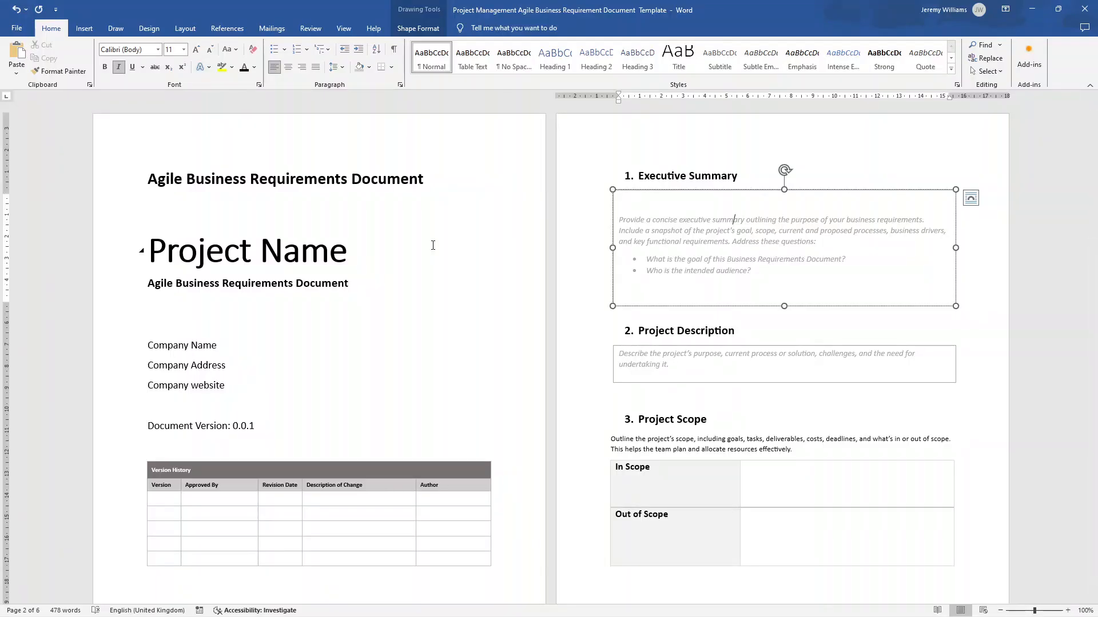
pyautogui.click(767, 358)
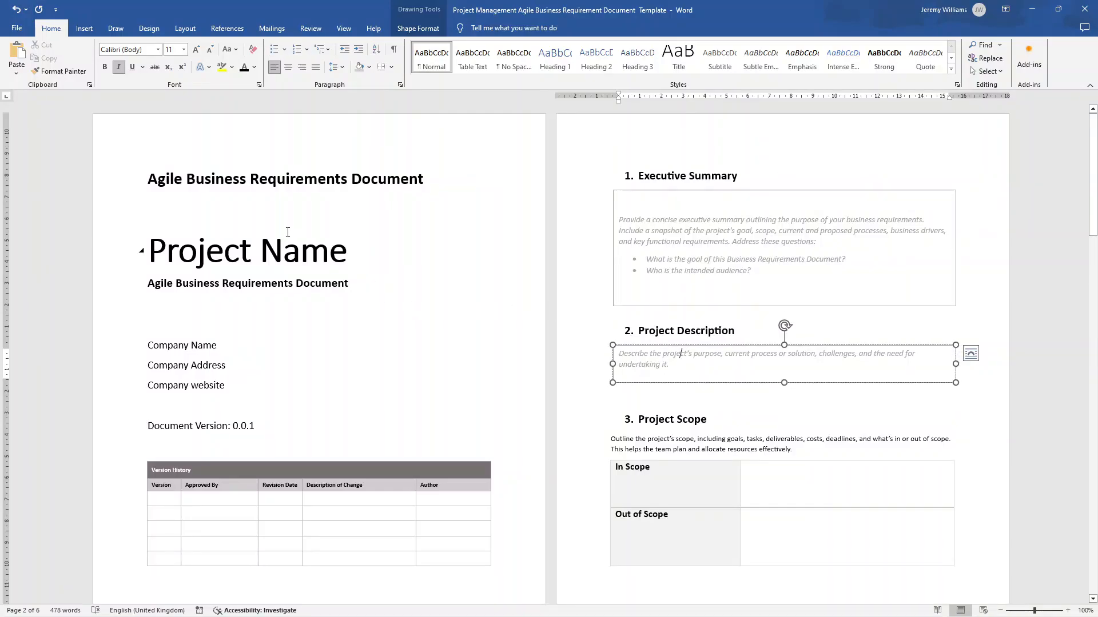
pyautogui.click(16, 28)
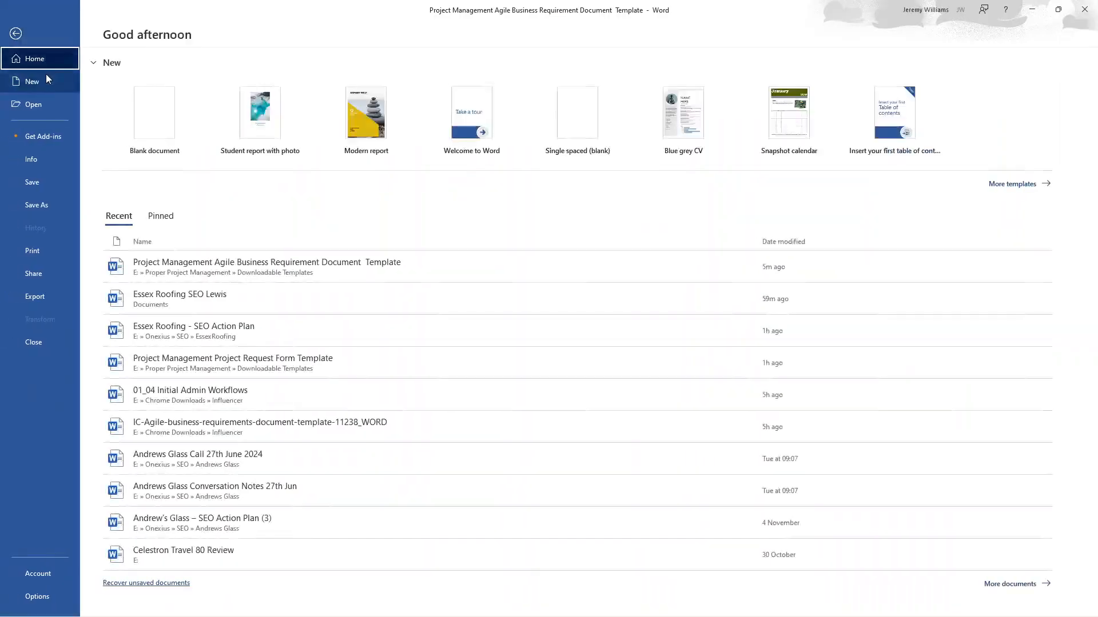
# - Create a blank document headed 'Project Name' in 48-point bold text
pyautogui.click(154, 112)
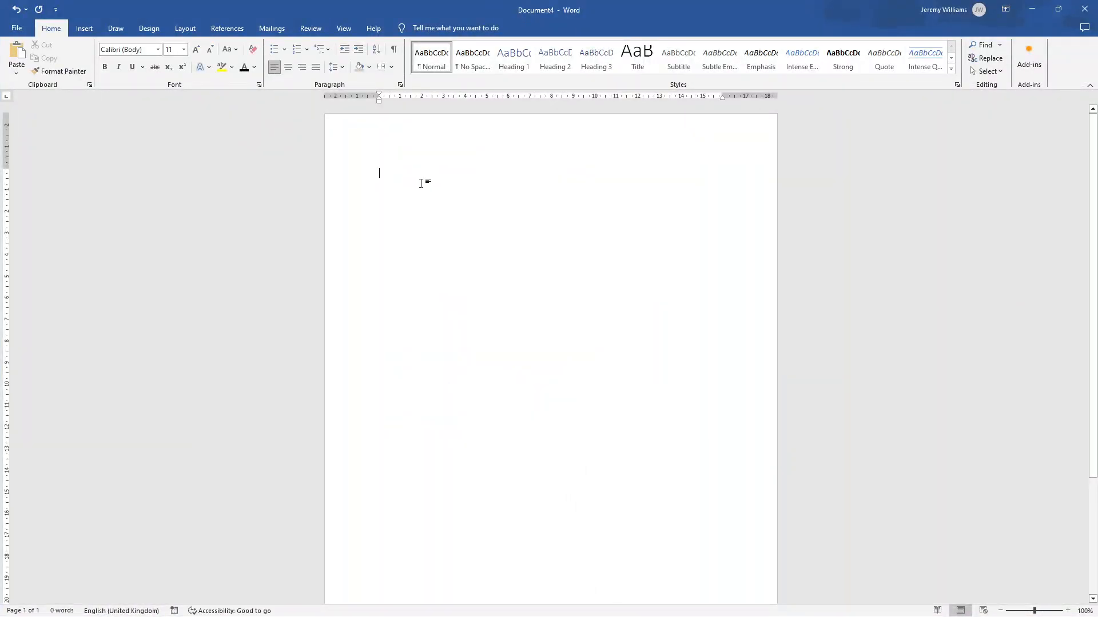
pyautogui.write('Project Name')
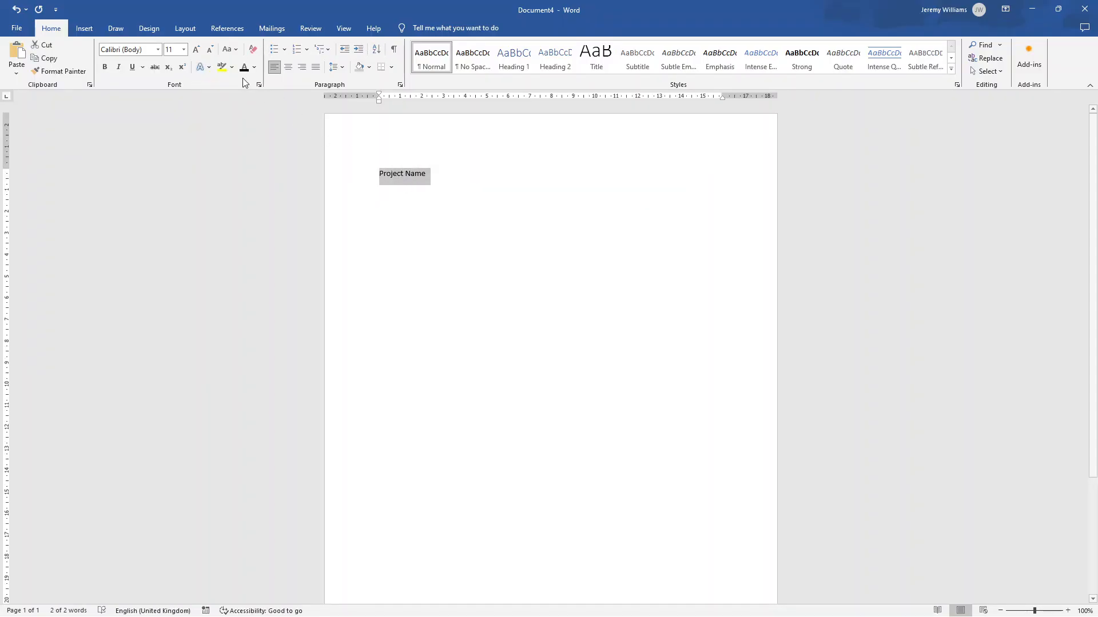
pyautogui.moveTo(197, 49)
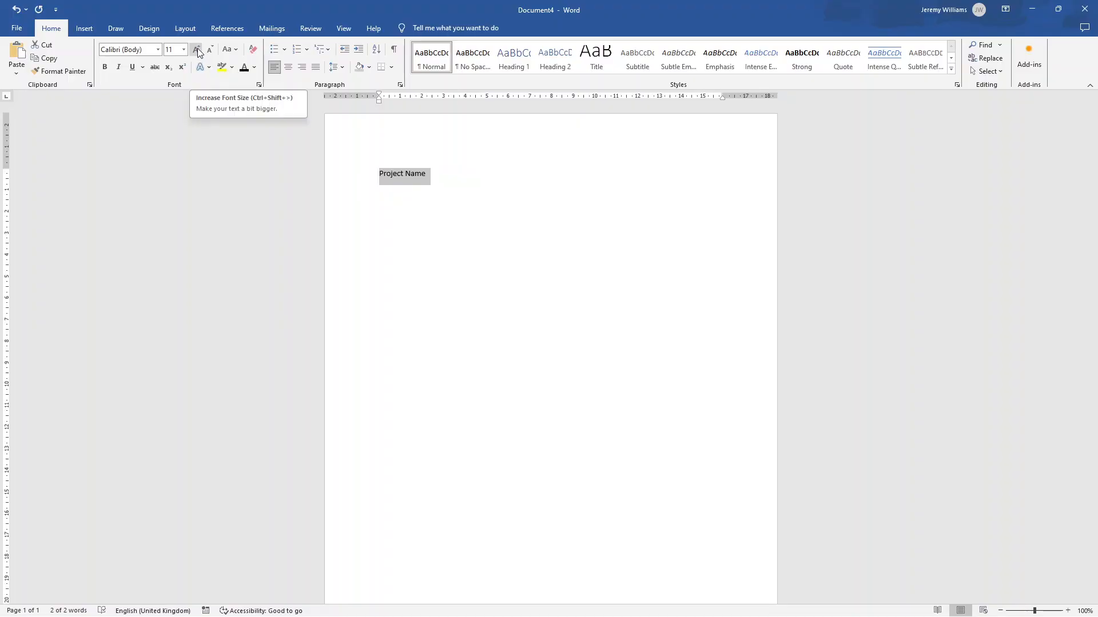
pyautogui.click(197, 49)
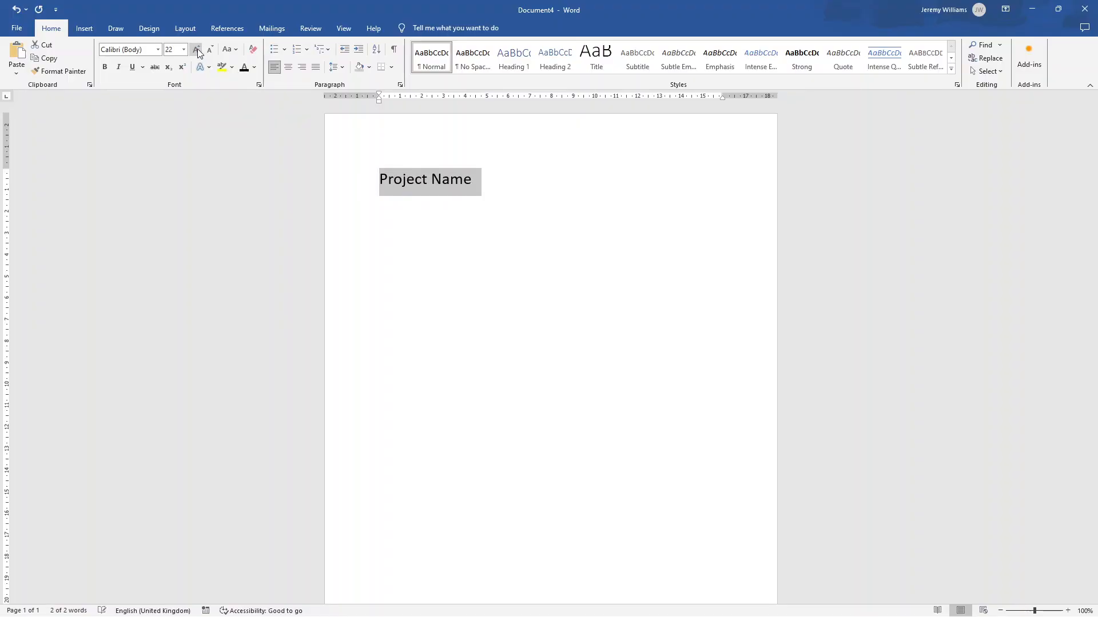
pyautogui.click(197, 50)
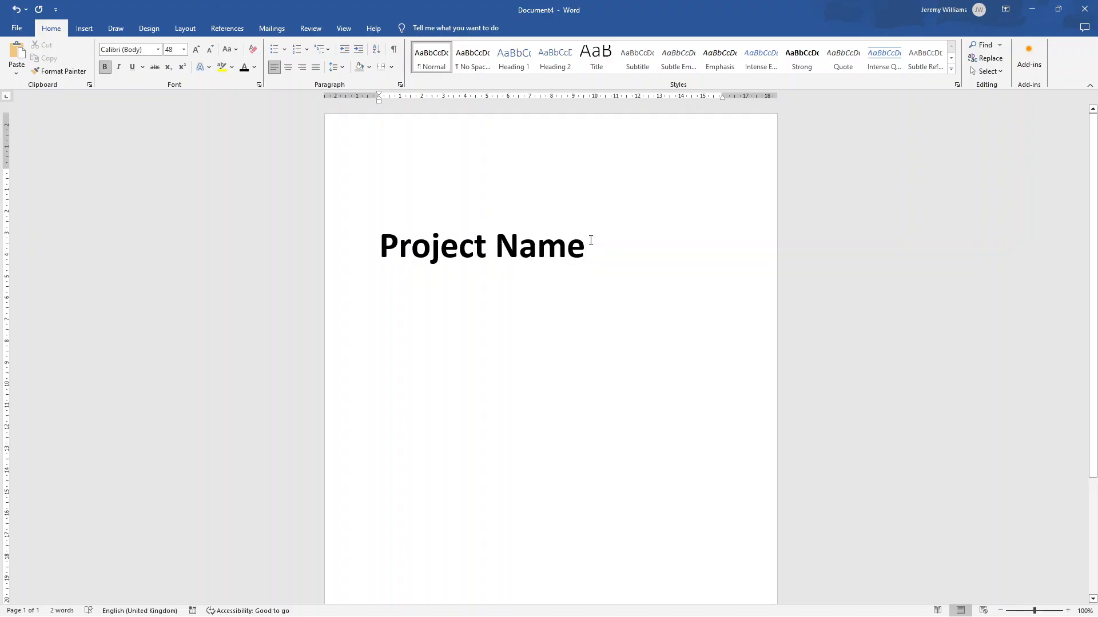
pyautogui.click(586, 245)
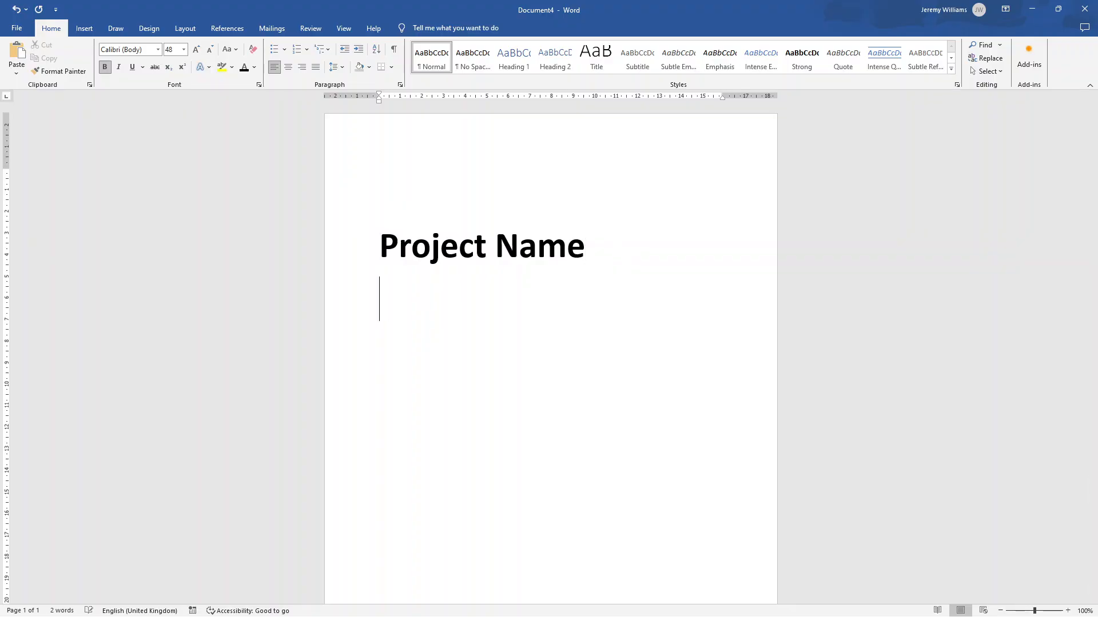
# - Type 'Agile Business Requirements Document', the company address lines and 'Document Version: 0.0.1'
pyautogui.click(209, 50)
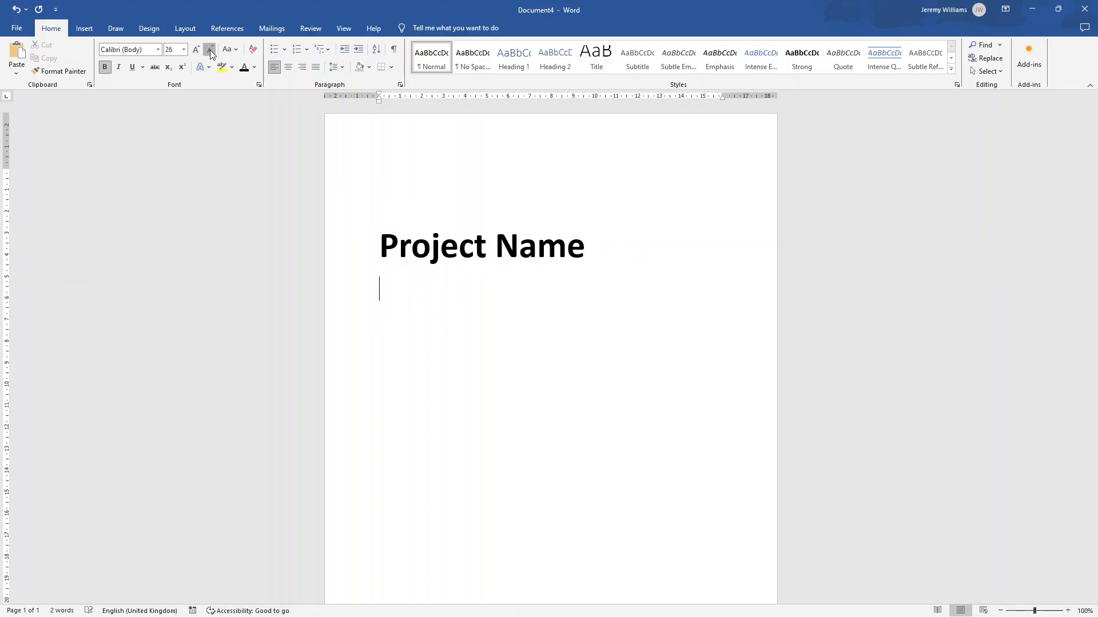
pyautogui.write('Agile')
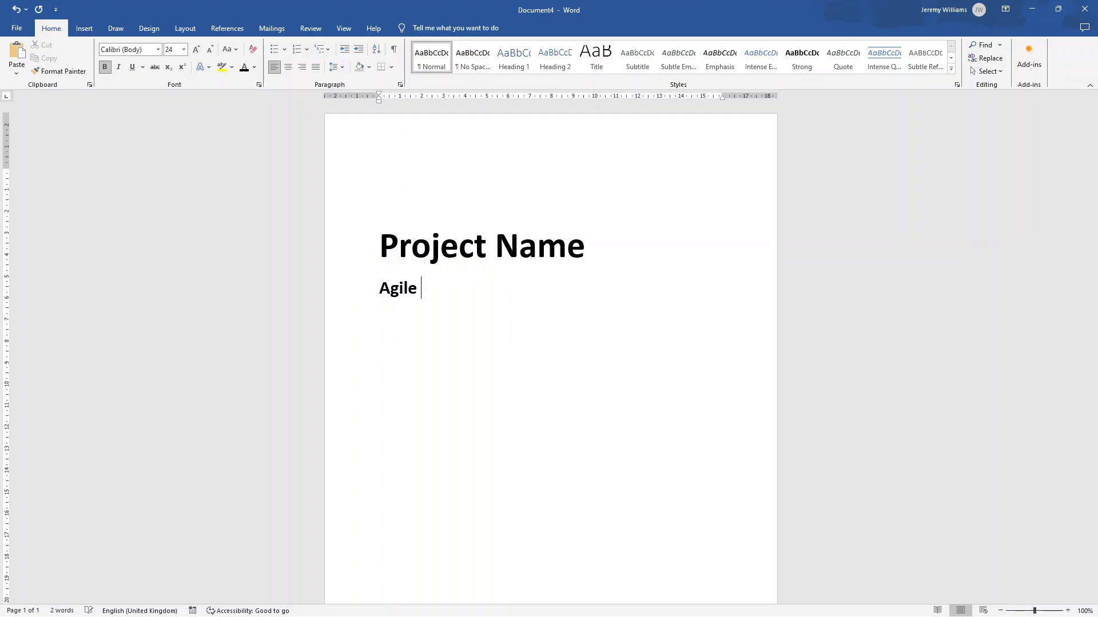
pyautogui.write('Business Requirements Document')
pyautogui.write('Company A')
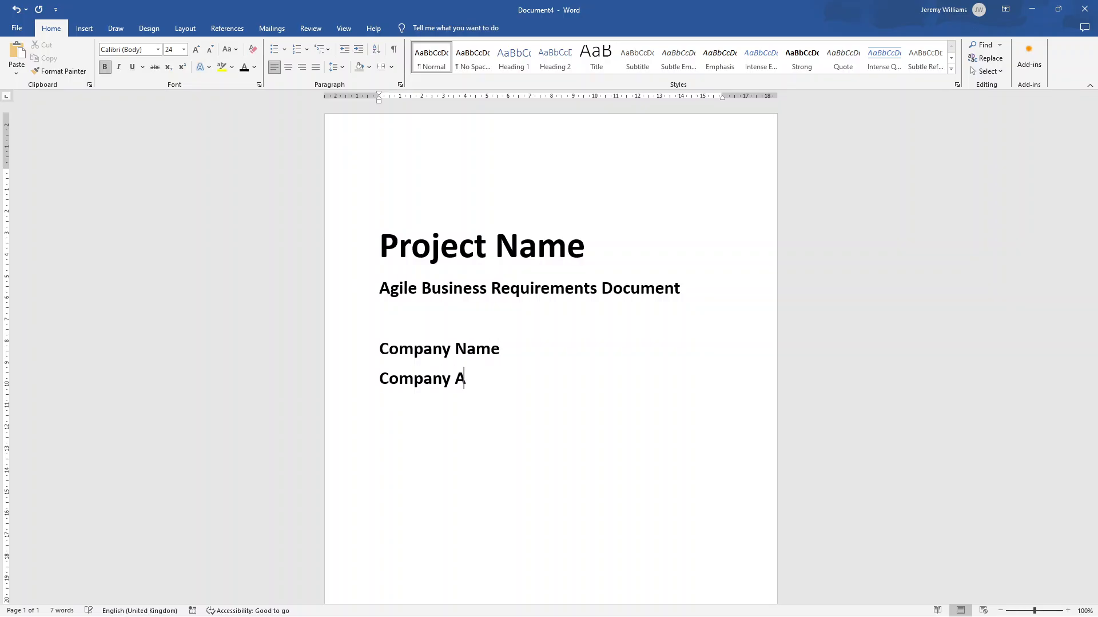
pyautogui.write('ddress')
pyautogui.write('Document Version:')
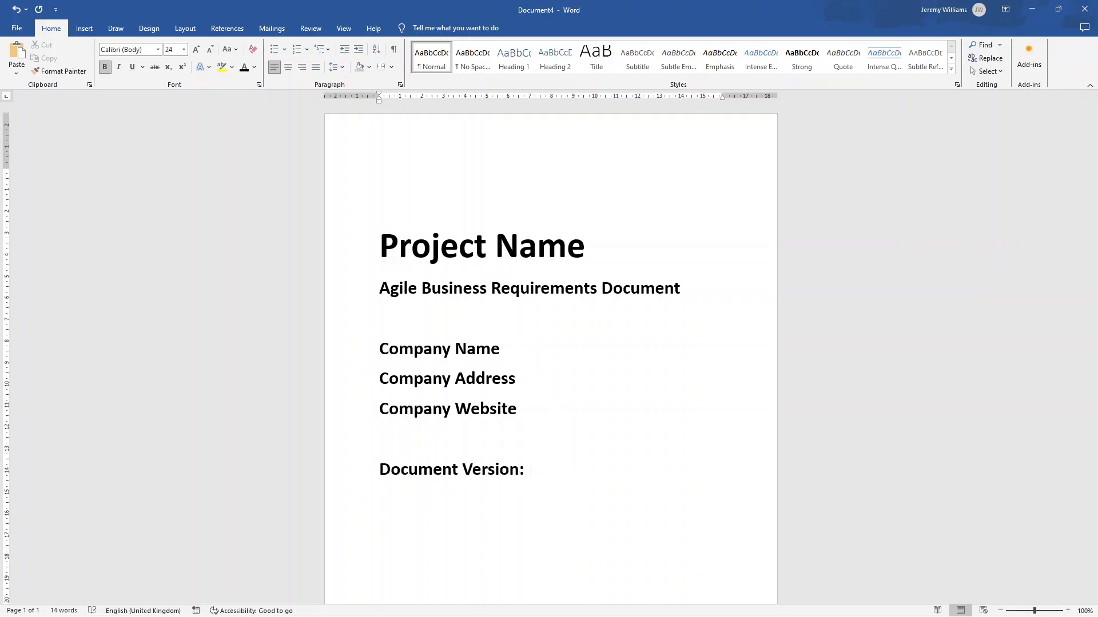
pyautogui.write('0.0.01')
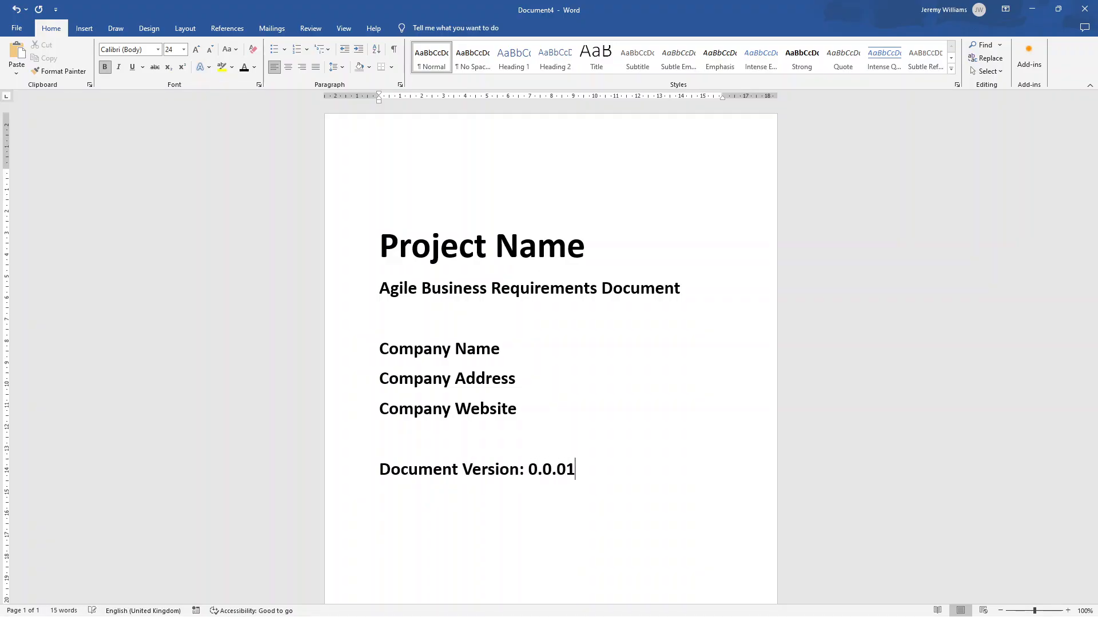
pyautogui.press('backspace')
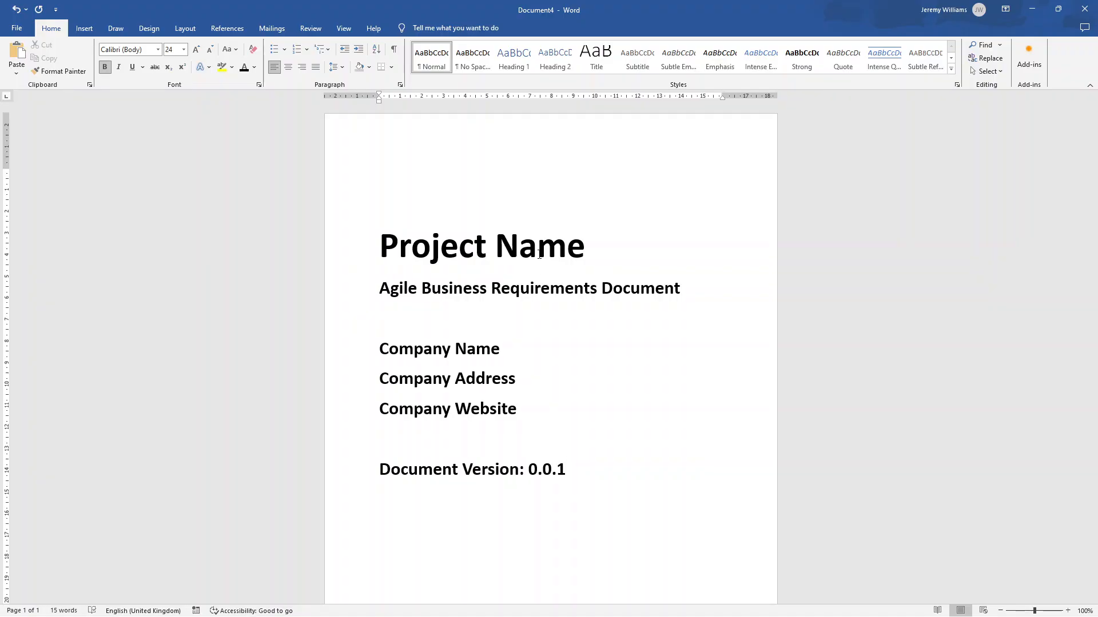
pyautogui.moveTo(573, 458)
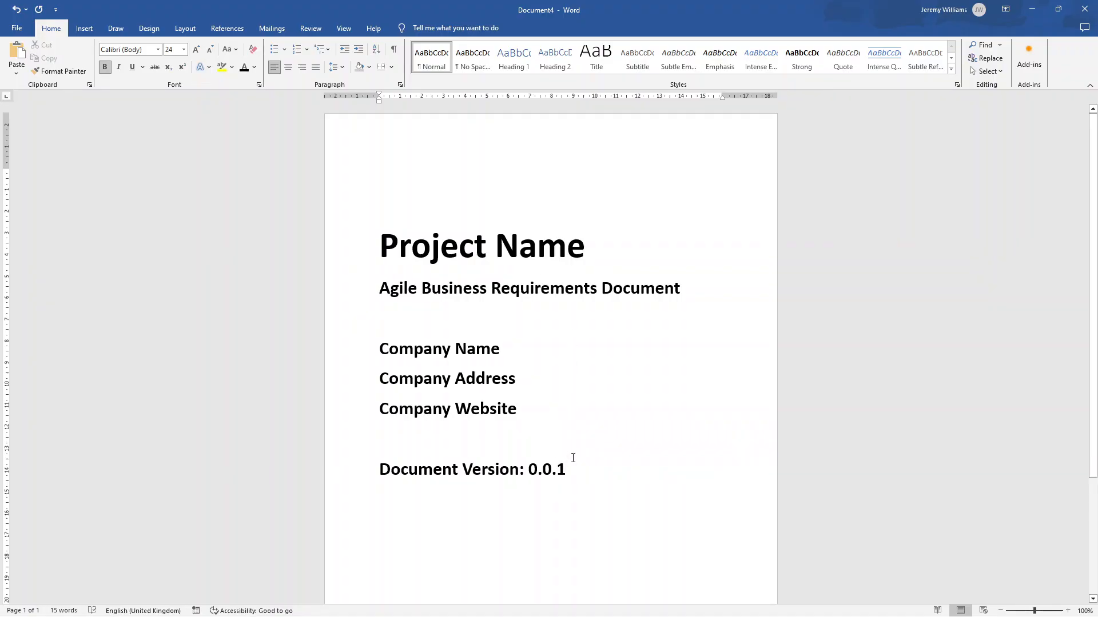
pyautogui.moveTo(381, 345)
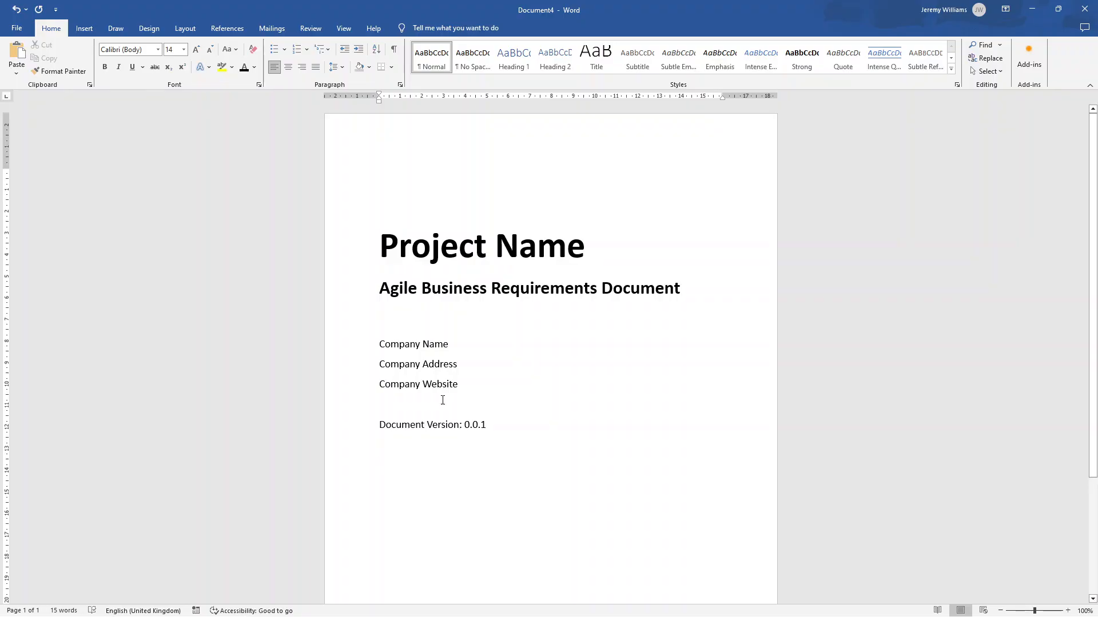
# - Replace a first 6x4 table attempt with an 8x5 table below the version line
pyautogui.click(97, 56)
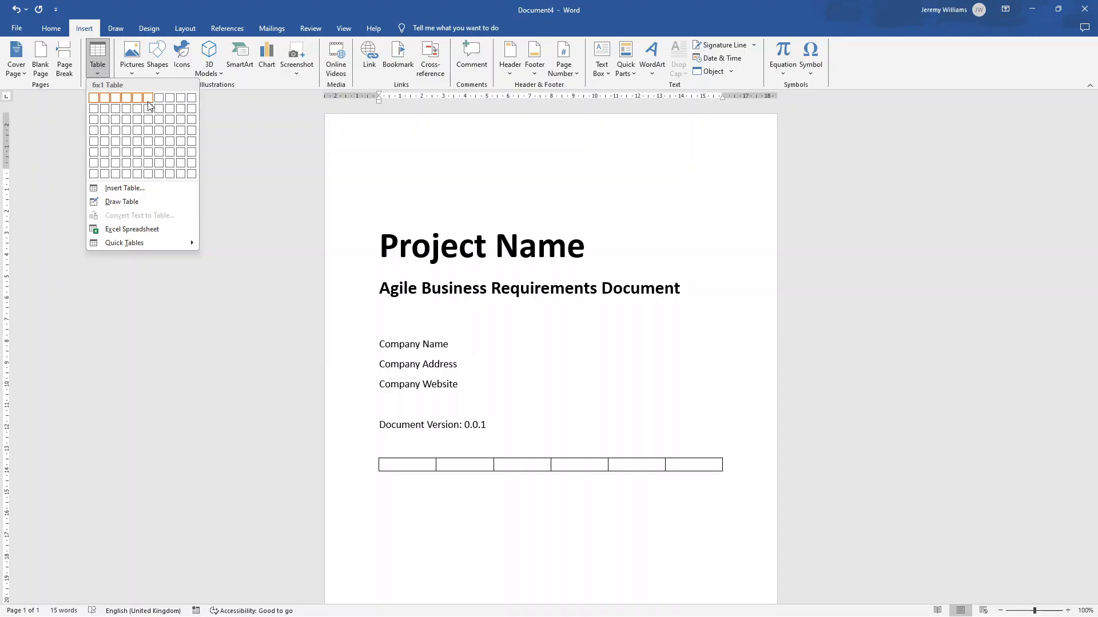
pyautogui.moveTo(147, 130)
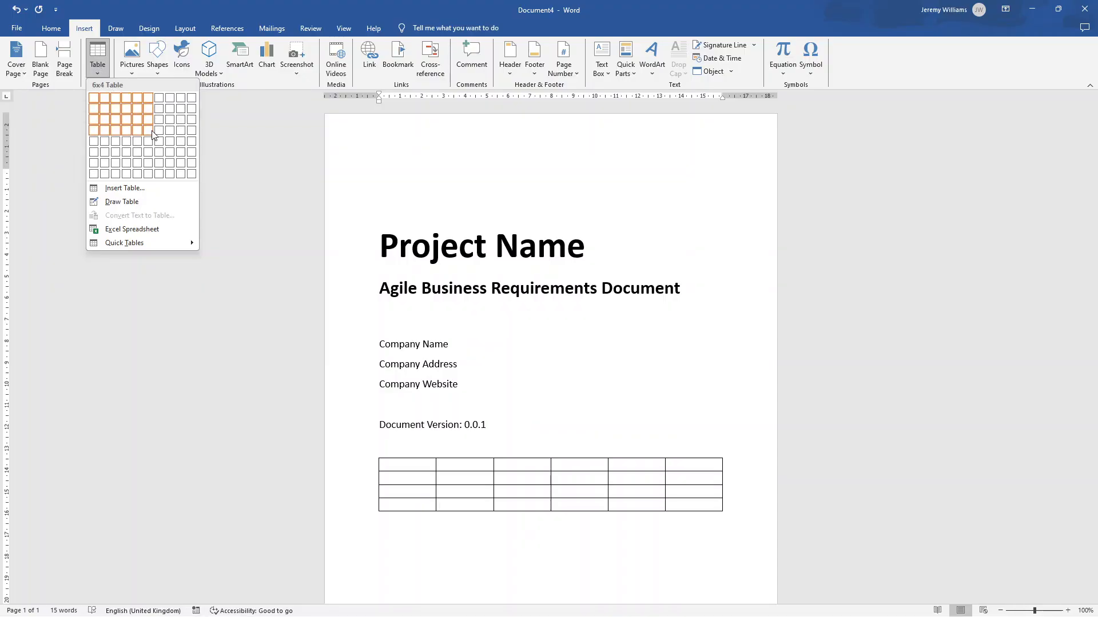
pyautogui.click(153, 134)
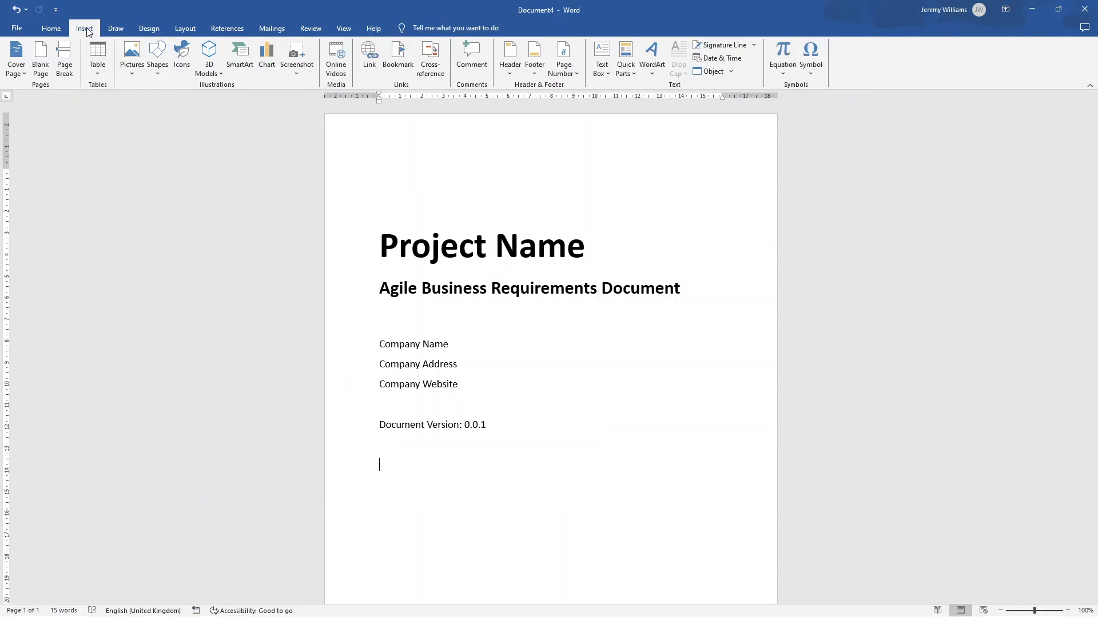
pyautogui.click(97, 56)
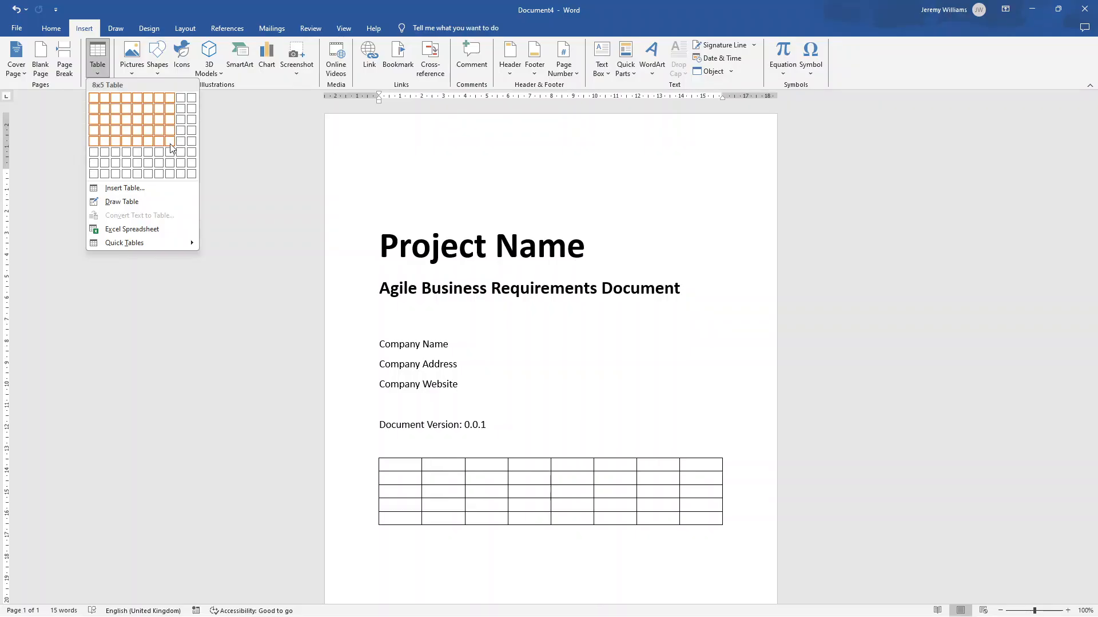
pyautogui.click(171, 149)
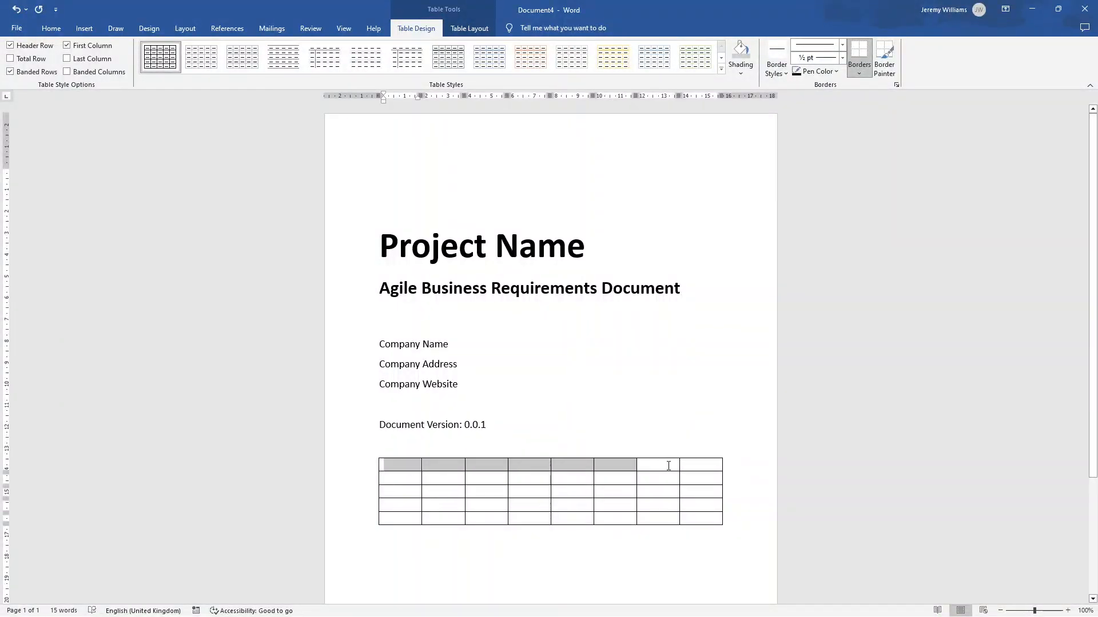
# - Title the table 'Version History' and type headers Version, Approved By, Revision Date, Description of Change
pyautogui.click(399, 464)
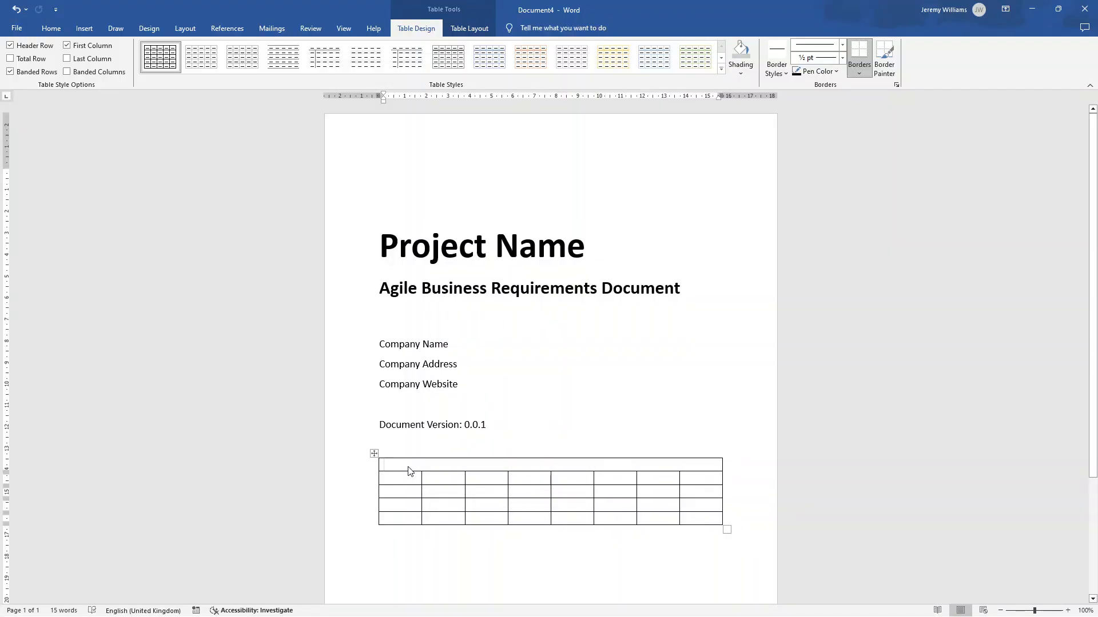
pyautogui.write('Versi')
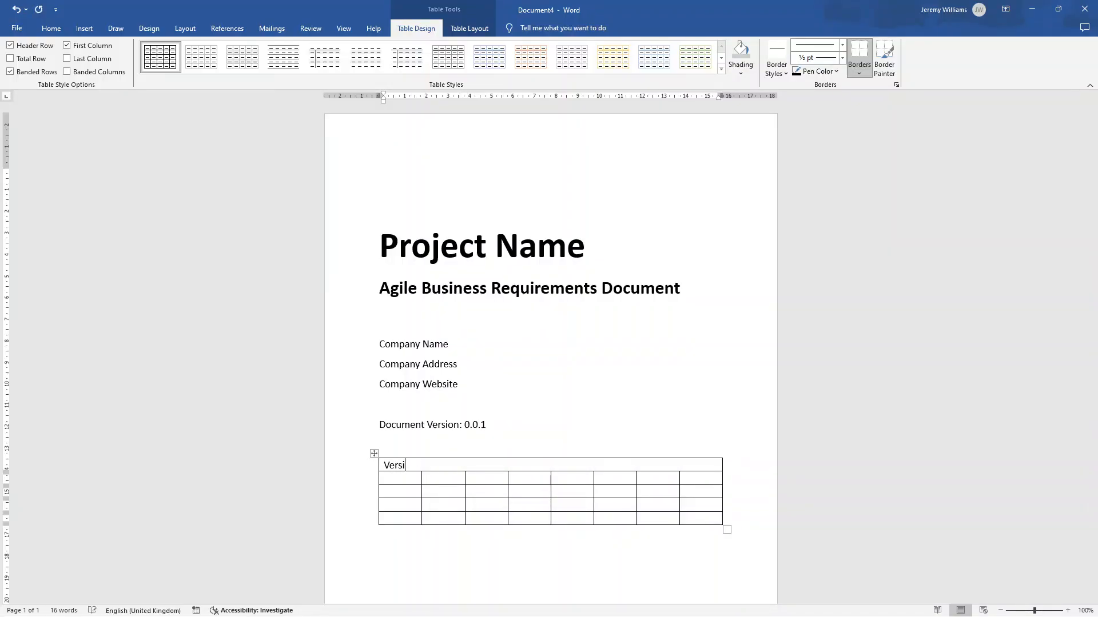
pyautogui.write('on History')
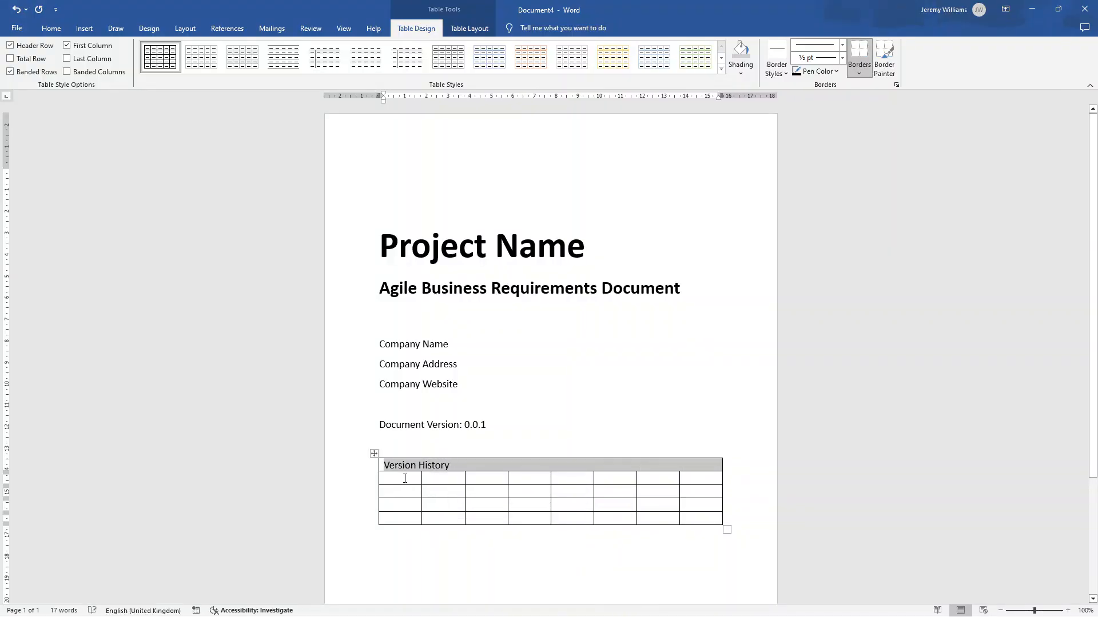
pyautogui.write('Version')
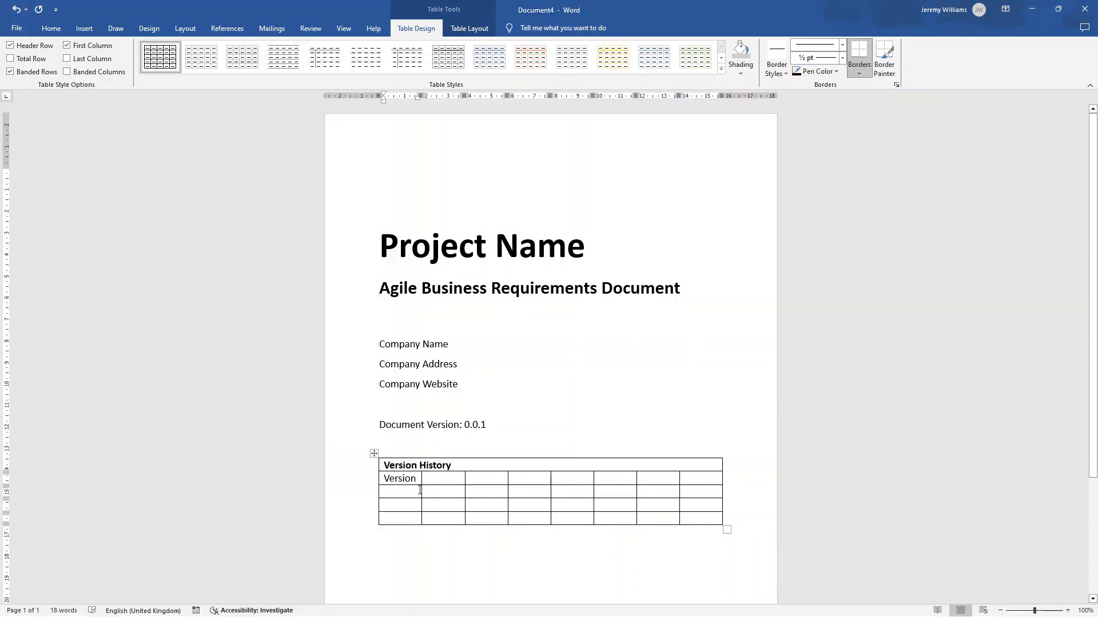
pyautogui.write('A')
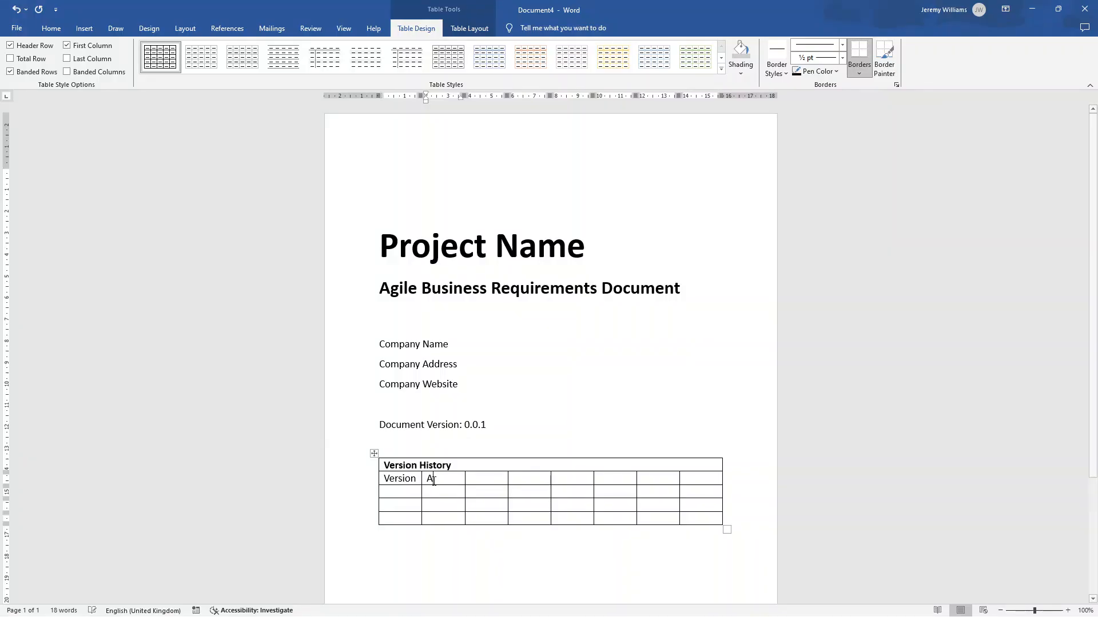
pyautogui.write('Approved By')
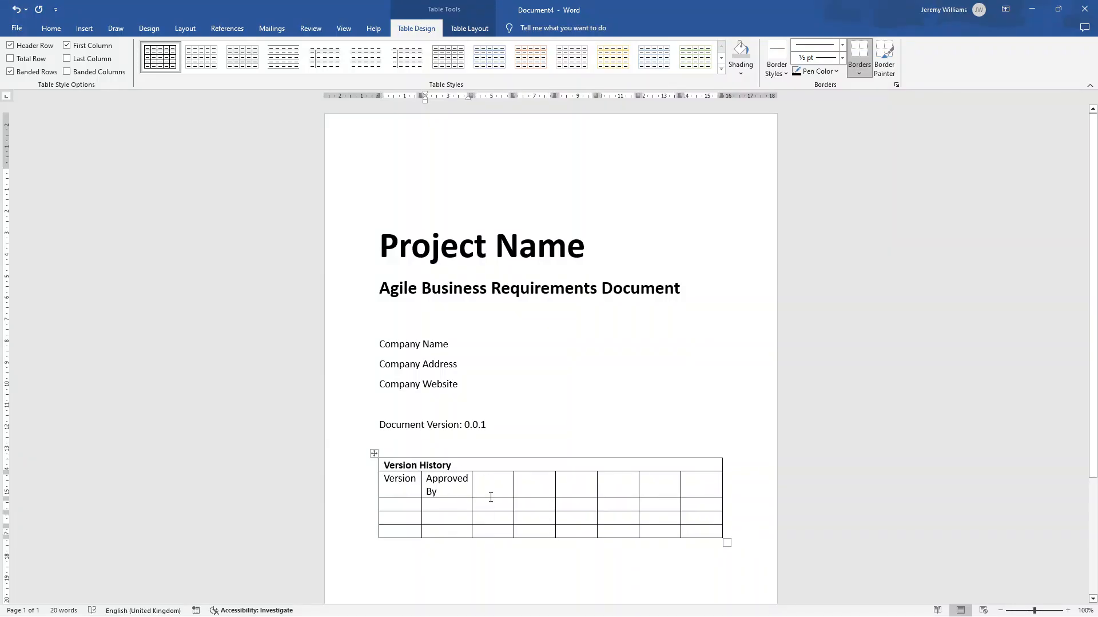
pyautogui.write('RE')
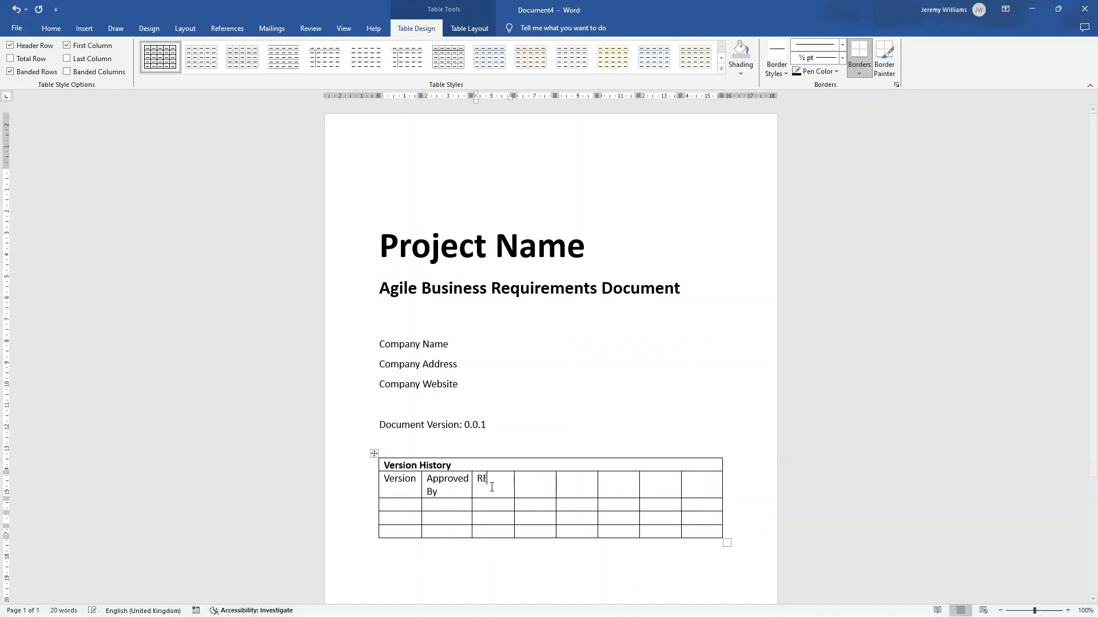
pyautogui.write('Revision Date\tDescription of Change')
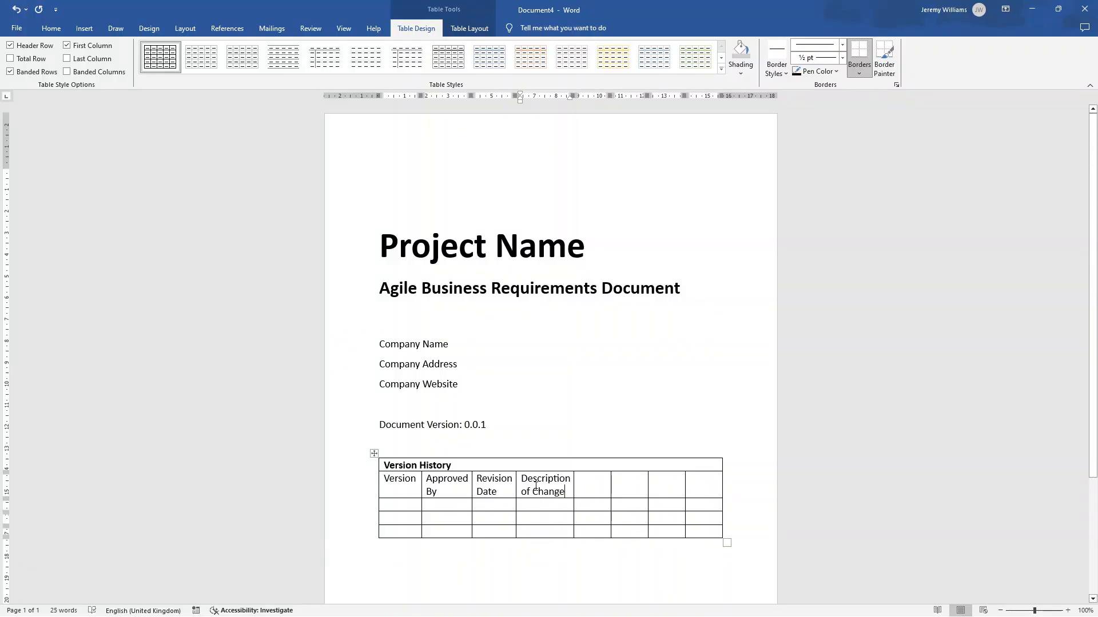
# - Add the Author header, delete the three unused columns and select the heading row
pyautogui.click(590, 483)
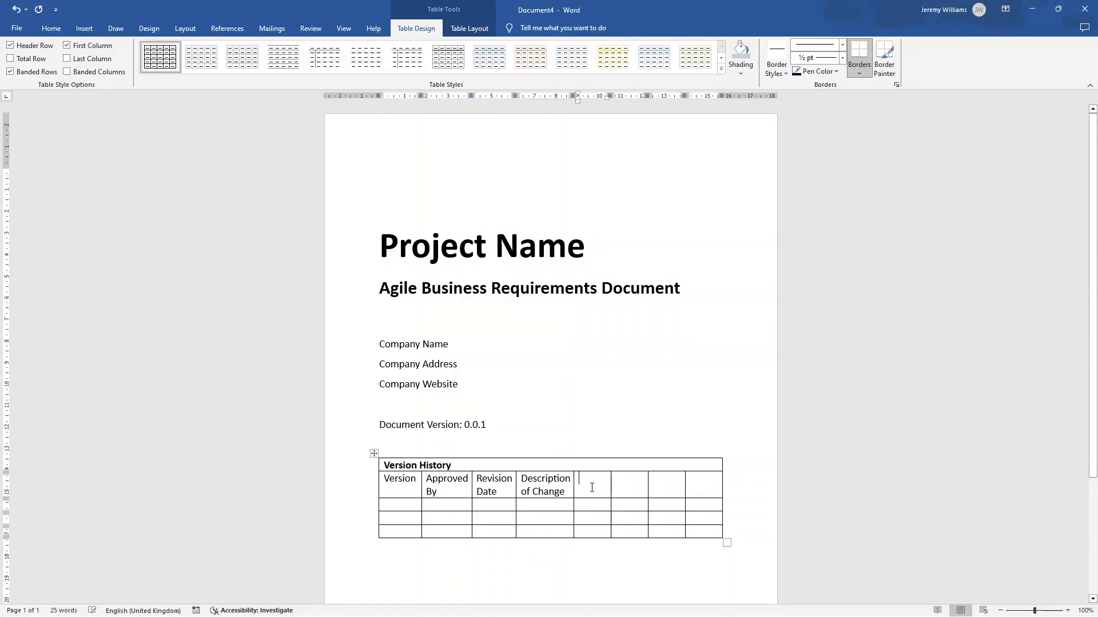
pyautogui.write('Author')
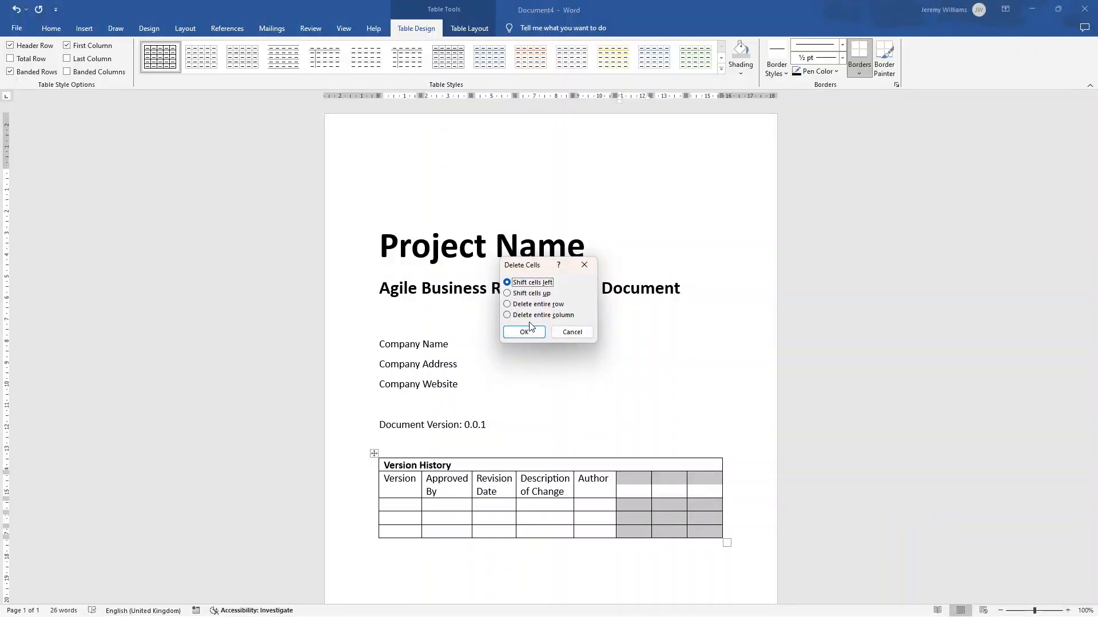
pyautogui.click(523, 331)
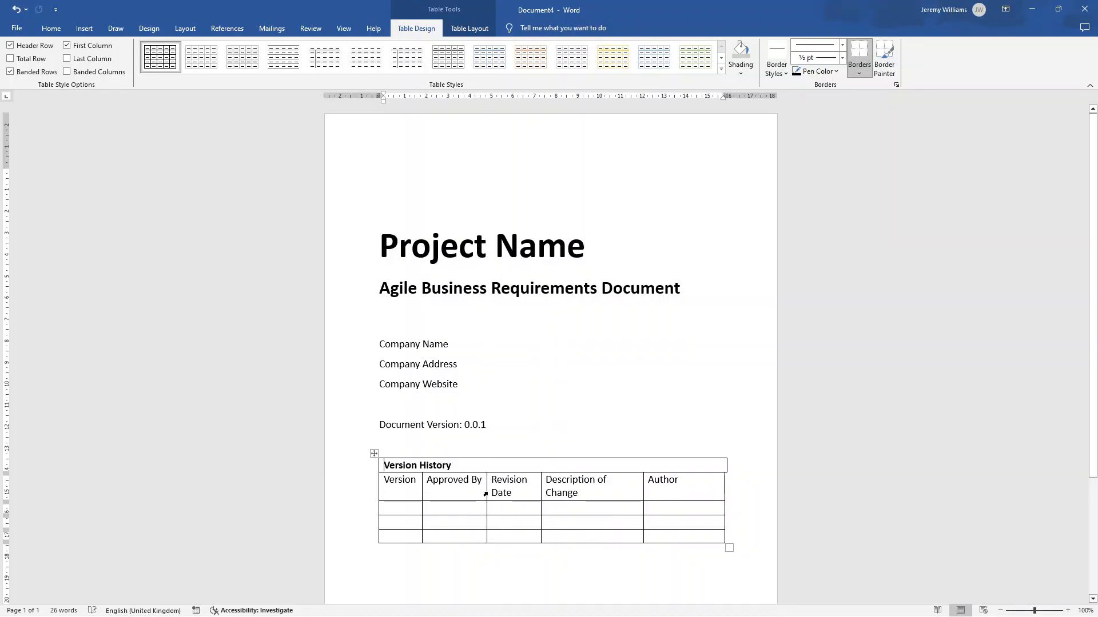
pyautogui.click(662, 485)
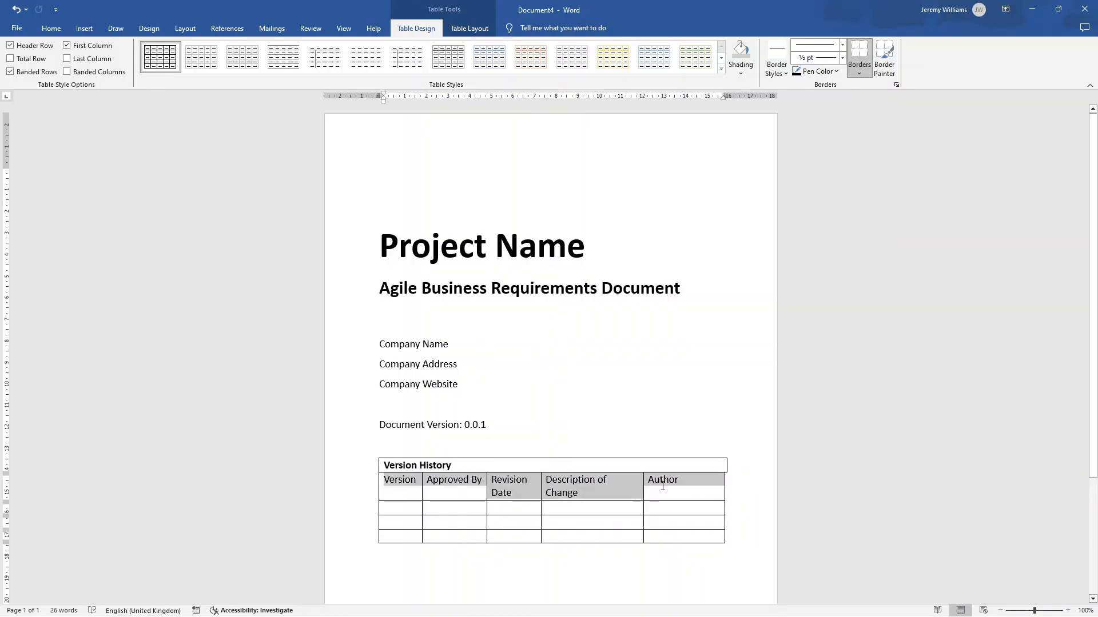
# - Try other table styles, keep the plain grid, and fill the heading cells grey
pyautogui.click(160, 56)
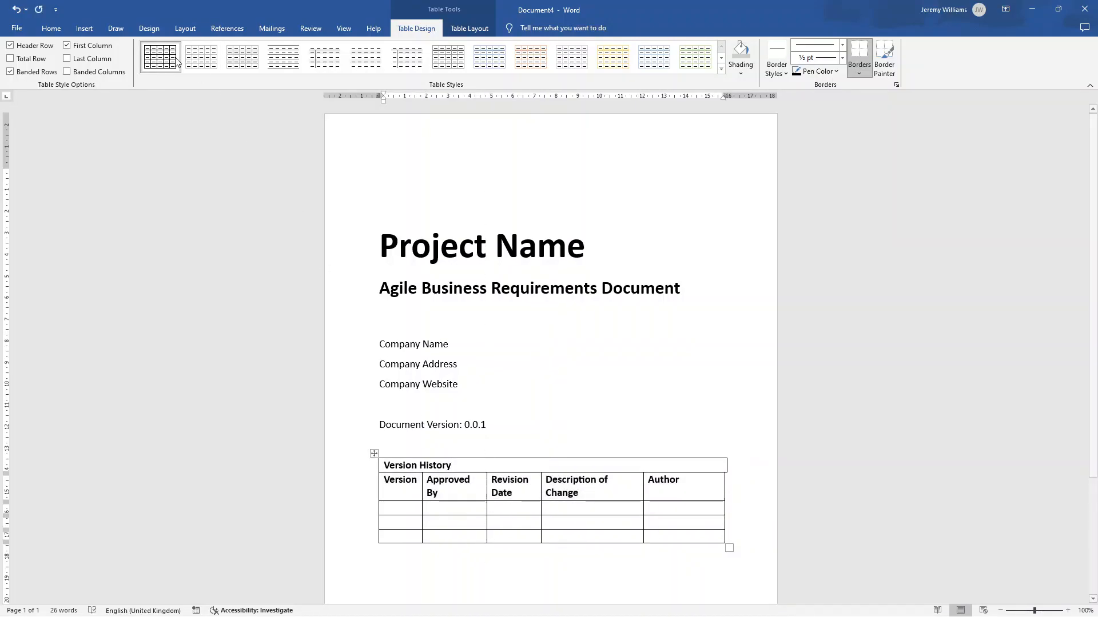
pyautogui.moveTo(406, 56)
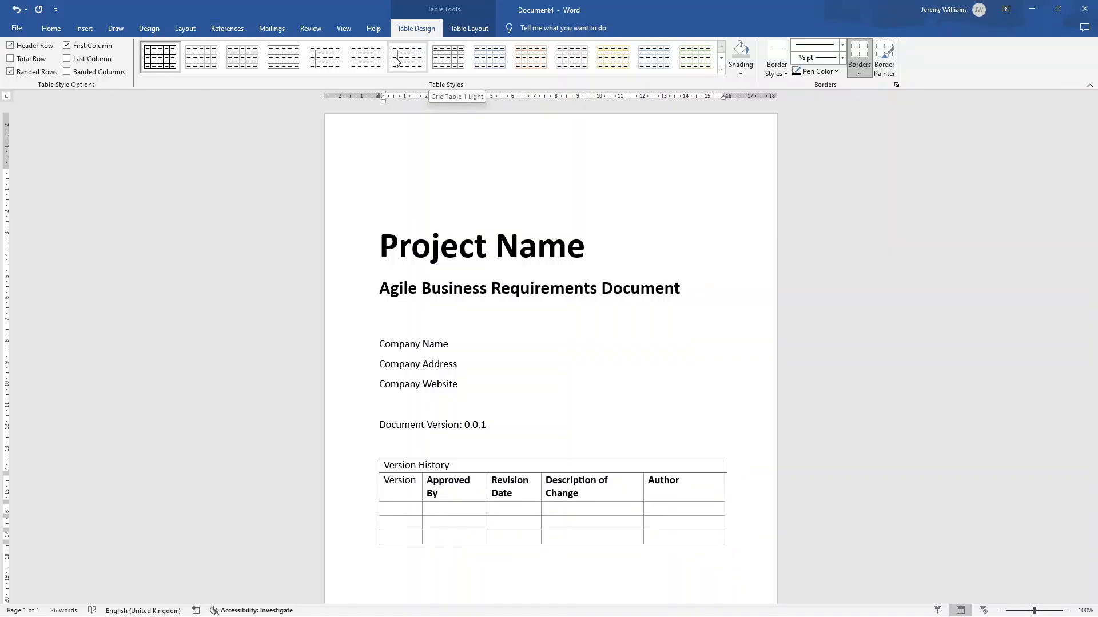
pyautogui.click(325, 57)
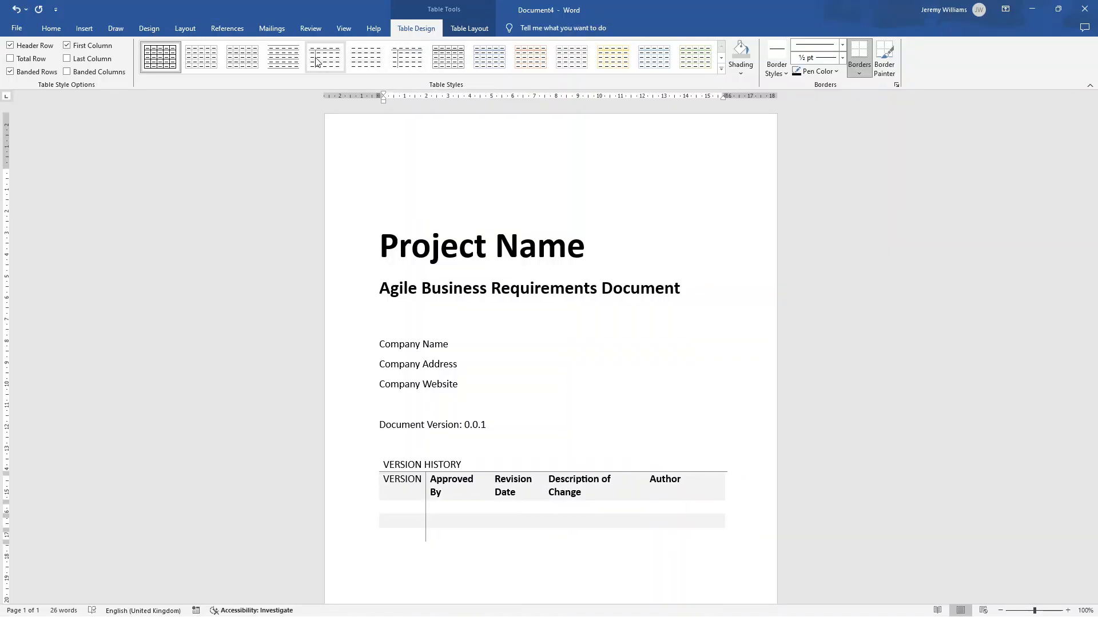
pyautogui.click(160, 57)
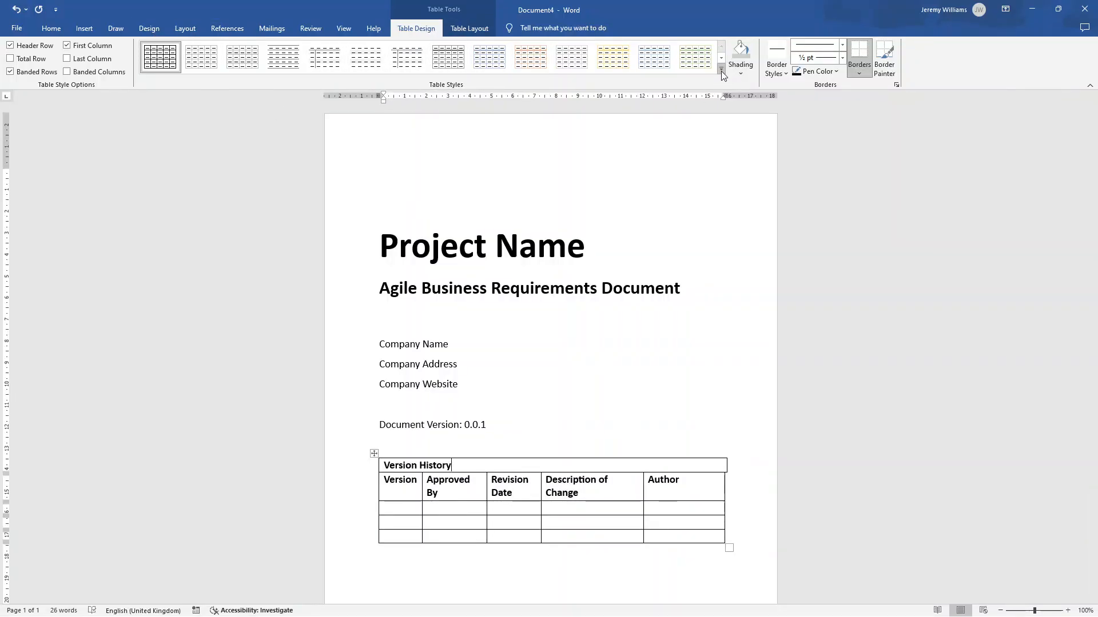
pyautogui.click(722, 69)
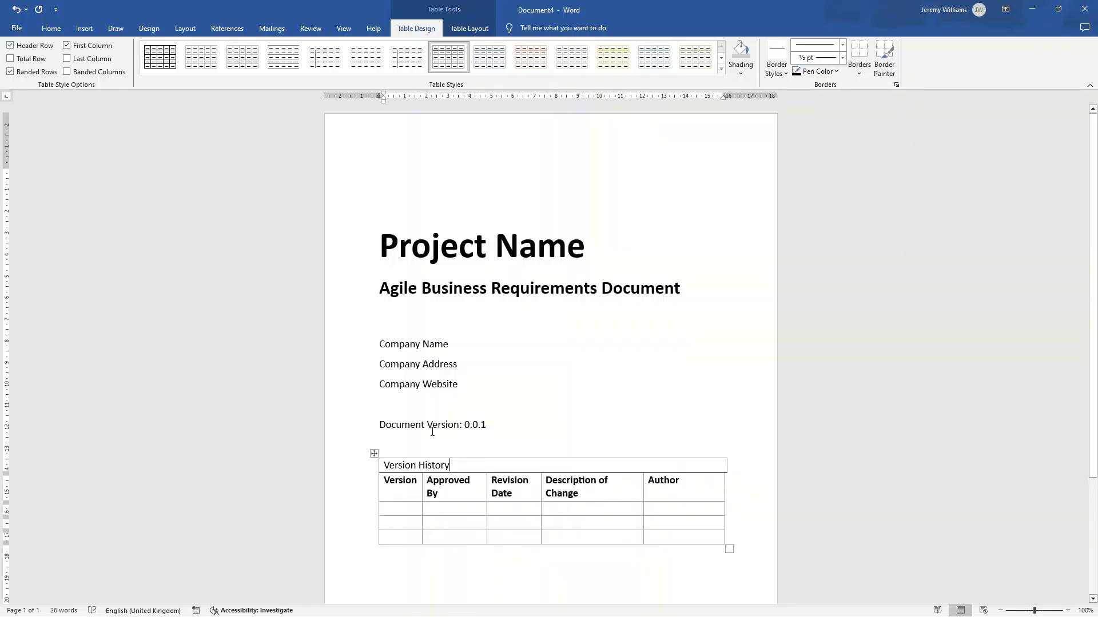
pyautogui.click(359, 66)
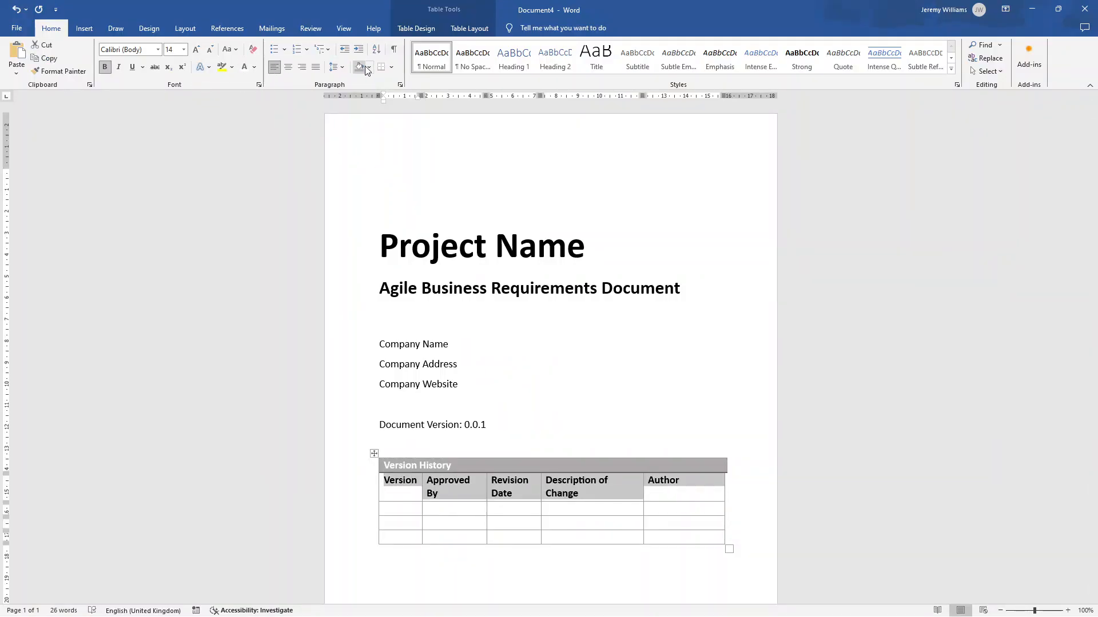
pyautogui.click(368, 67)
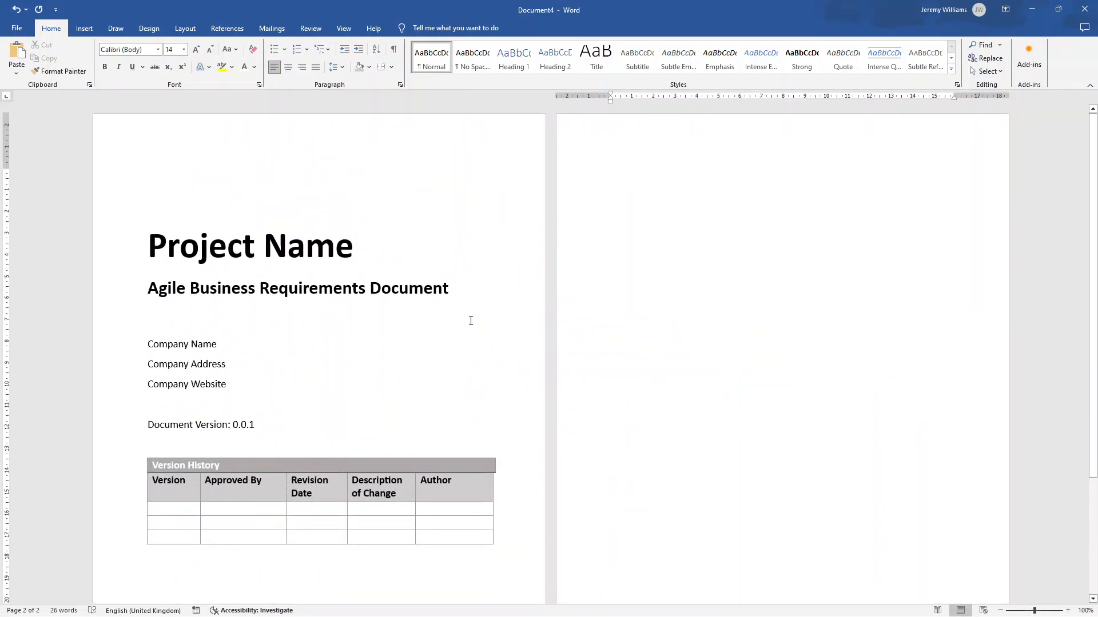
# - Type the numbered heading '1. Executive Summary' and make it bold and larger
pyautogui.write('E')
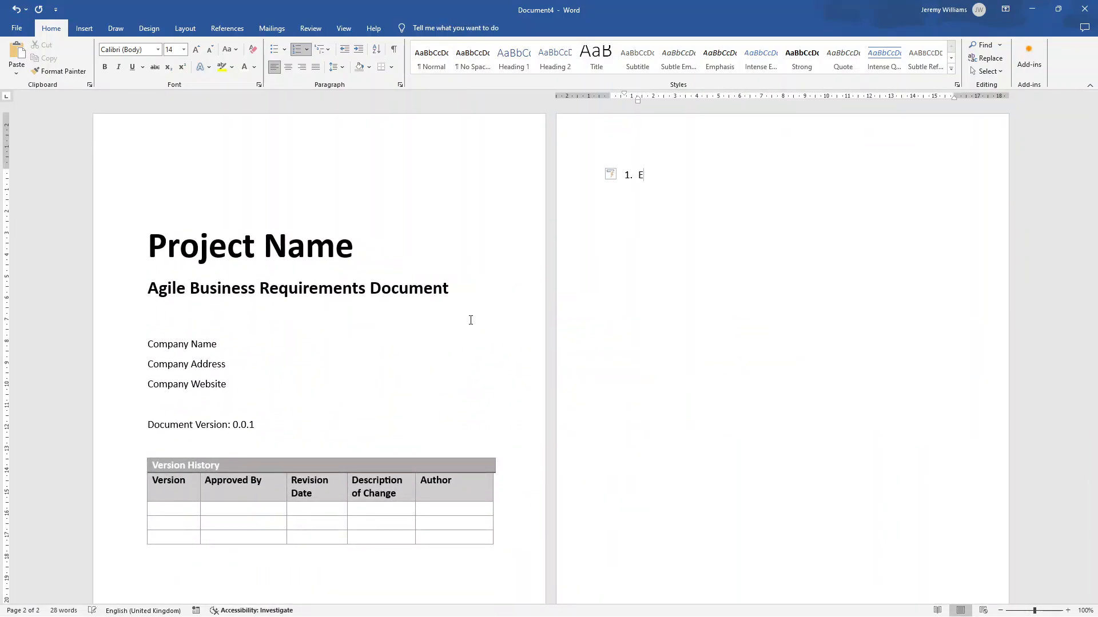
pyautogui.write('xecutive S')
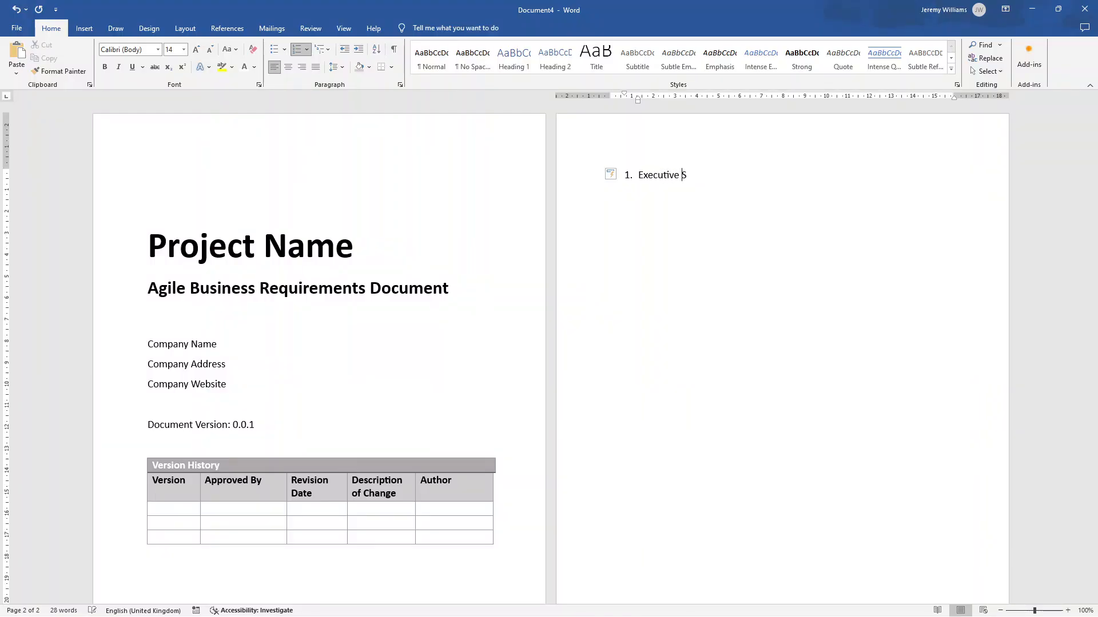
pyautogui.write('ummary')
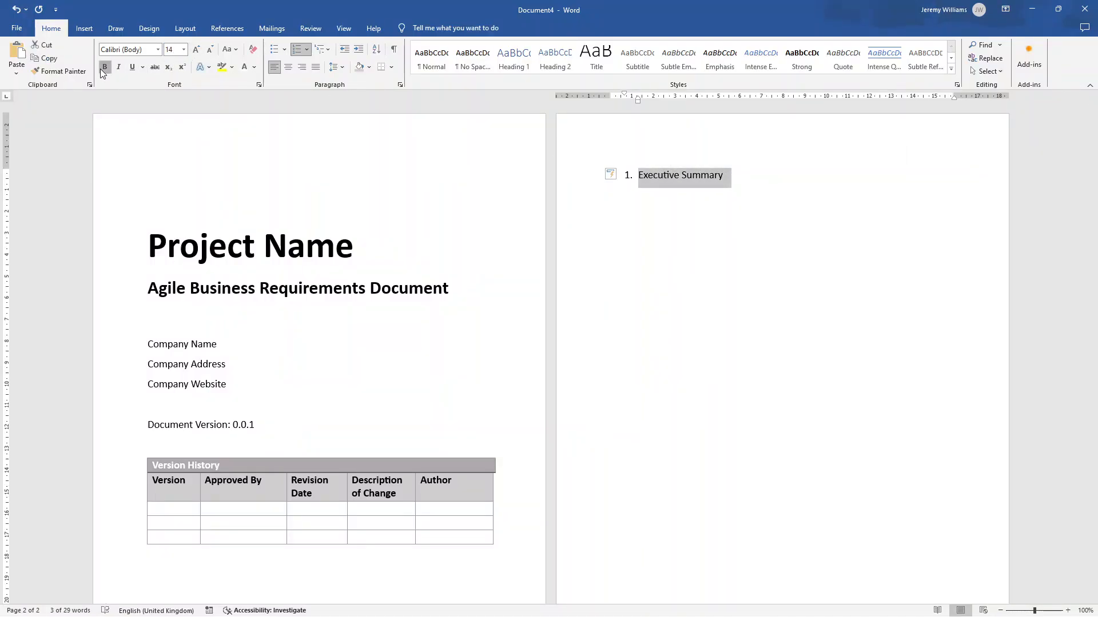
pyautogui.click(197, 53)
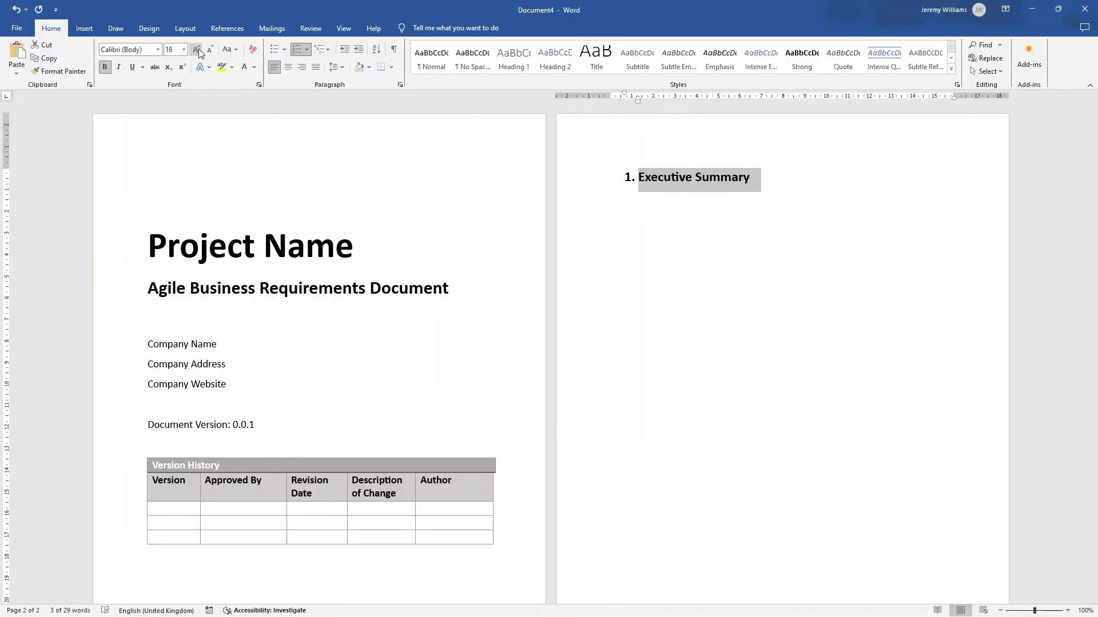
pyautogui.moveTo(717, 187)
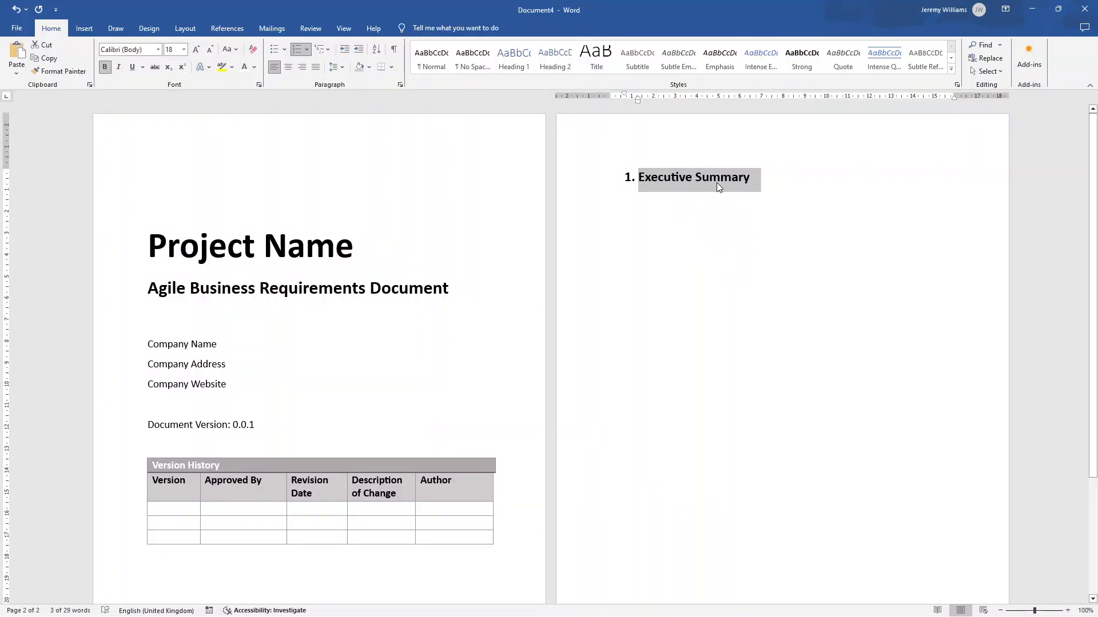
pyautogui.click(611, 200)
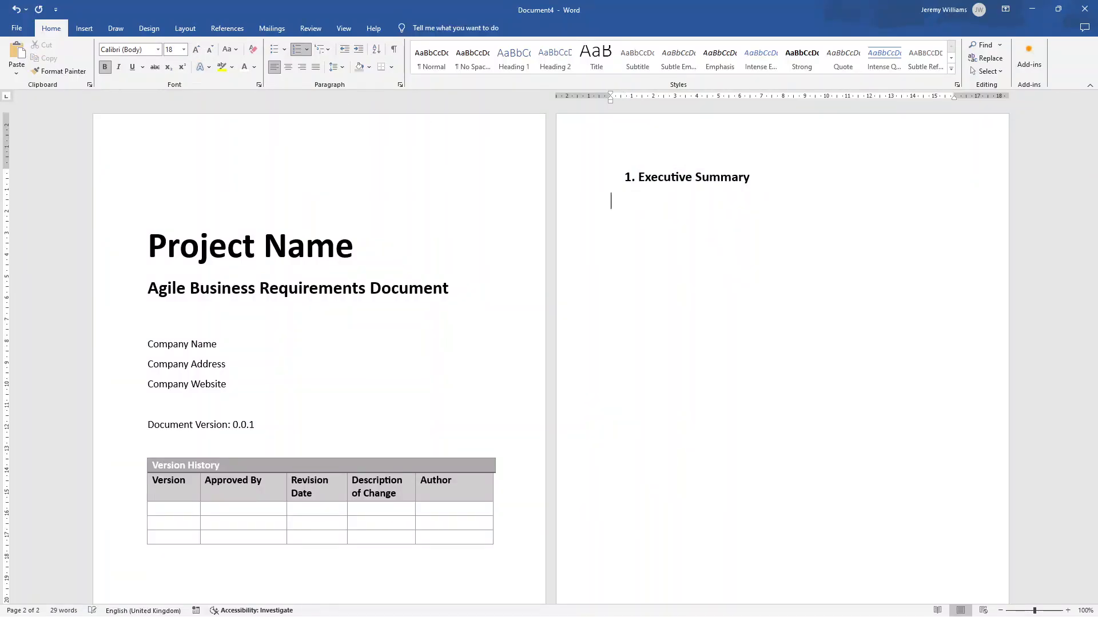
# - Insert a single-cell bordered table below the Executive Summary heading
pyautogui.click(83, 28)
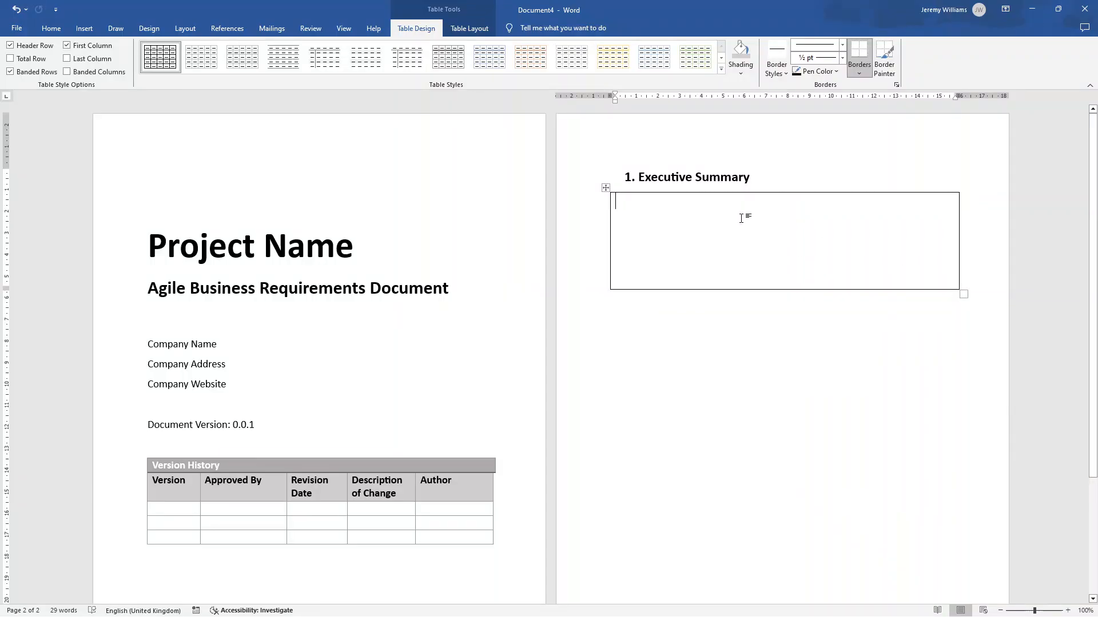
pyautogui.moveTo(737, 258)
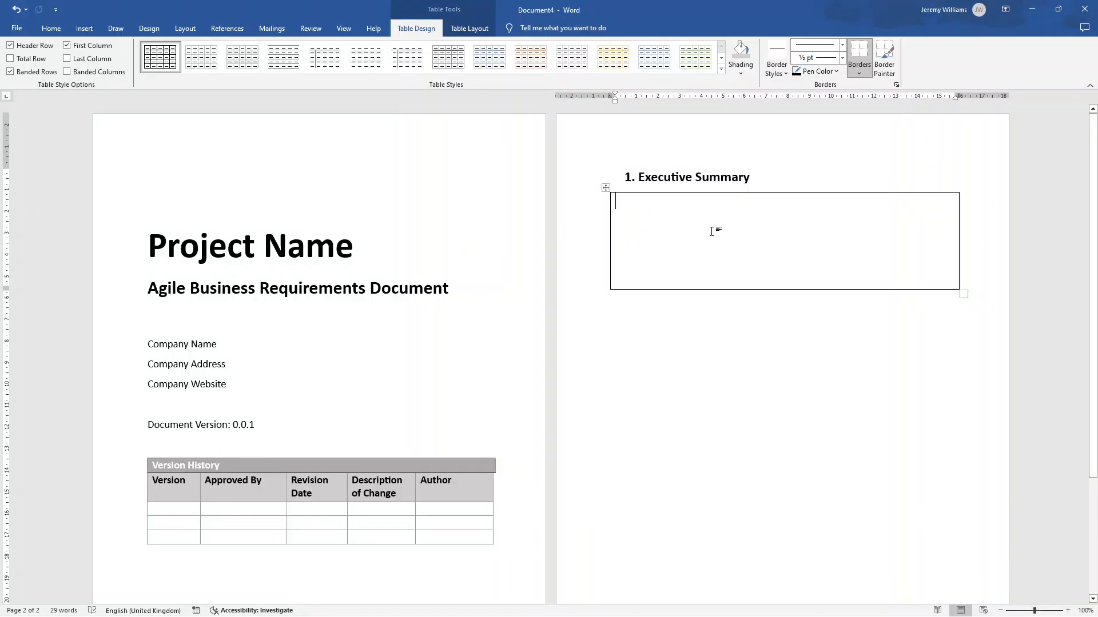
pyautogui.moveTo(476, 238)
pyautogui.write('2. Project Description')
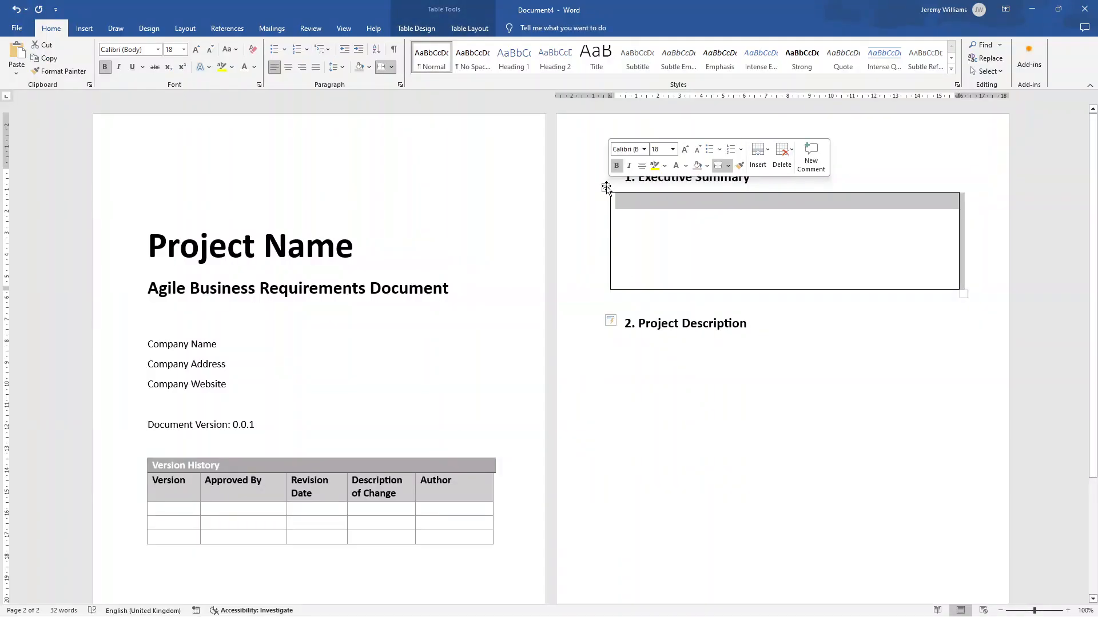
# - Paste the copied single-cell box beneath the '2. Project Description' heading
pyautogui.click(714, 283)
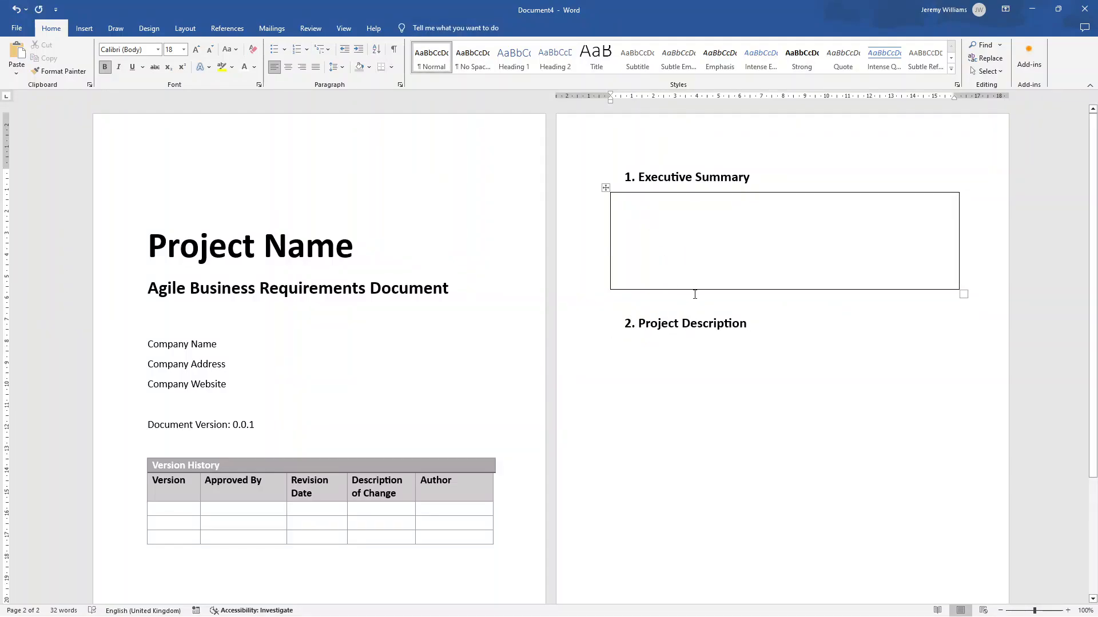
pyautogui.press('ctrl+v')
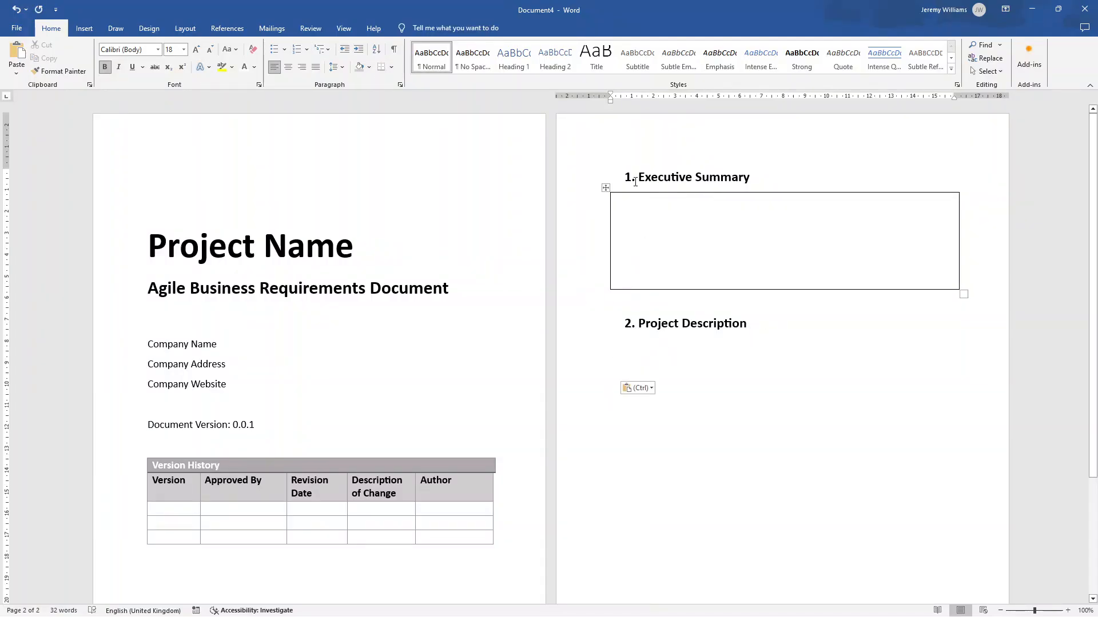
pyautogui.click(605, 188)
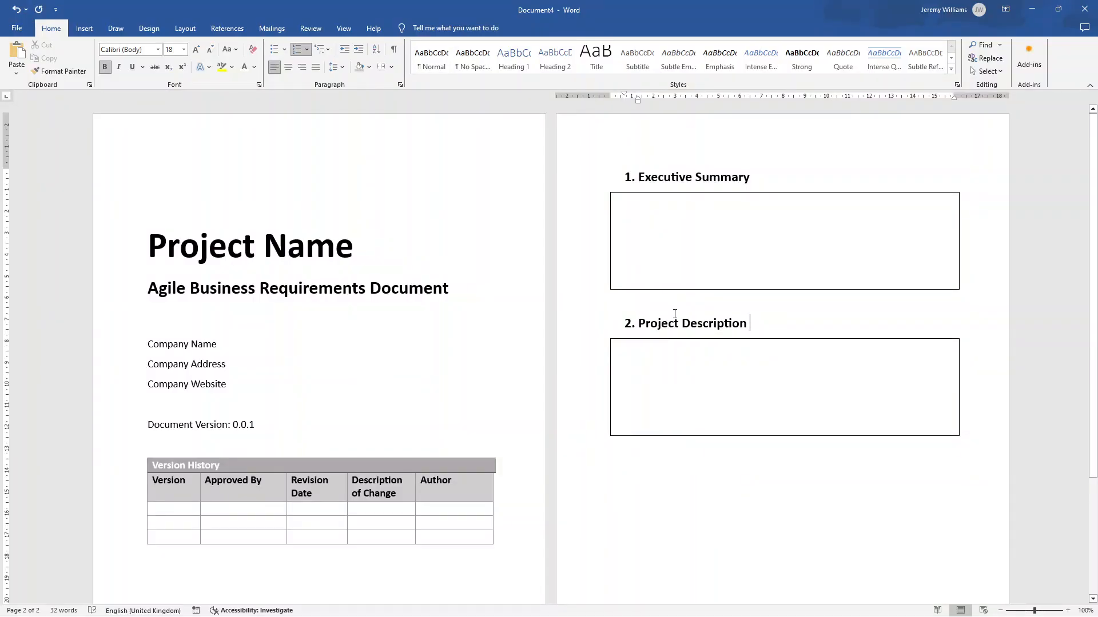
# - Type the heading '3. Project Scope' and begin inserting a four-column table below it
pyautogui.write('3. Projev')
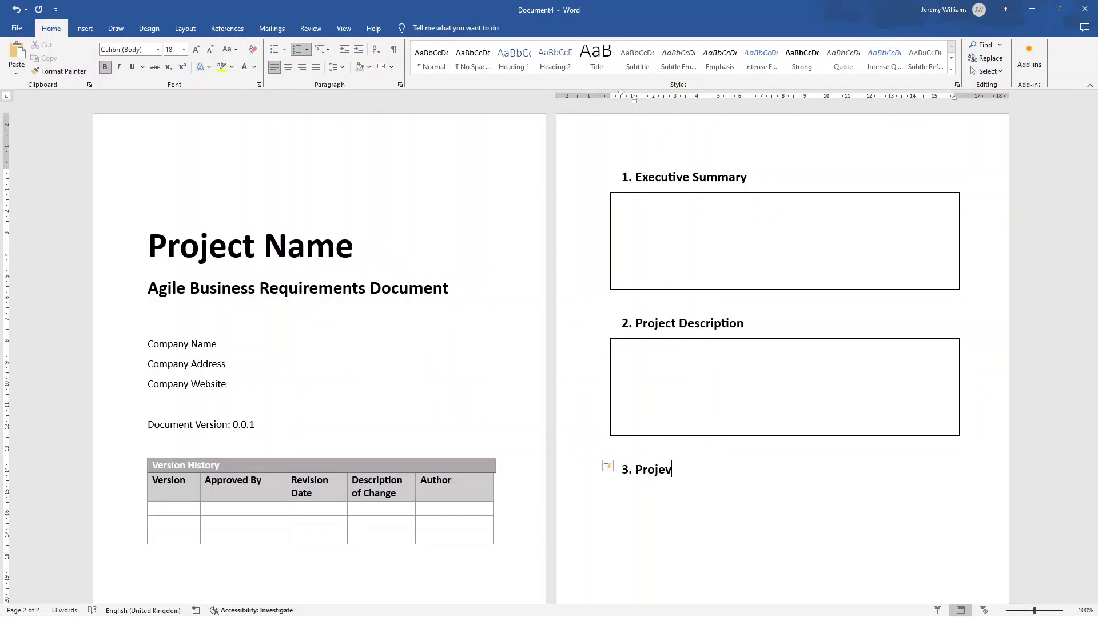
pyautogui.write('ct Scope')
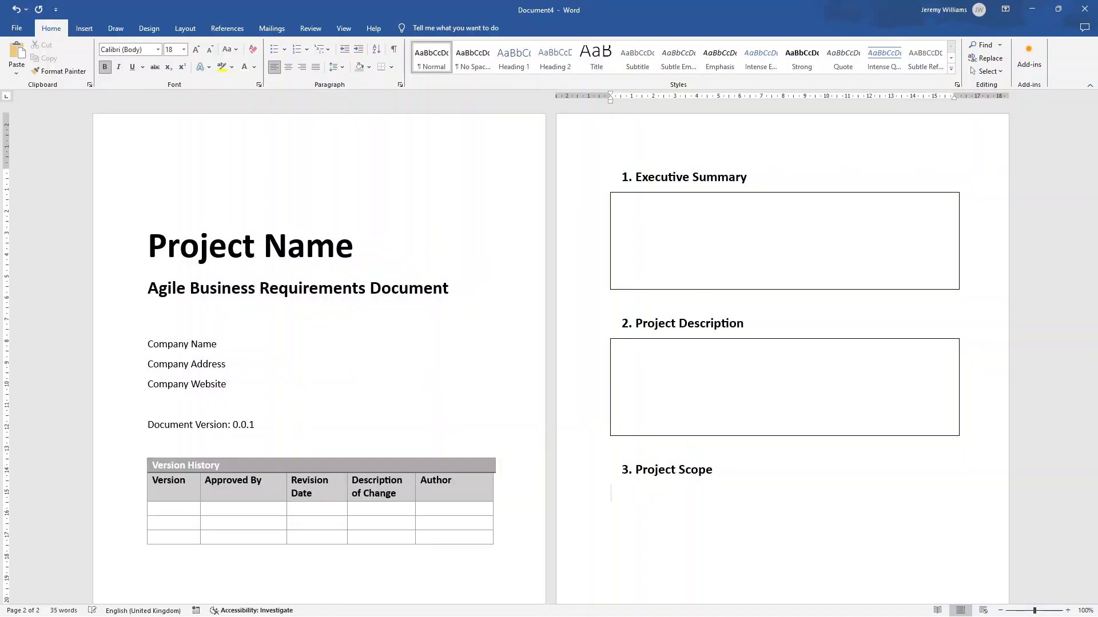
pyautogui.click(84, 28)
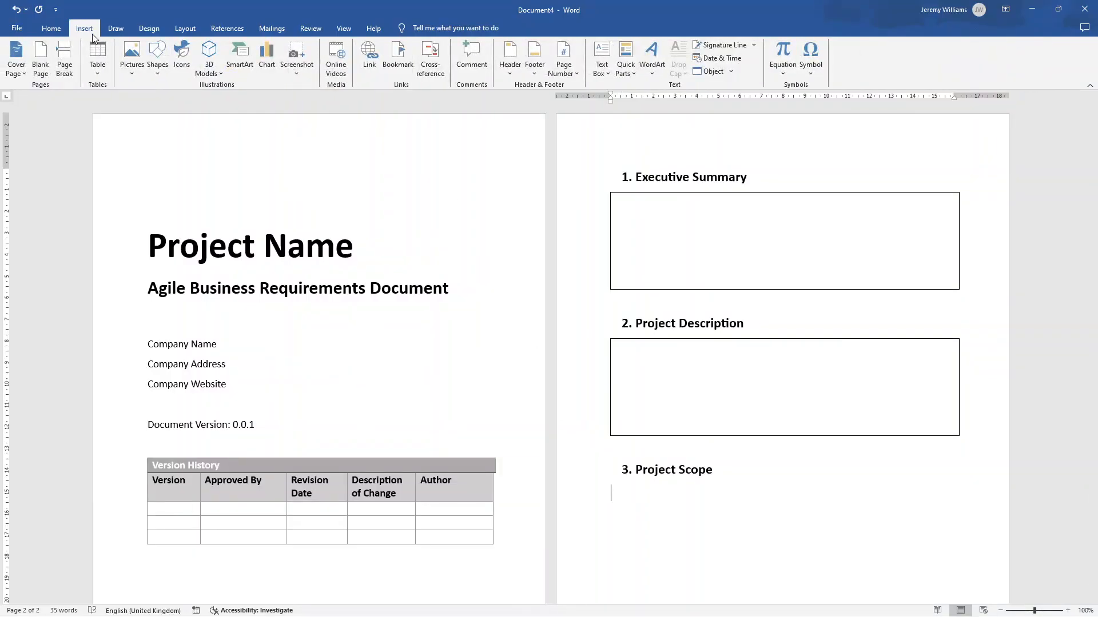
pyautogui.click(97, 56)
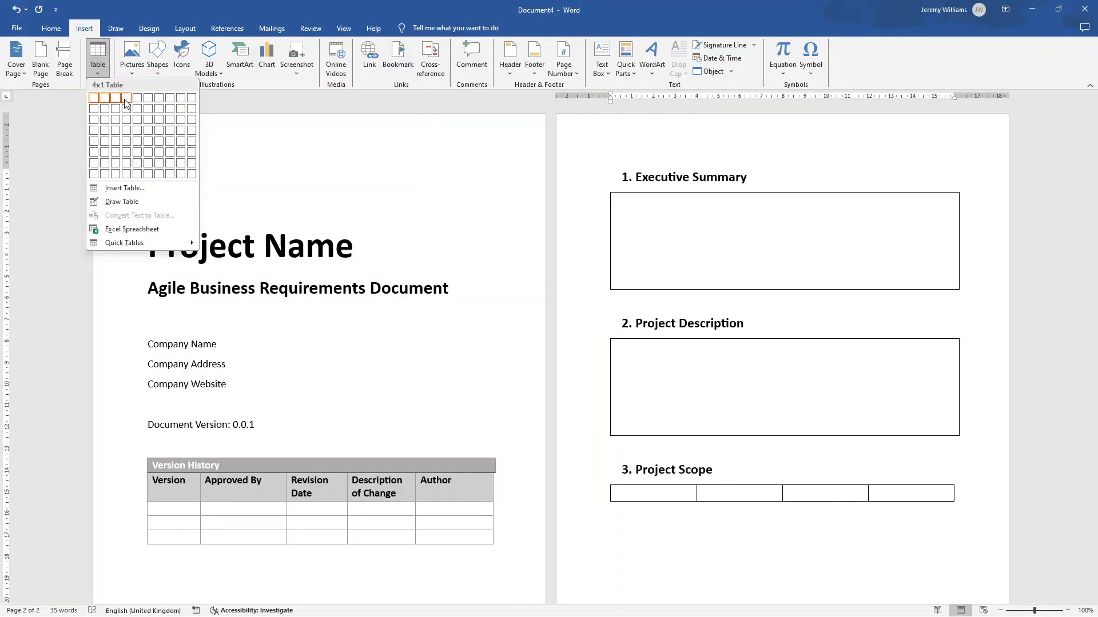
# - Insert the scope table and type and resize the 'In Scope' and 'Out of Scope' labels
pyautogui.click(126, 99)
pyautogui.write('Out of Sc')
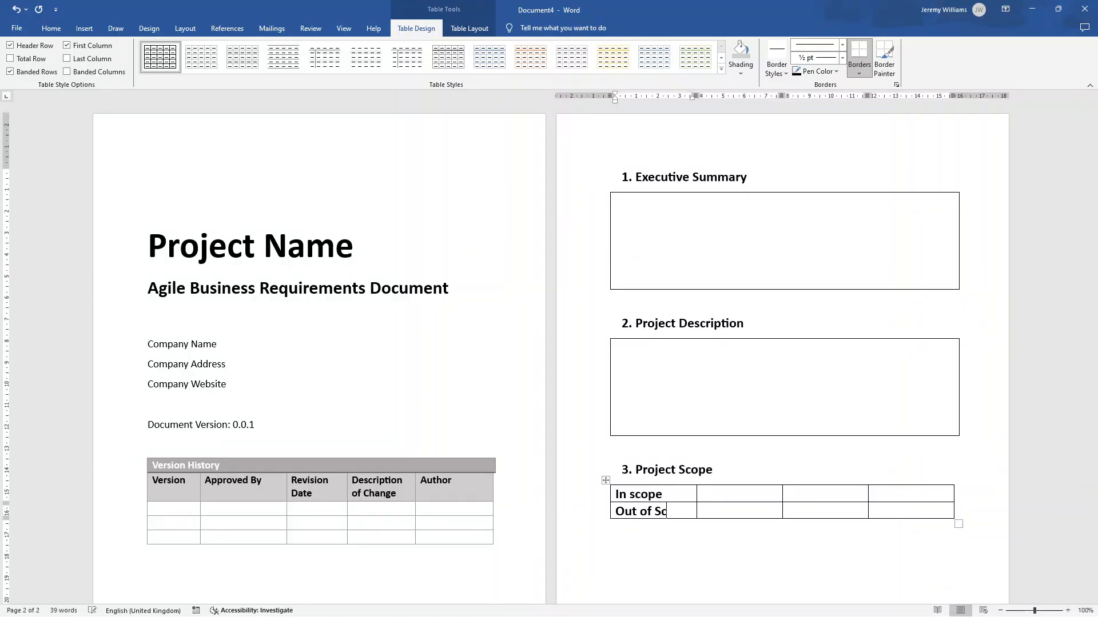
pyautogui.write('ope')
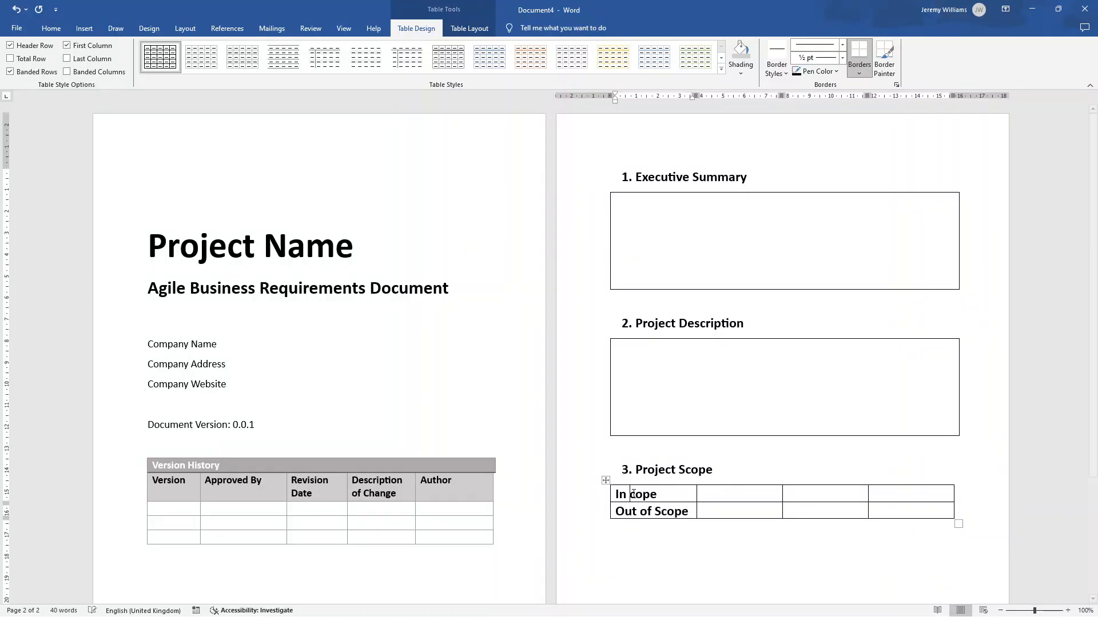
pyautogui.click(50, 28)
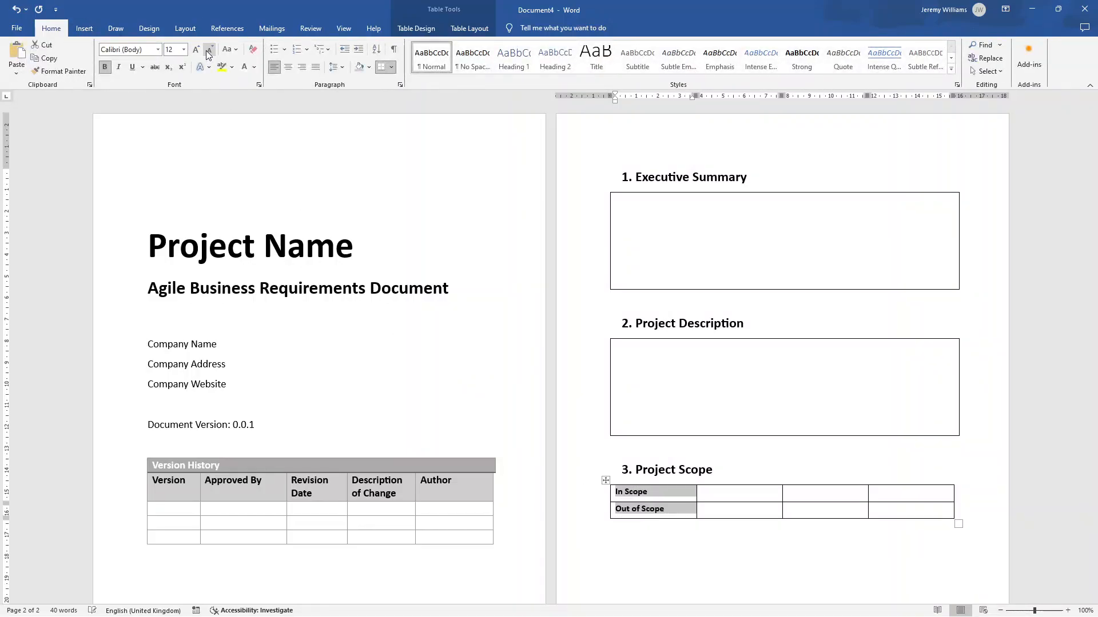
pyautogui.click(197, 49)
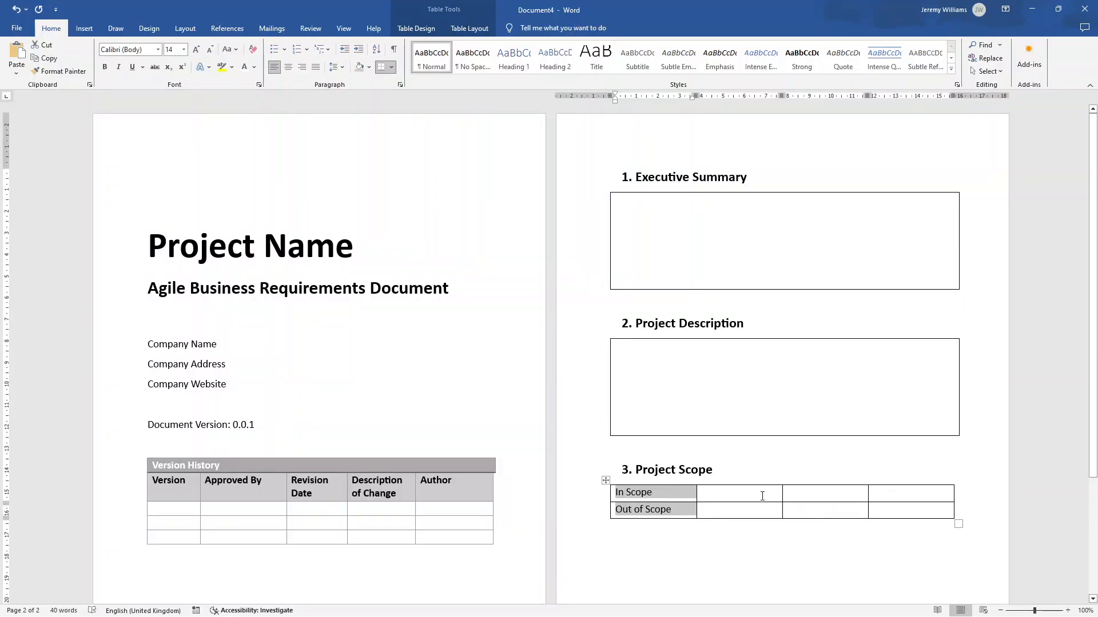
# - Merge the blank cells beside In Scope and beside Out of Scope
pyautogui.rightClick(739, 493)
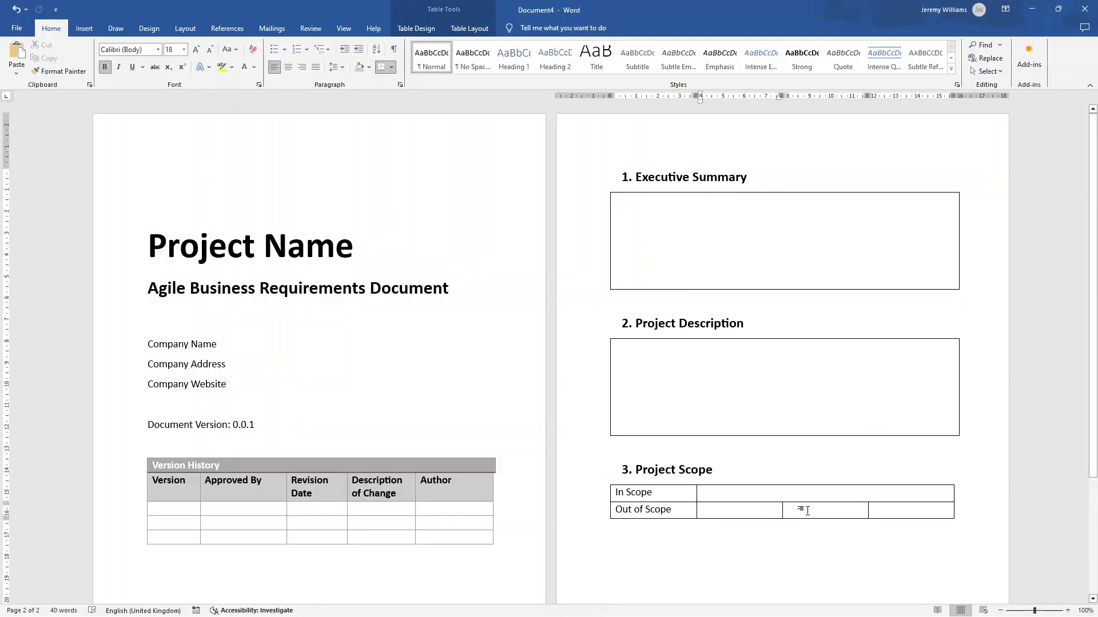
pyautogui.rightClick(807, 509)
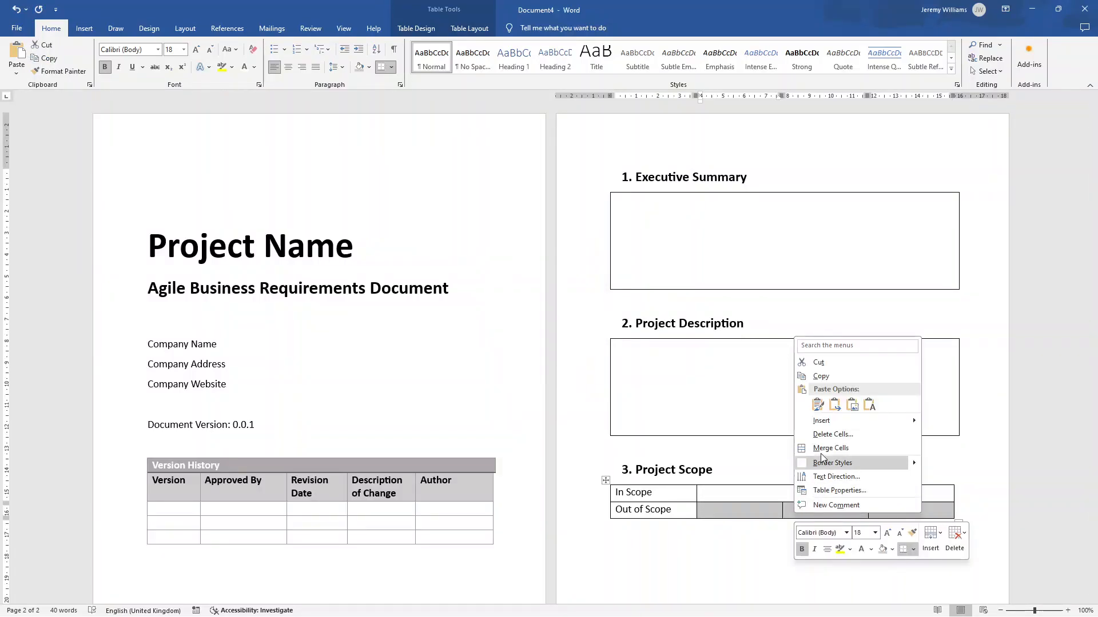
pyautogui.click(734, 546)
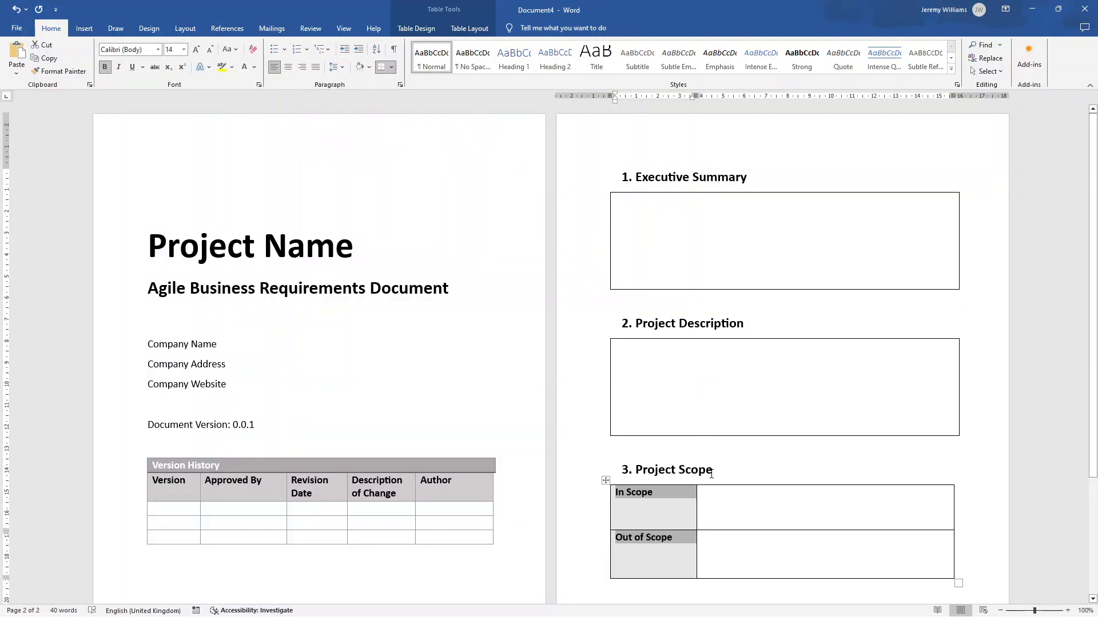
# - Scroll down below the finished Project Scope table
pyautogui.scroll(-3)
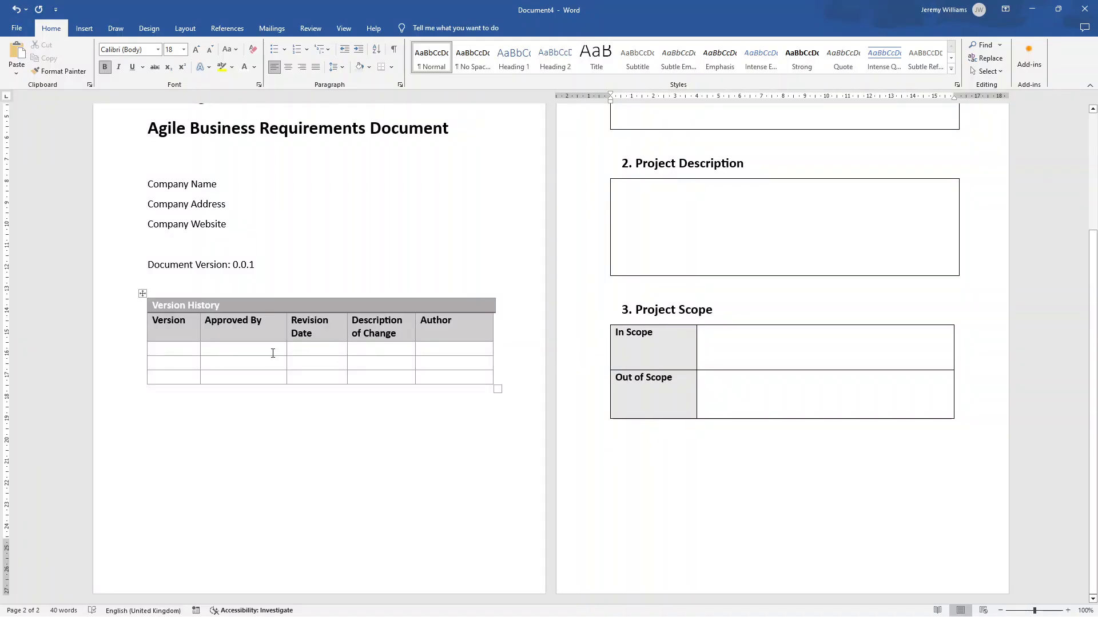
# - Type the heading '4. Business Drivers' below the scope table
pyautogui.write('4. Business Dri')
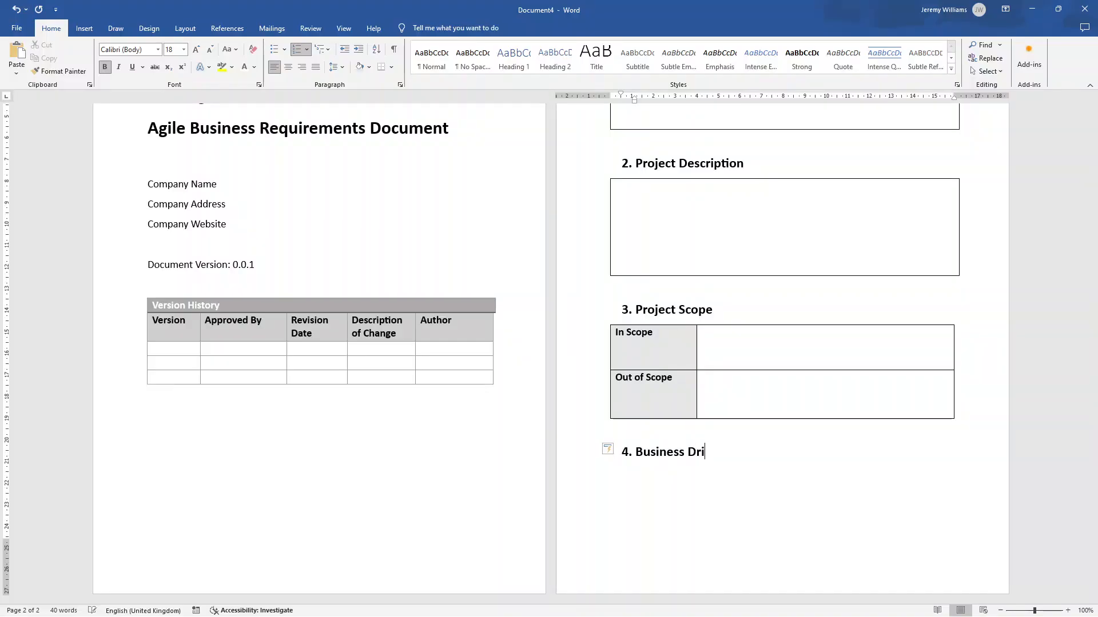
pyautogui.write('vers')
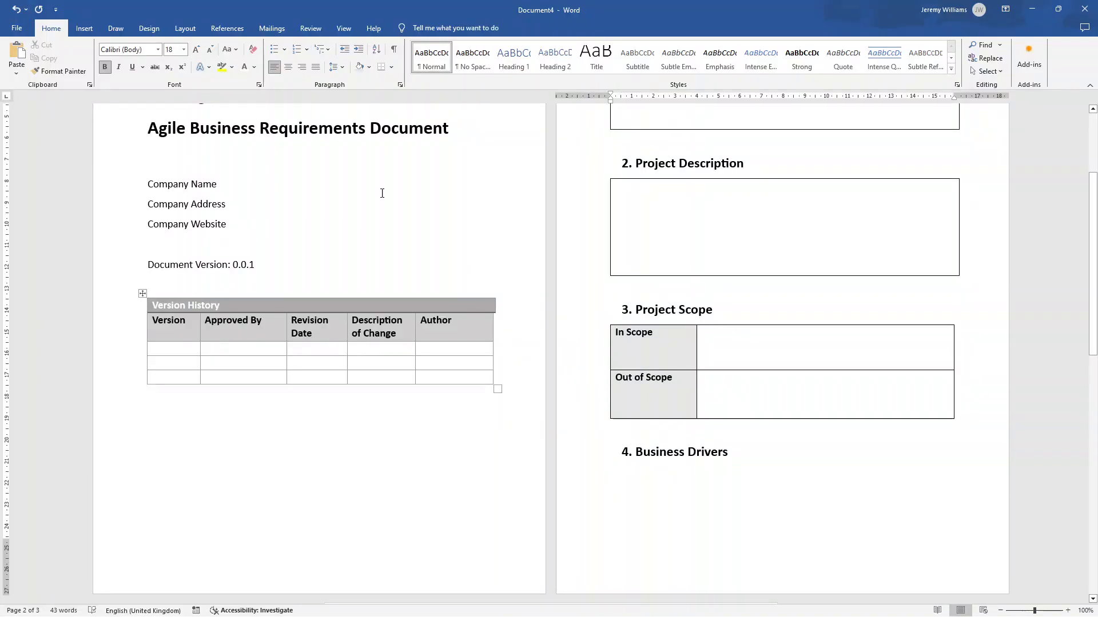
# - Insert a 2x5 table headed 'Business Driver' and 'Explanation' and format the header
pyautogui.click(97, 56)
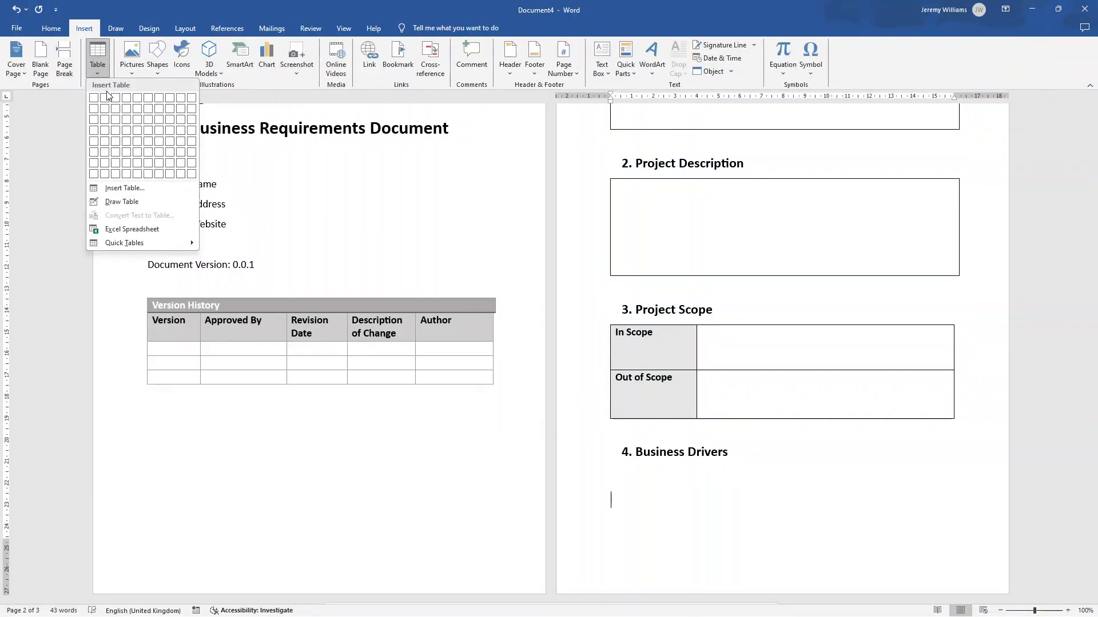
pyautogui.moveTo(110, 98)
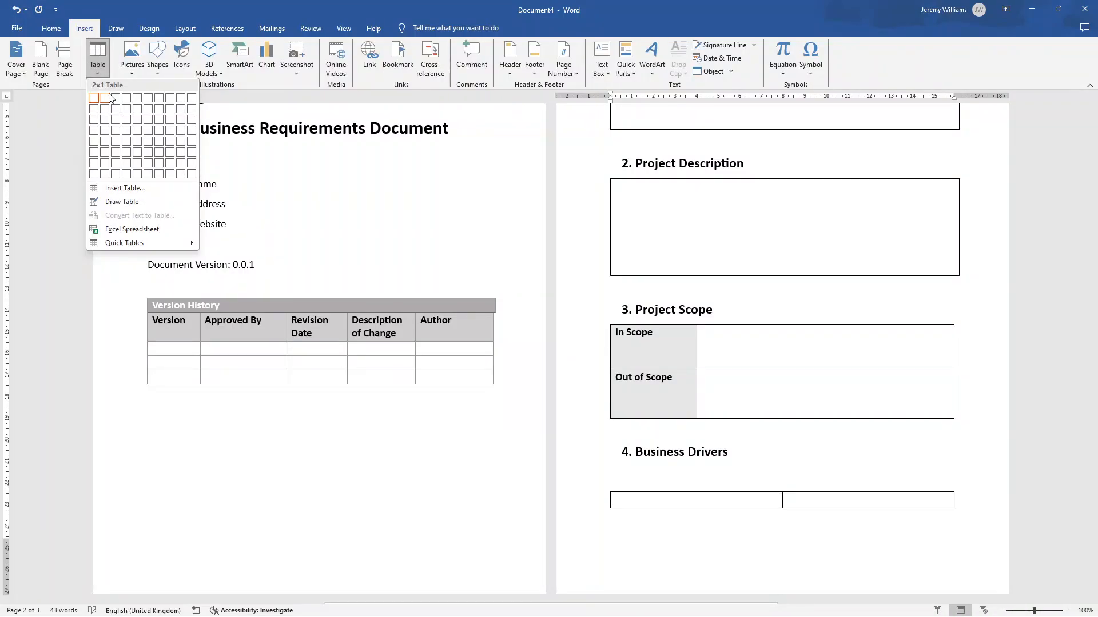
pyautogui.moveTo(99, 141)
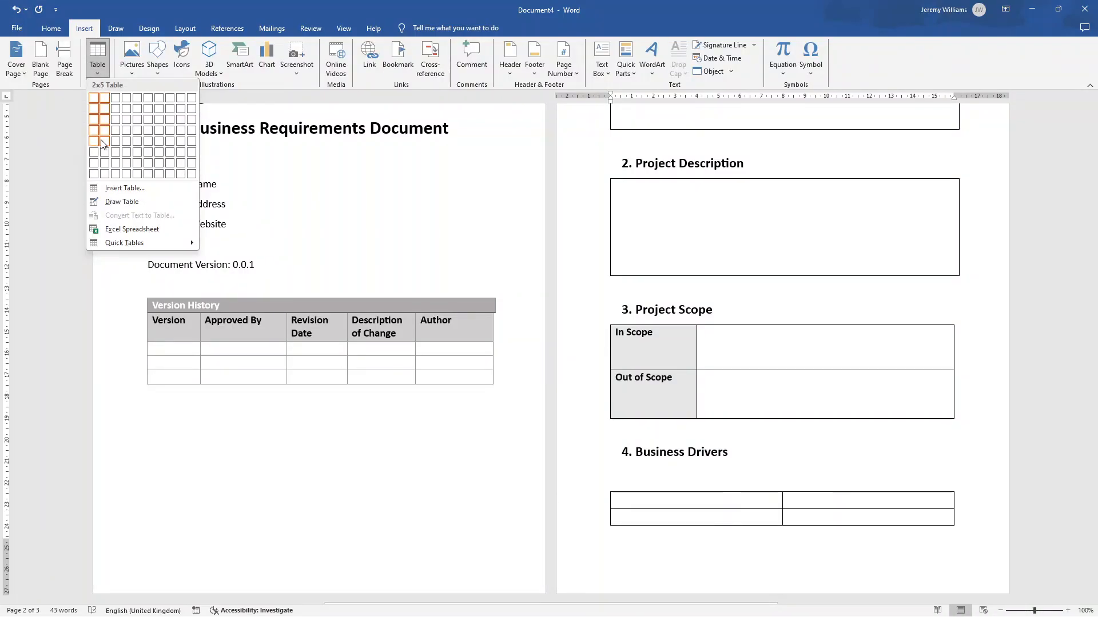
pyautogui.moveTo(126, 108)
pyautogui.write('Business Driver')
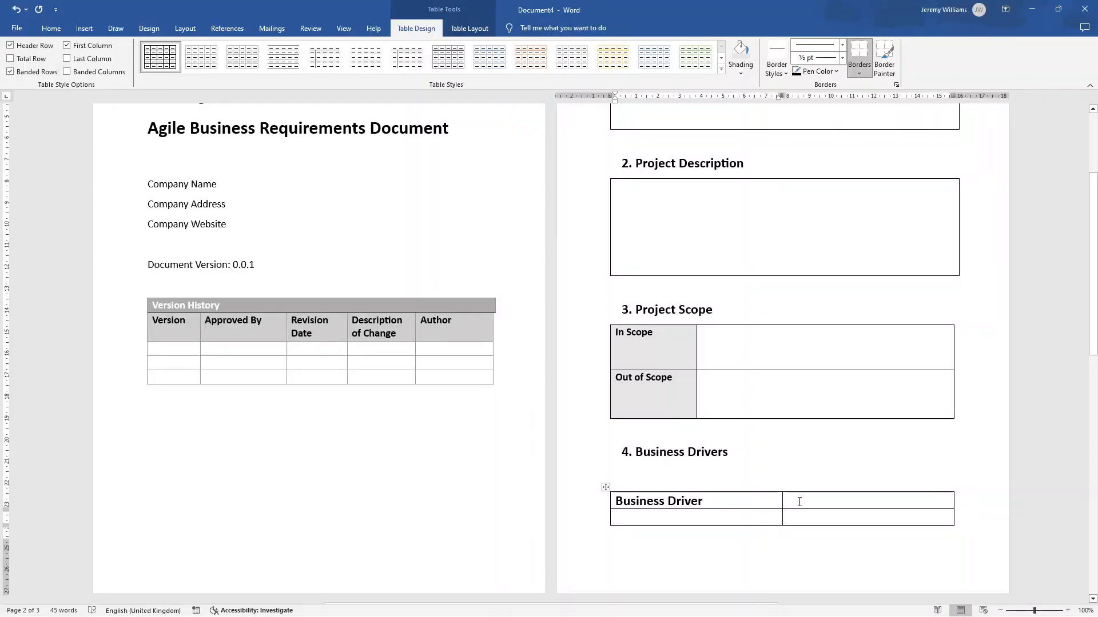
pyautogui.write('Explanation')
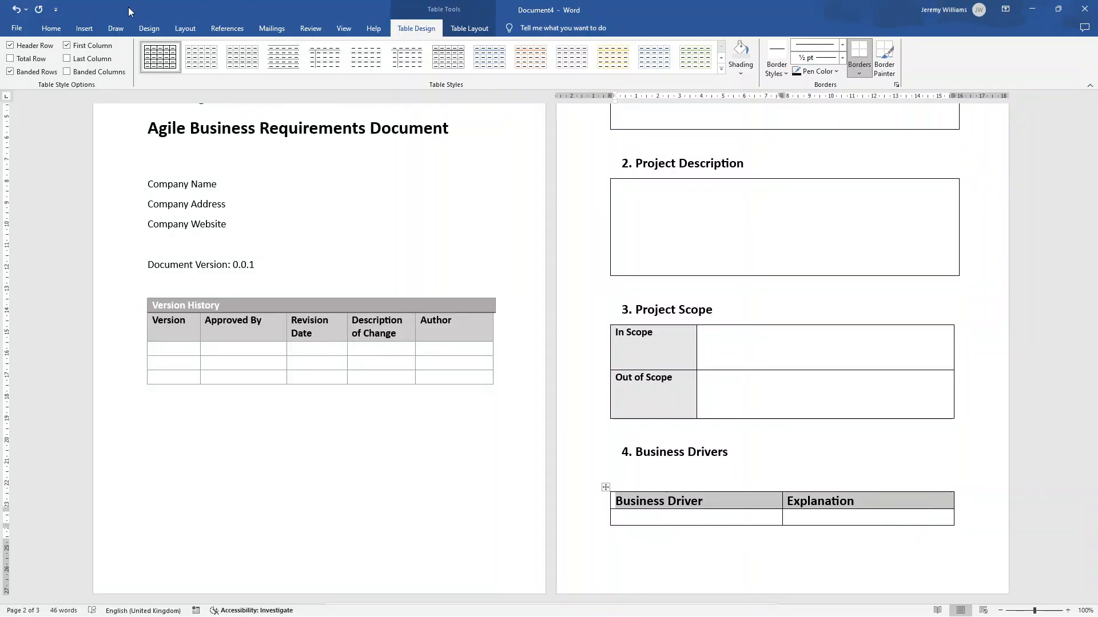
pyautogui.click(51, 28)
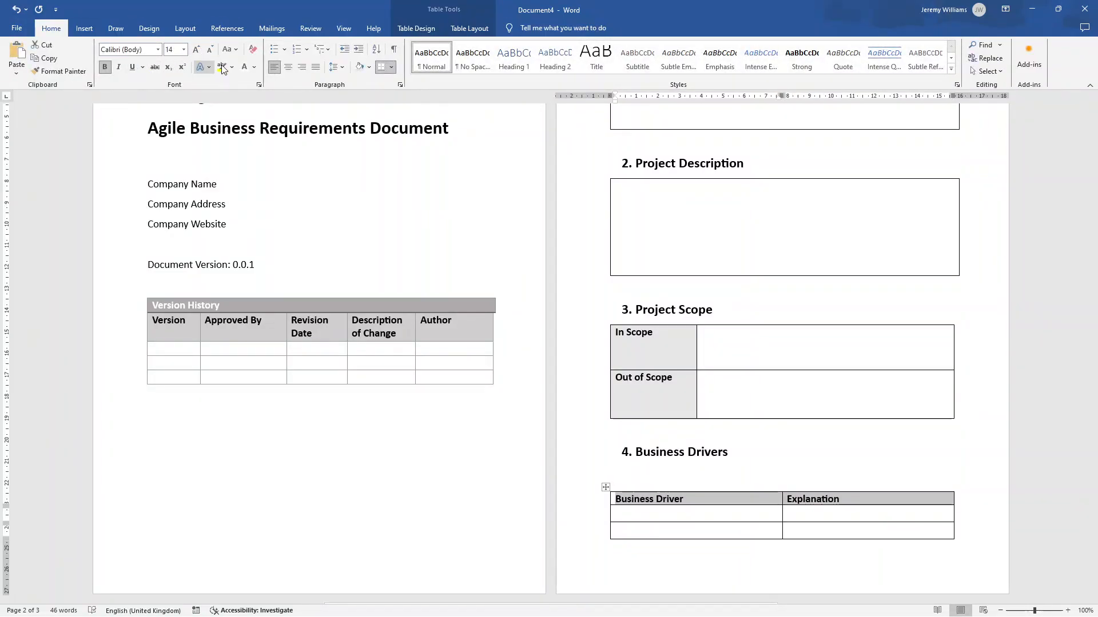
pyautogui.scroll(-3)
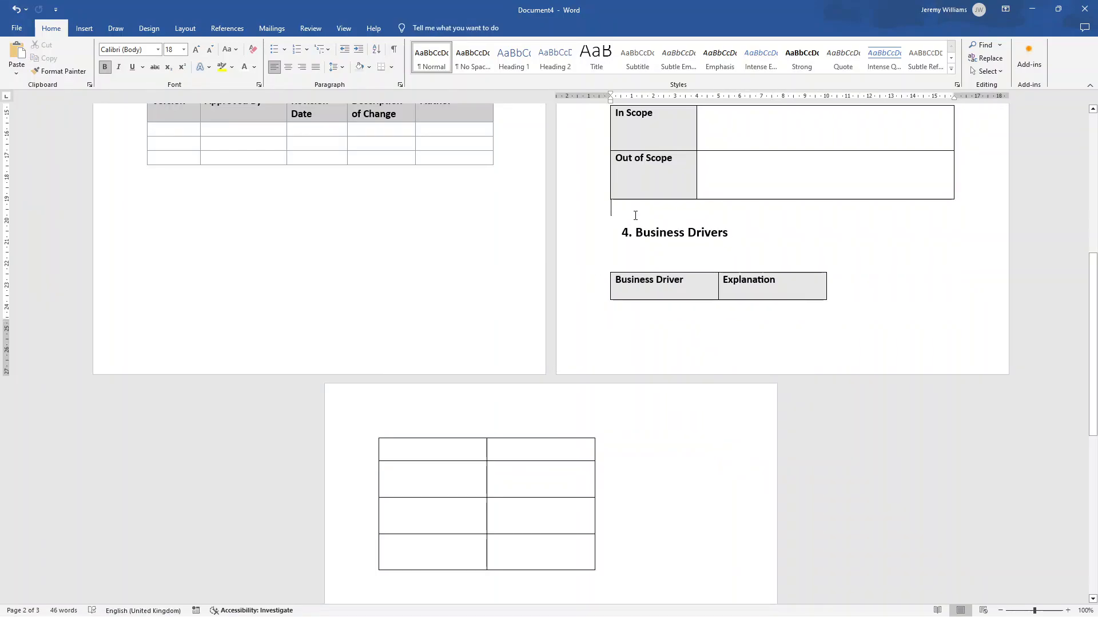
# - Insert a page break so '4. Business Drivers' and its table start page three
pyautogui.scroll(-3)
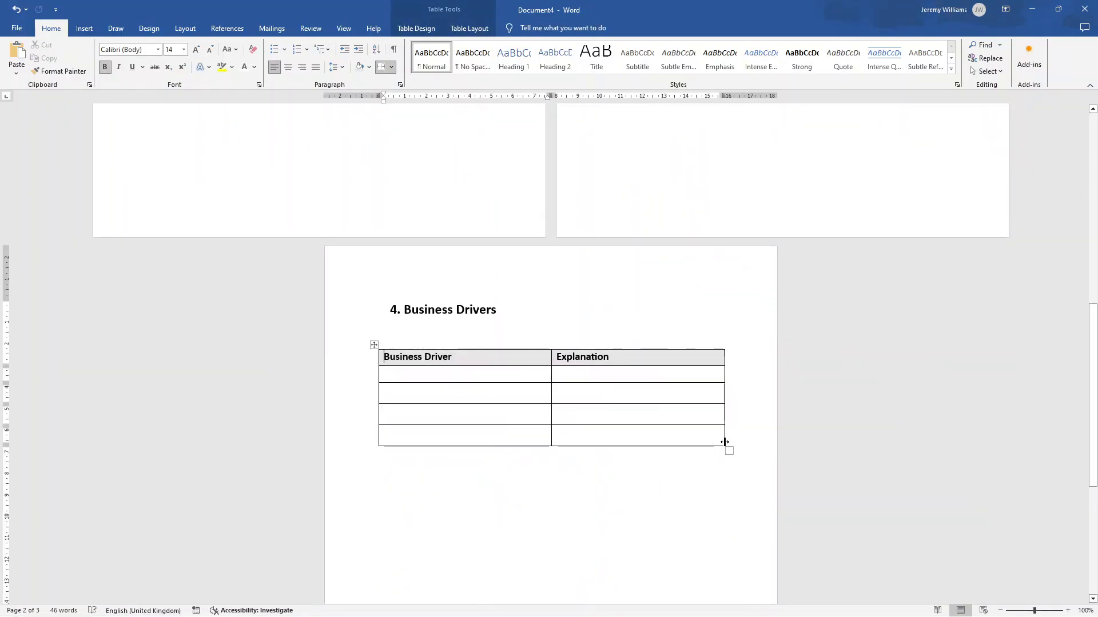
pyautogui.click(434, 333)
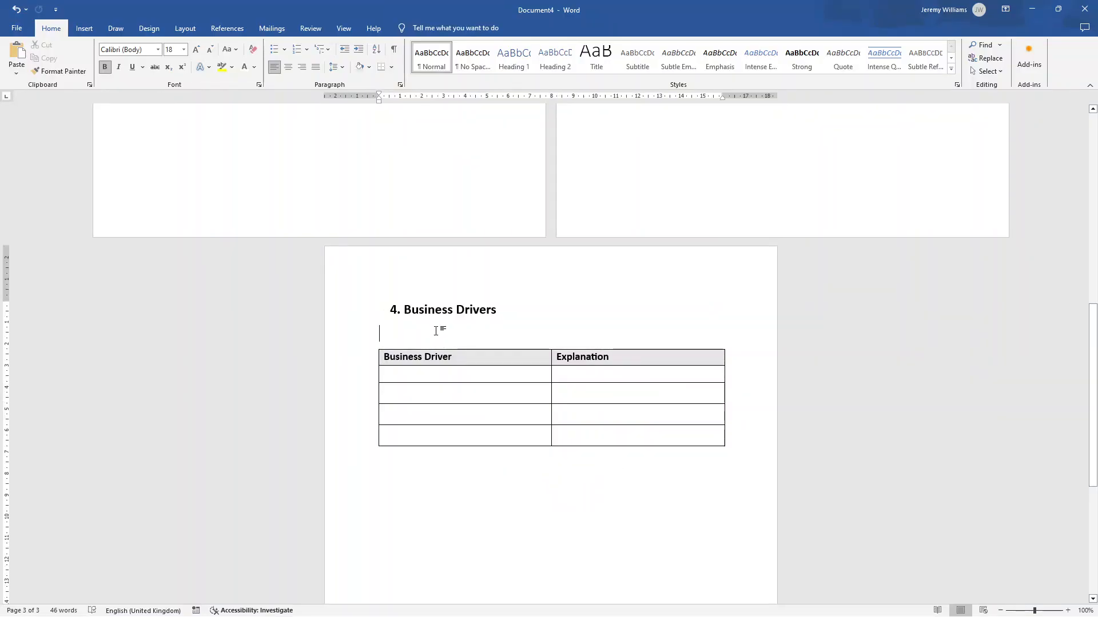
pyautogui.moveTo(460, 414)
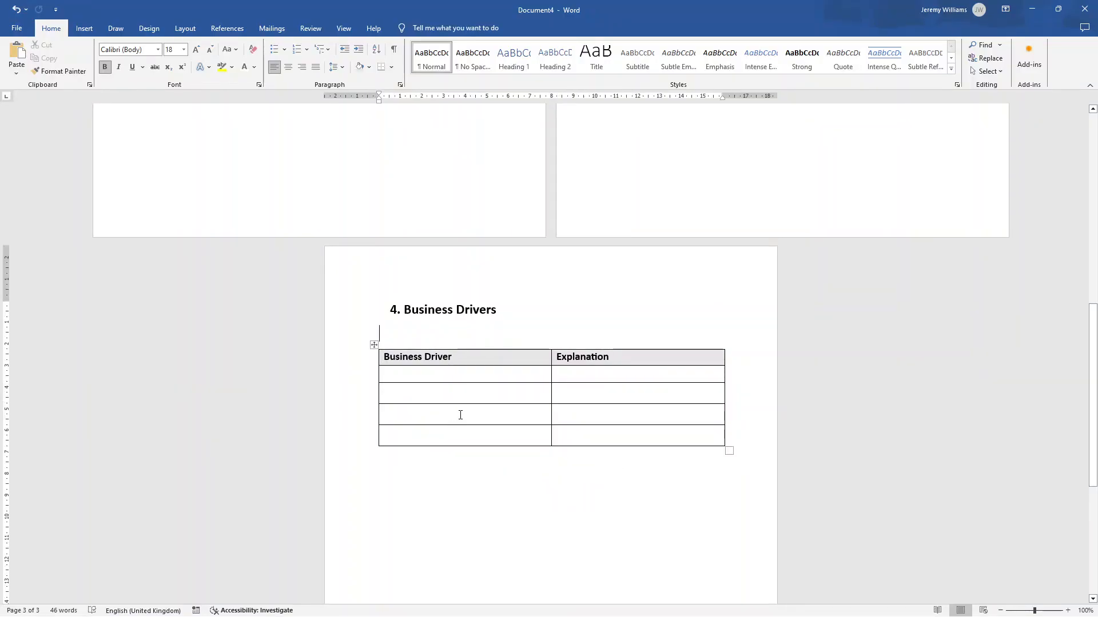
pyautogui.scroll(3)
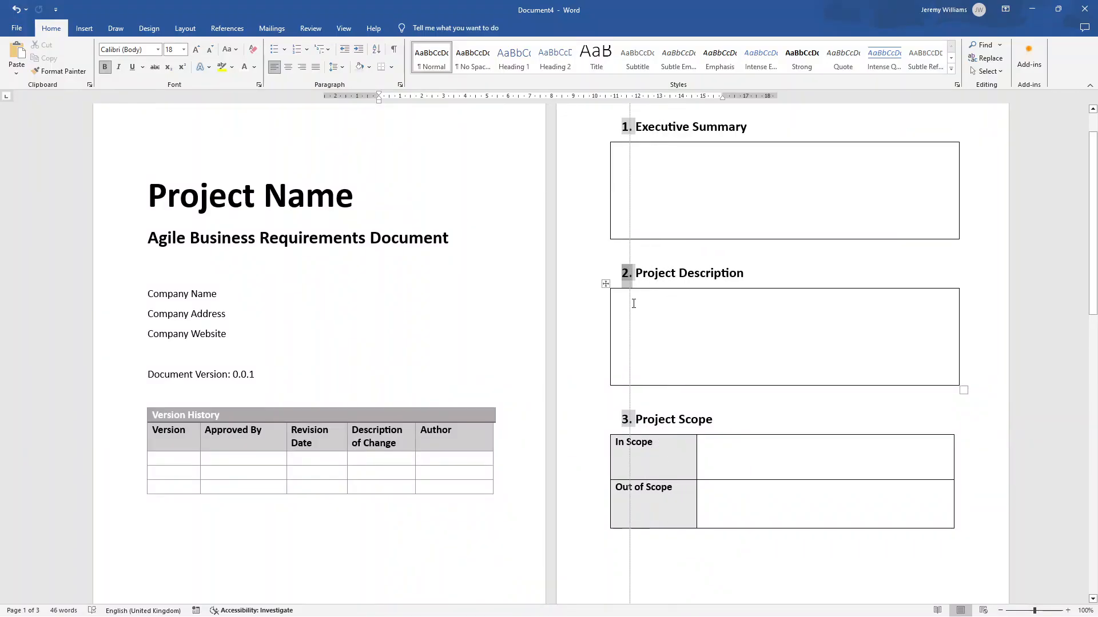
# - Duplicate the Current Process heading and box, renaming the copy '6. Proposed Process'
pyautogui.scroll(-3)
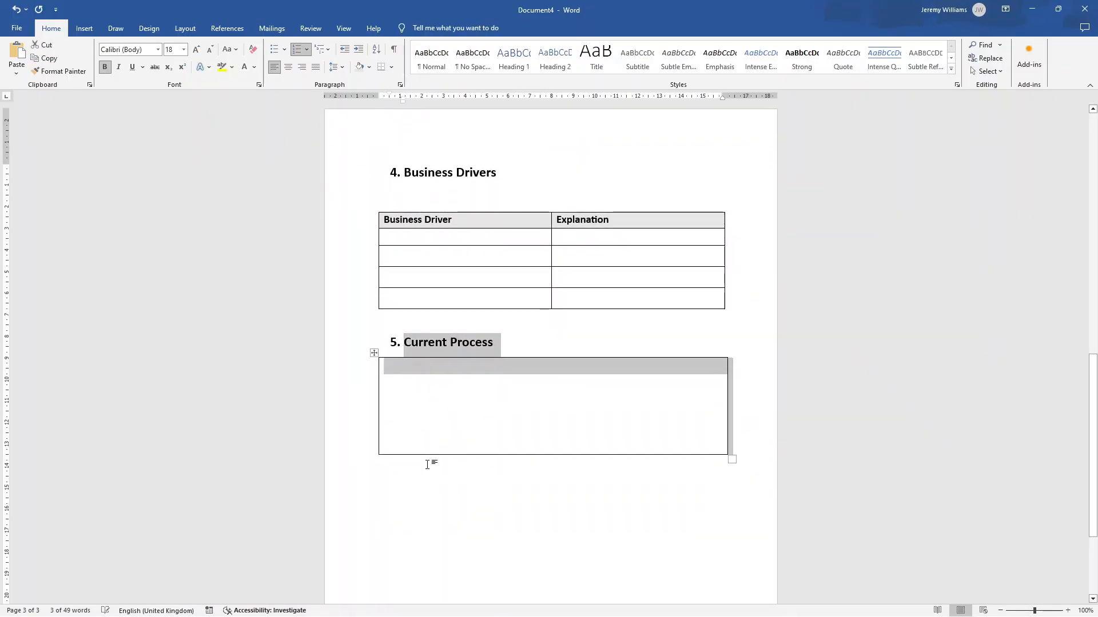
pyautogui.scroll(3)
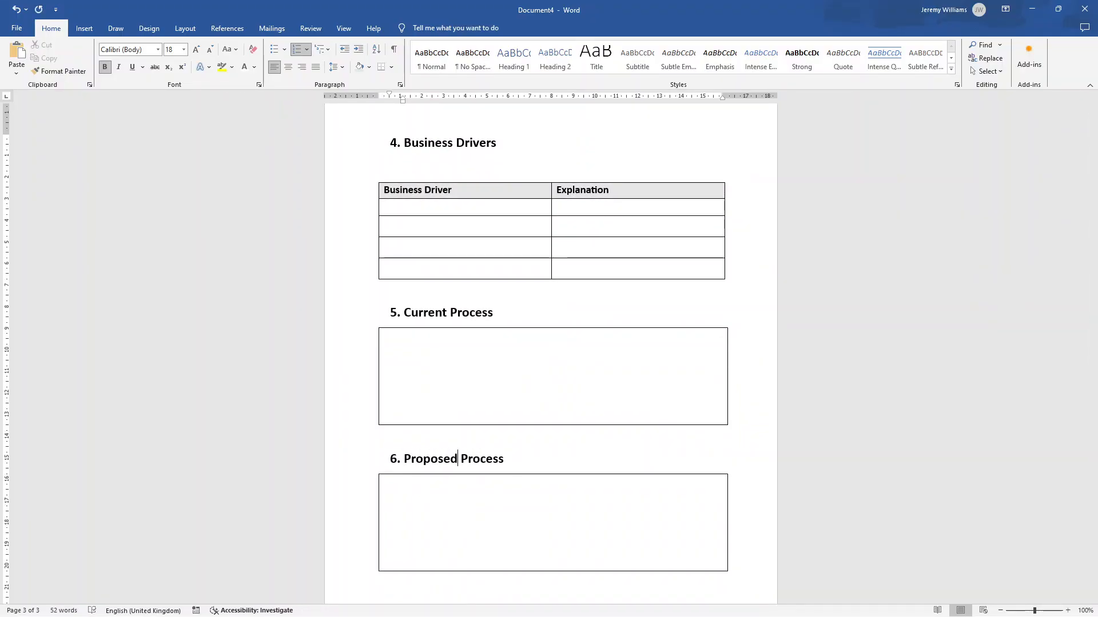
pyautogui.scroll(-3)
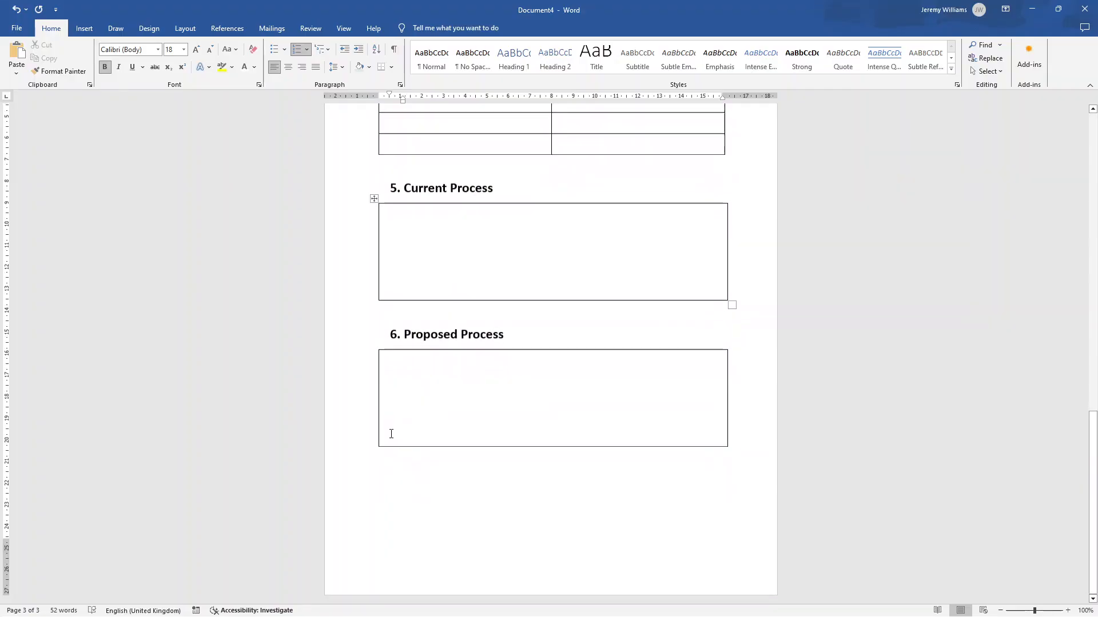
# - Type '7. Functional Requirements' and add a bold 'Priority' subheading beneath it
pyautogui.write('7. Fun')
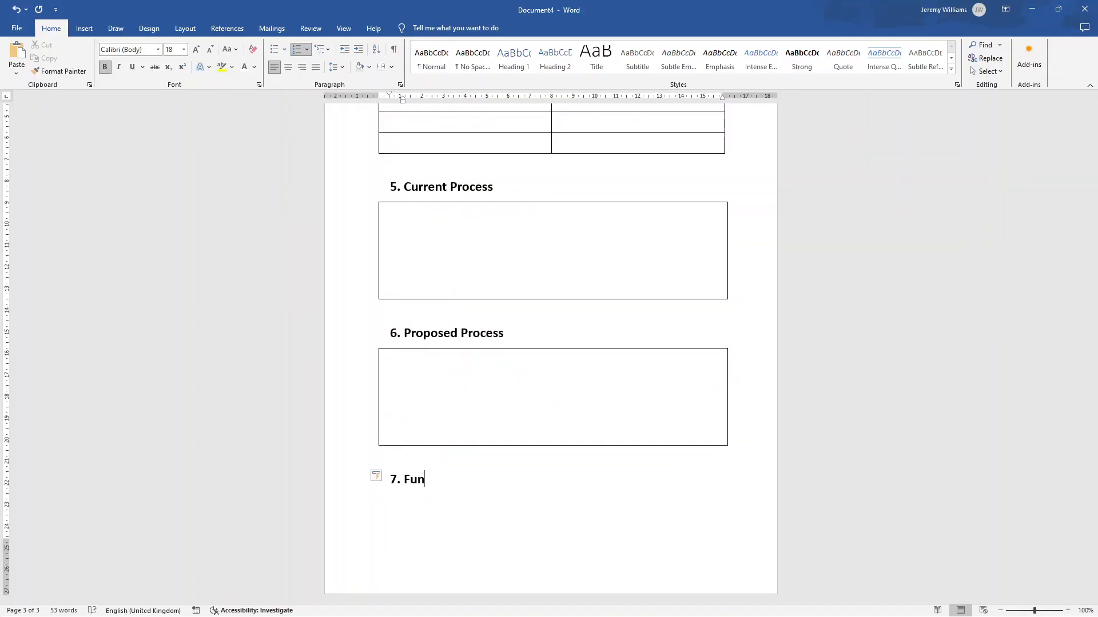
pyautogui.write('ctional Requirem')
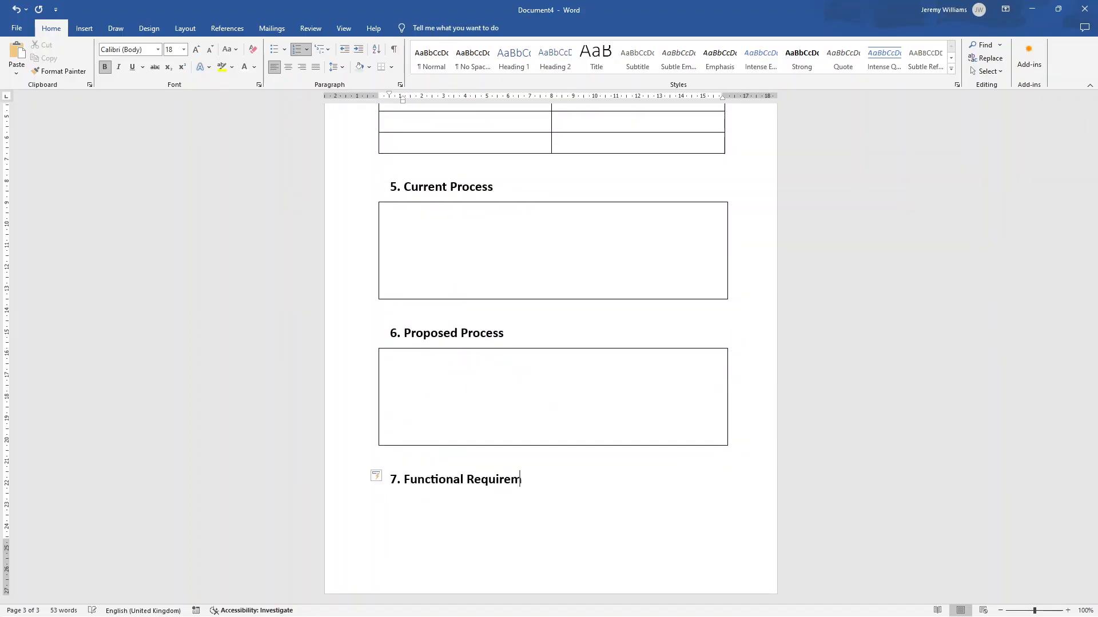
pyautogui.write('ents')
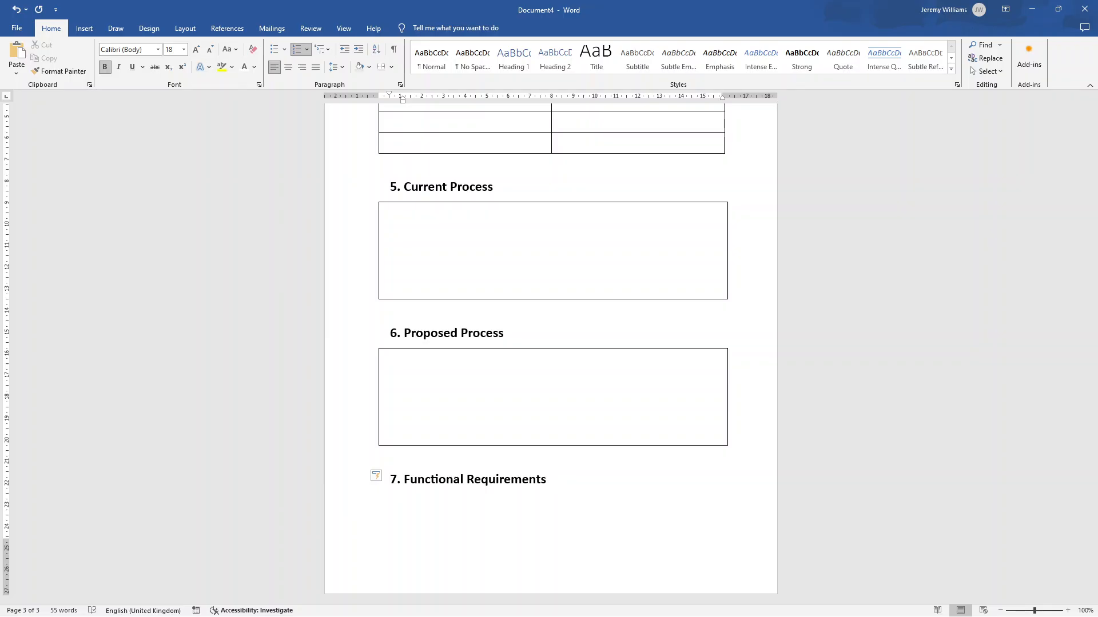
pyautogui.rightClick(165, 527)
pyautogui.write('Priority')
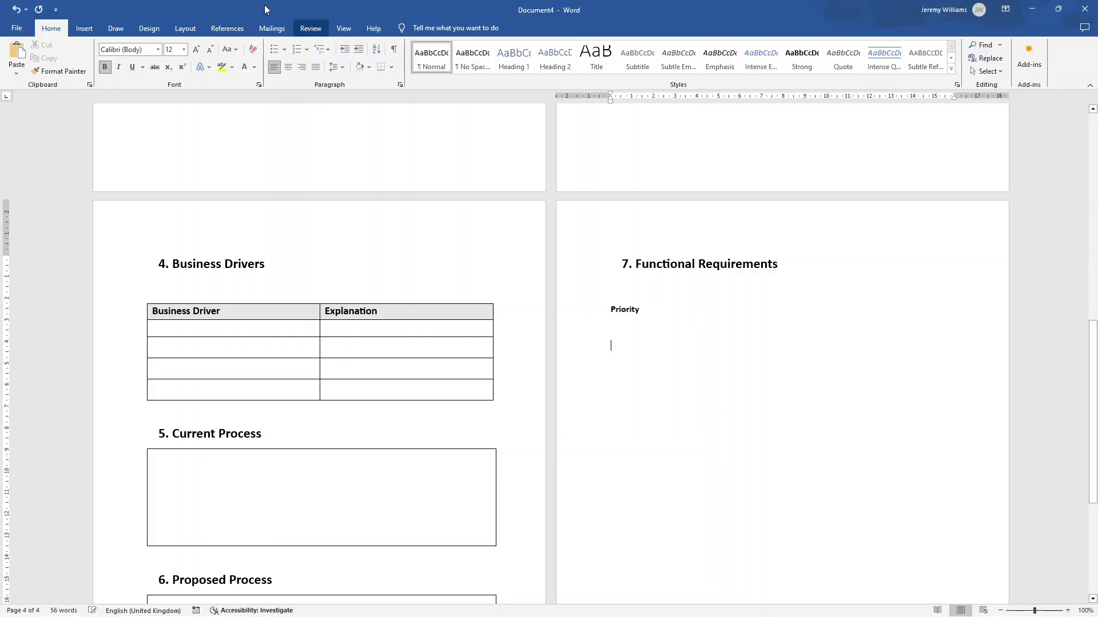
# - Insert a three-column table with headers Value, Rating, Description and values 1–5
pyautogui.click(97, 58)
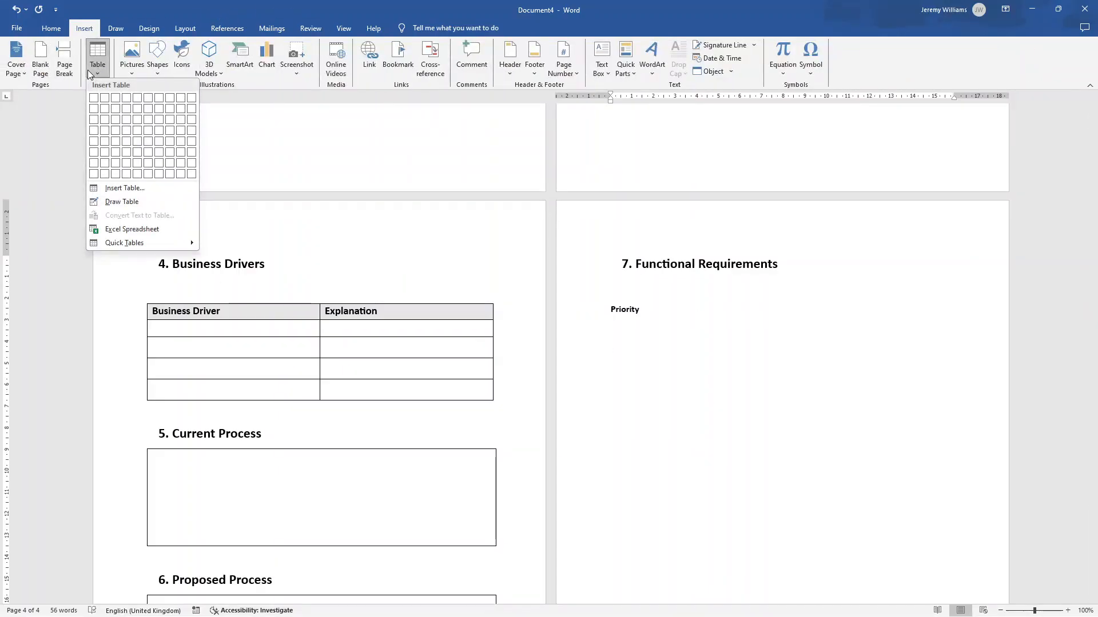
pyautogui.moveTo(125, 140)
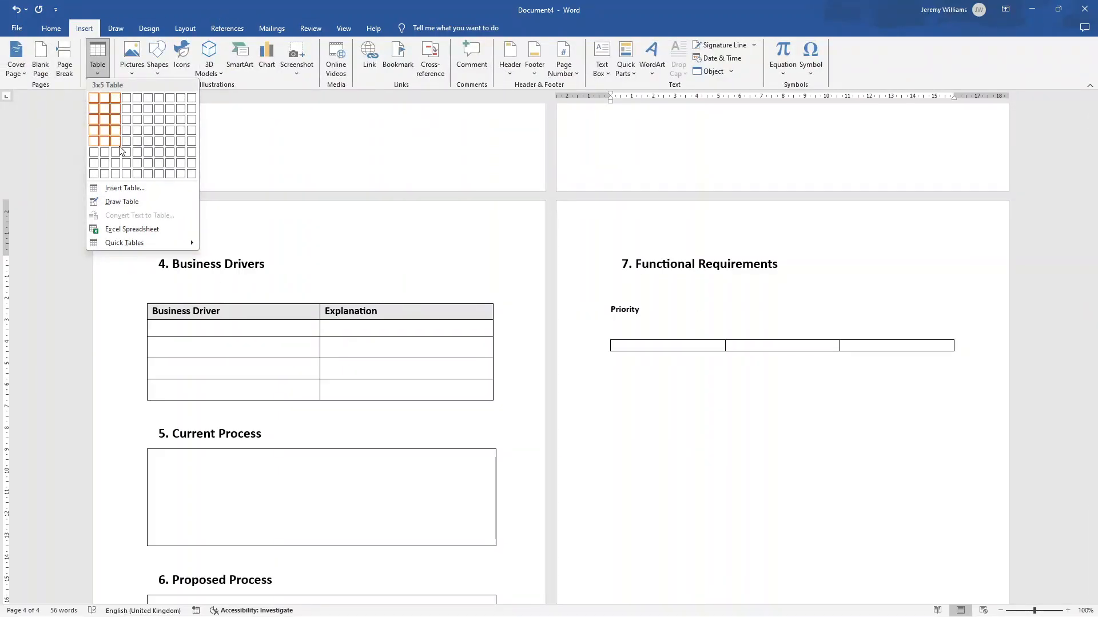
pyautogui.click(126, 141)
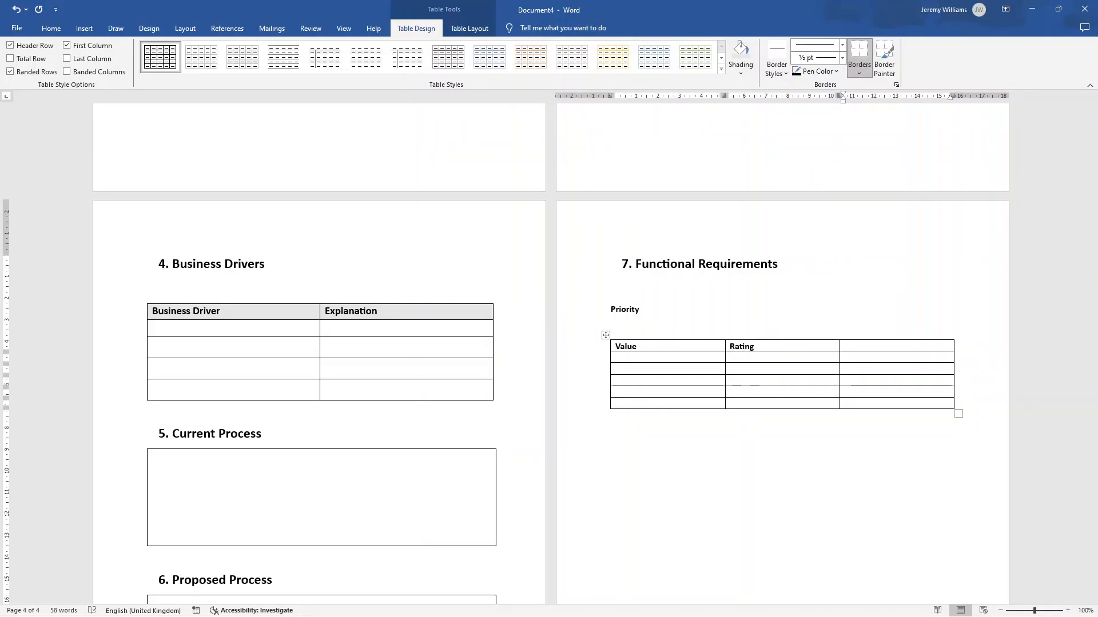
pyautogui.write('Description')
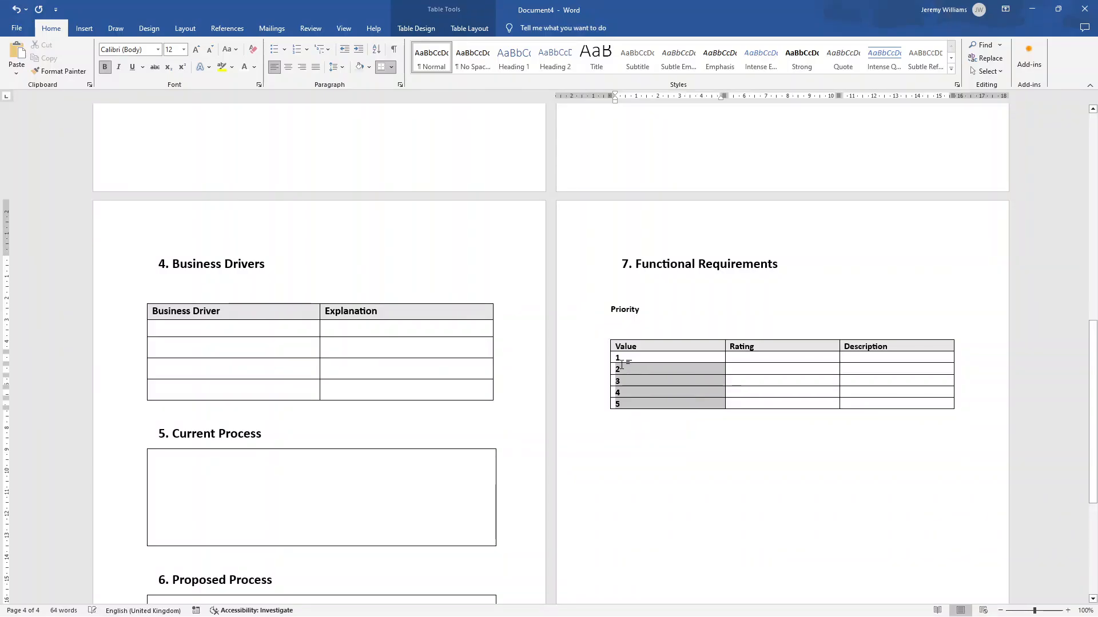
# - Enter ratings Critical, High, Important, Low and Future down the Rating column
pyautogui.click(779, 357)
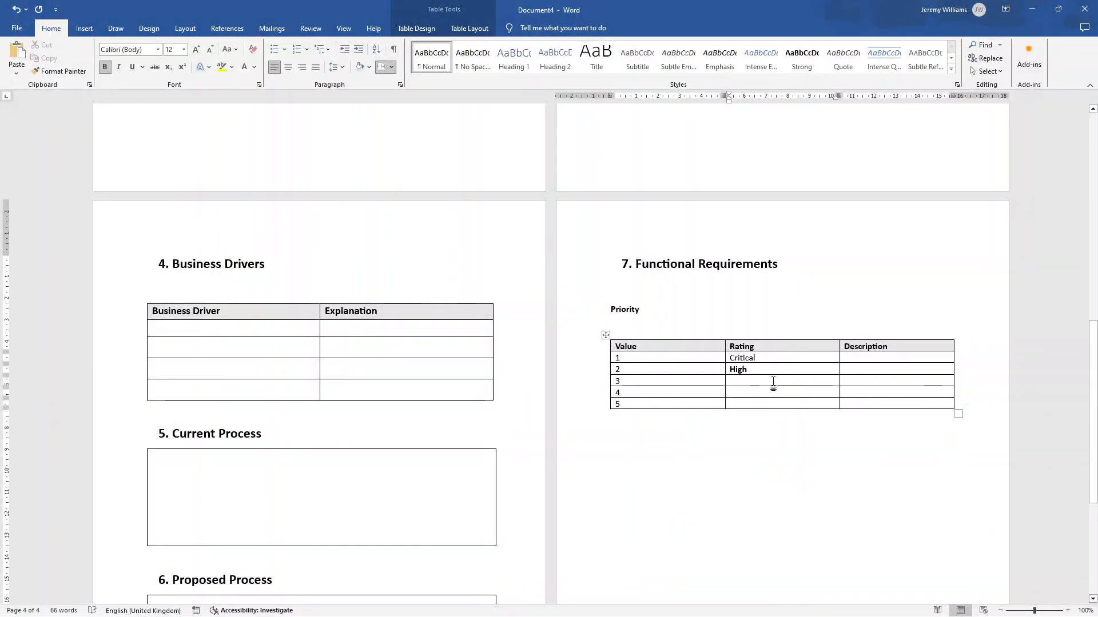
pyautogui.write('Important')
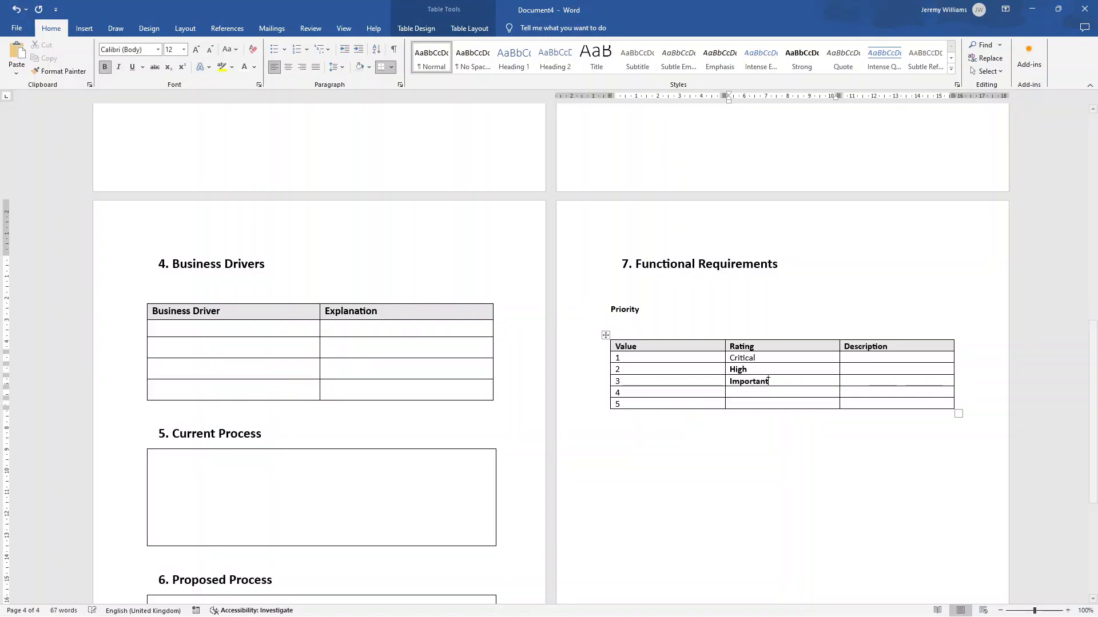
pyautogui.write('Low')
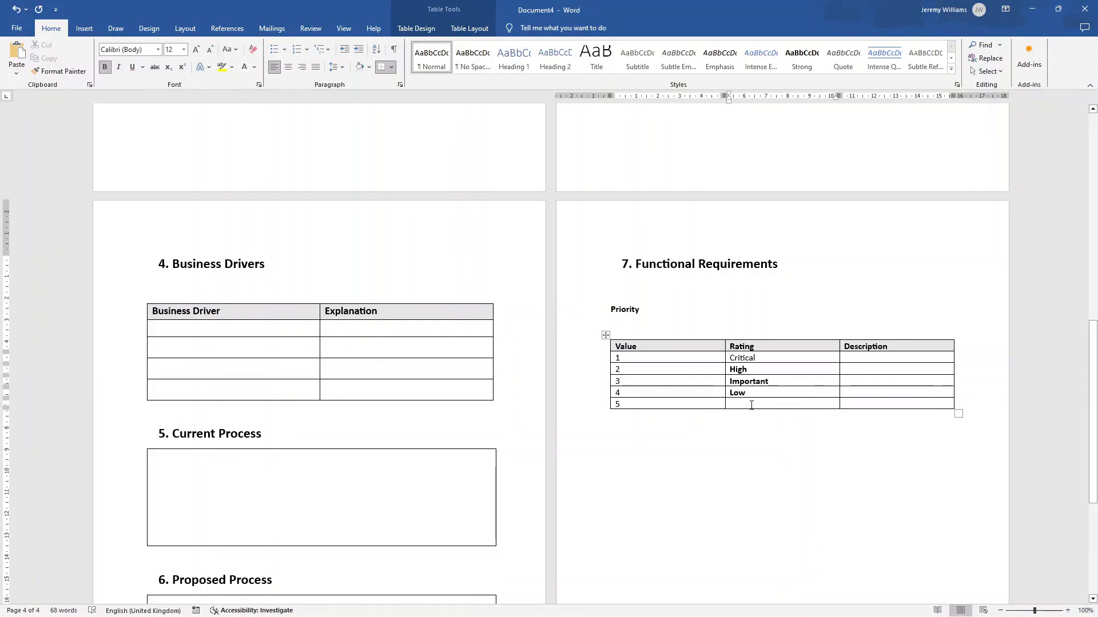
pyautogui.write('Future')
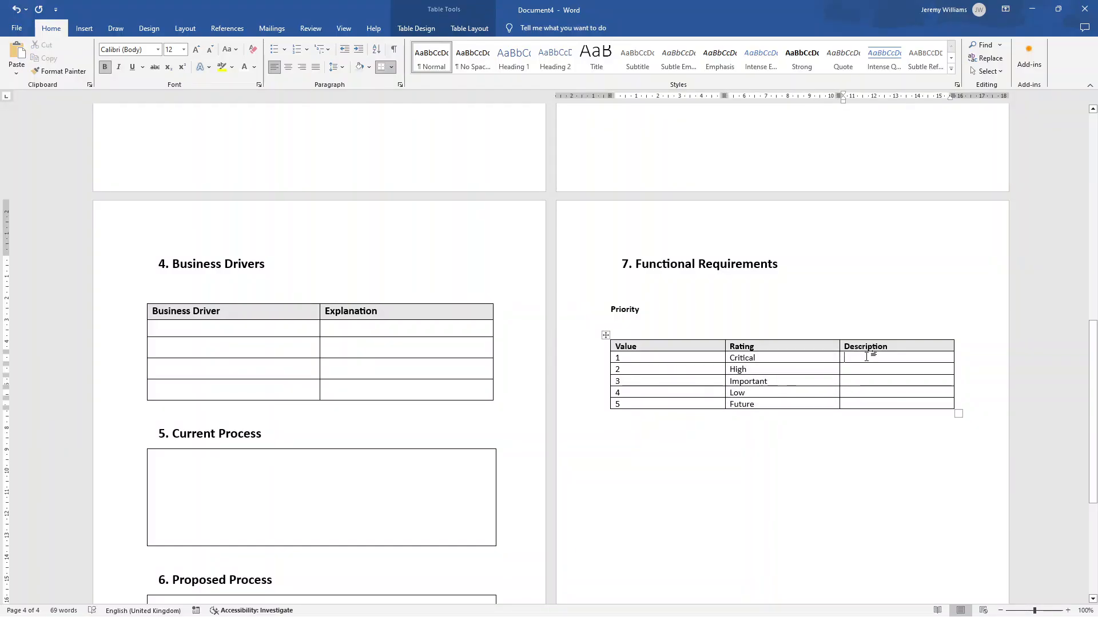
pyautogui.moveTo(876, 304)
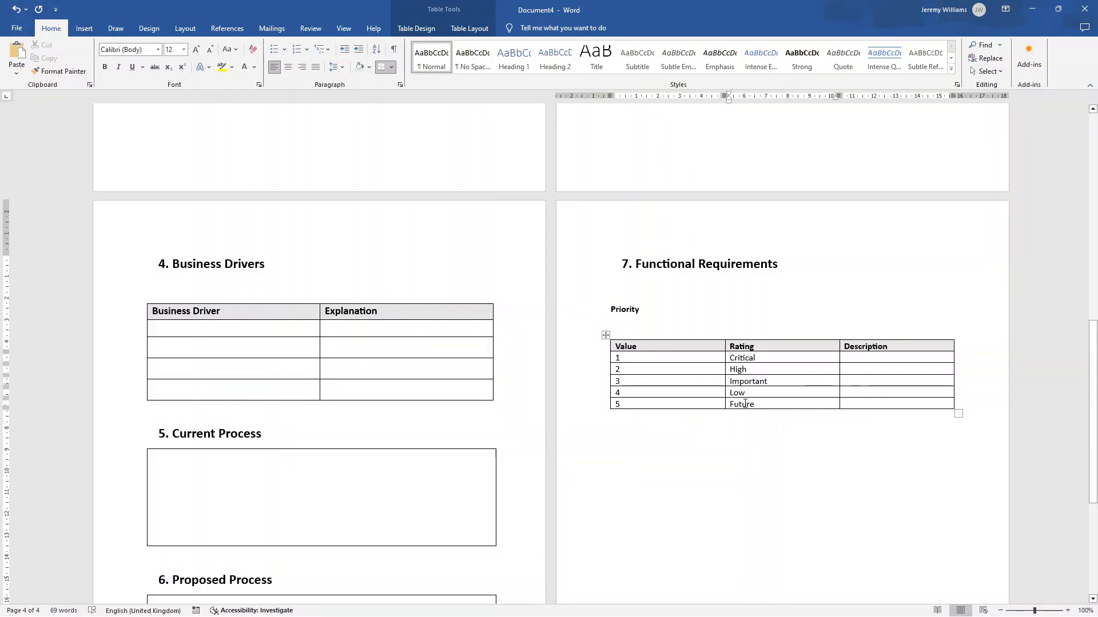
# - Add and spell-correct the 'Requirements Categories (RIC)' subheading, then paste a copy of the Priority table
pyautogui.write('Requiements Catog')
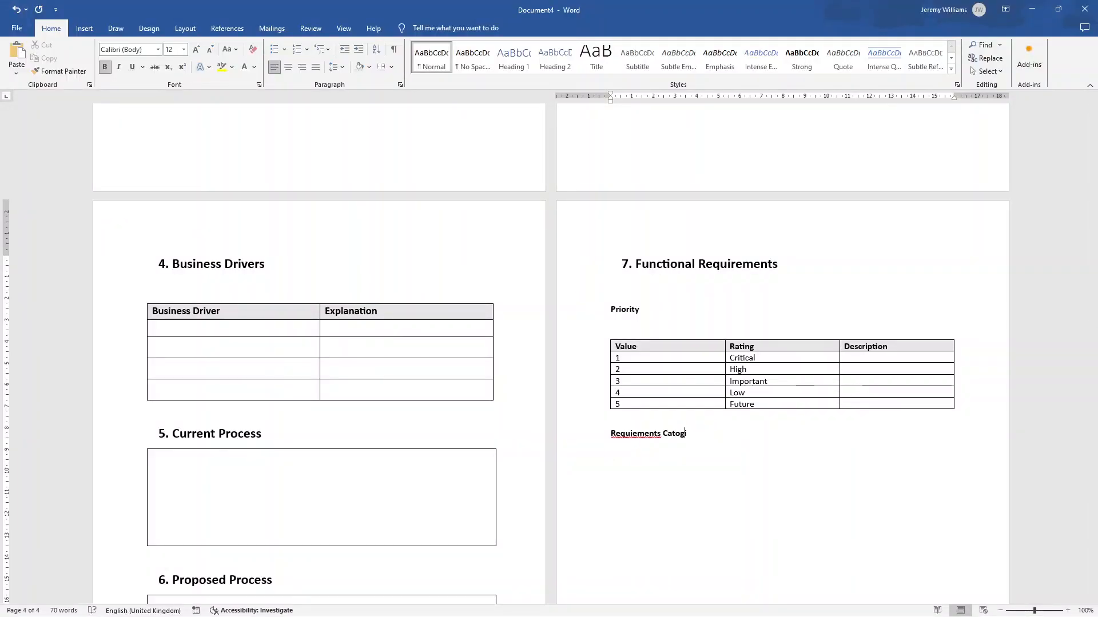
pyautogui.rightClick(634, 433)
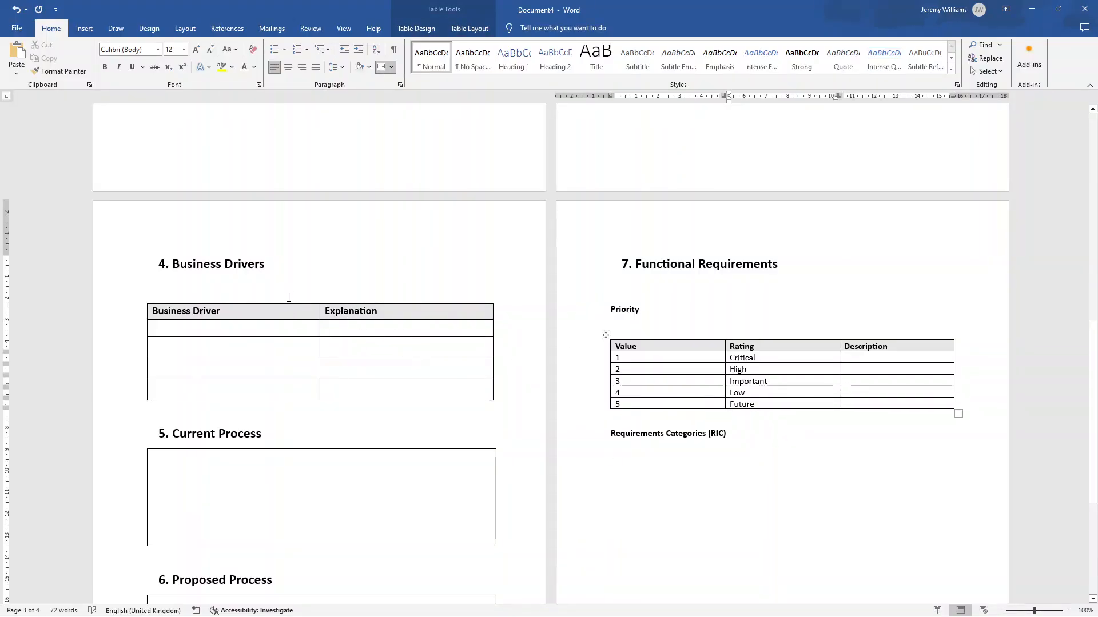
pyautogui.click(726, 434)
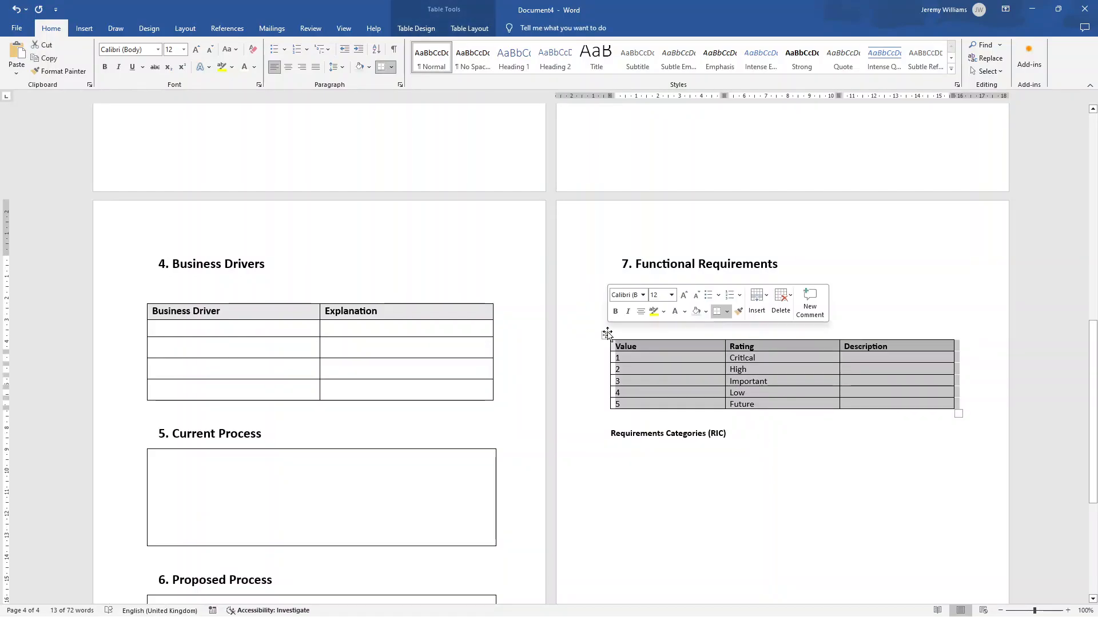
pyautogui.press('ctrl+v')
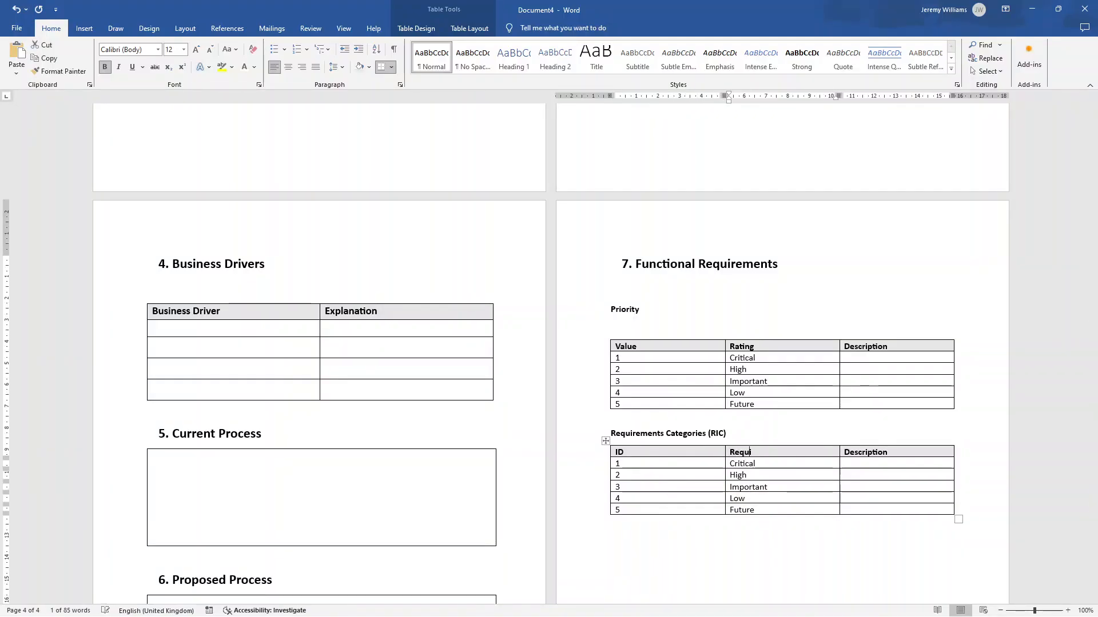
# - Rename headers to ID, Requirement, Priority, Raised By and enter IDs RC1–RC5
pyautogui.write('Priority')
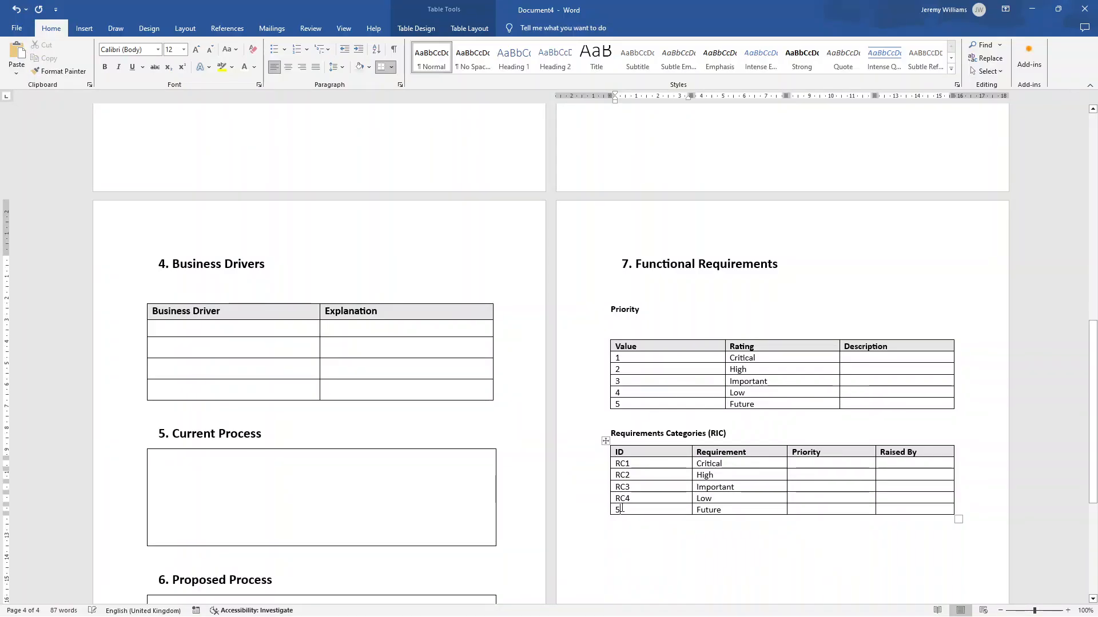
pyautogui.write('RC')
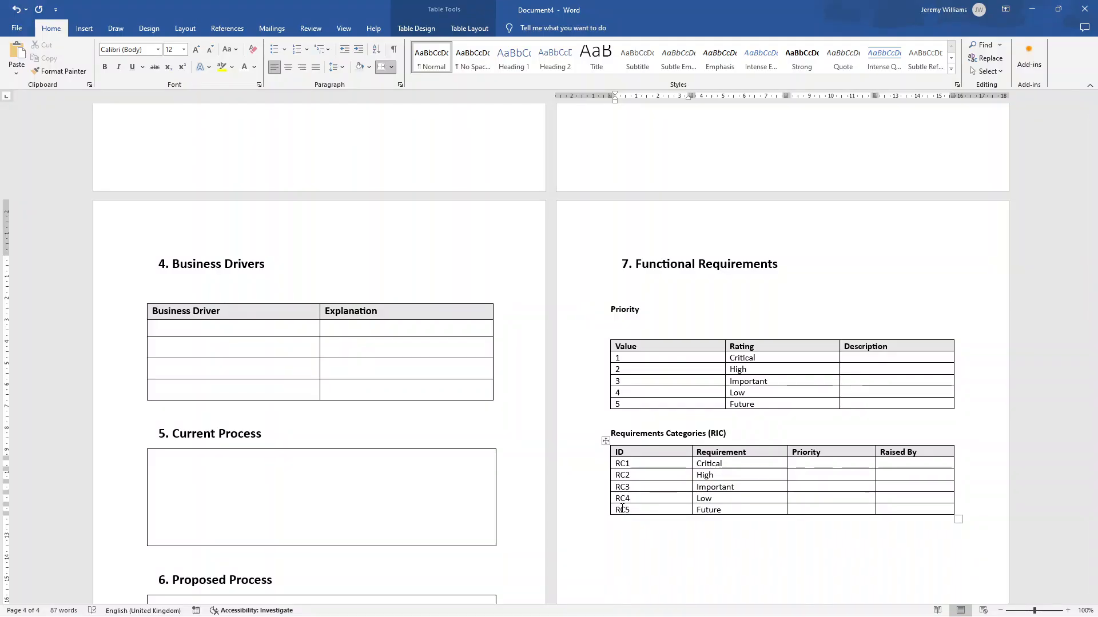
pyautogui.scroll(3)
pyautogui.write('ID')
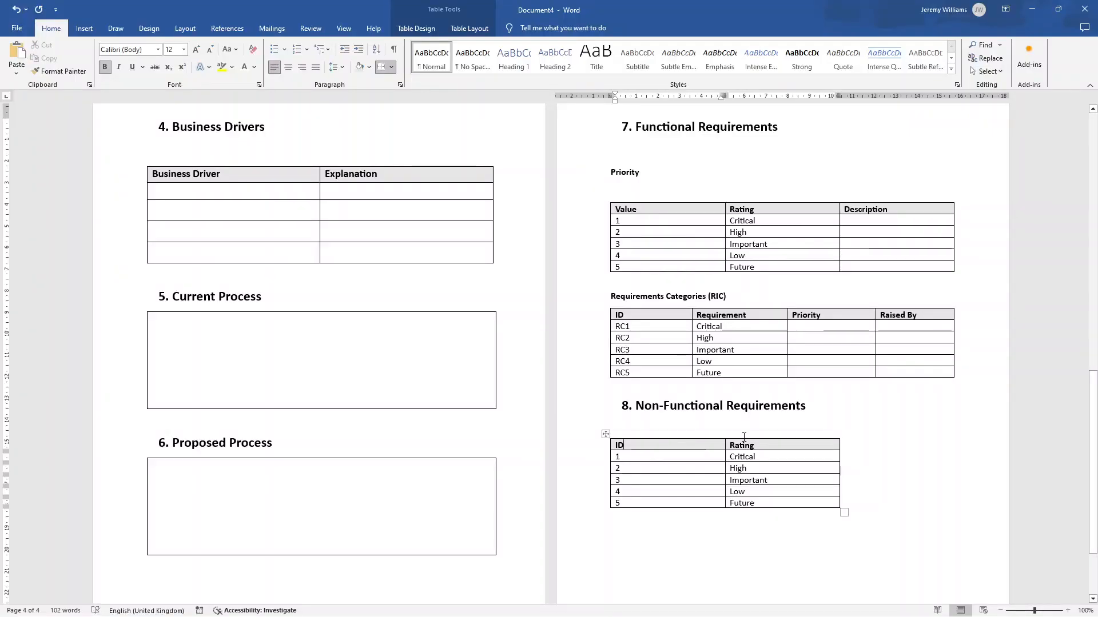
# - Fill the Non-Functional Requirements table's ID column with NFR1 to NFR5, leaving Requirement empty
pyautogui.write('NF1')
pyautogui.click(782, 445)
pyautogui.write('Requirement')
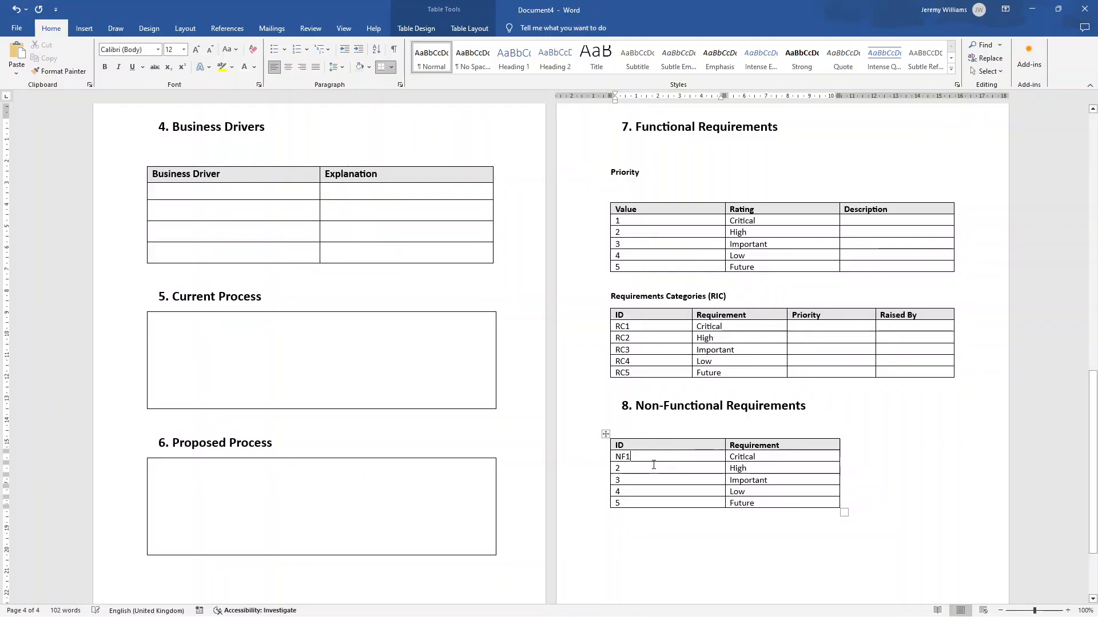
pyautogui.write('NF2')
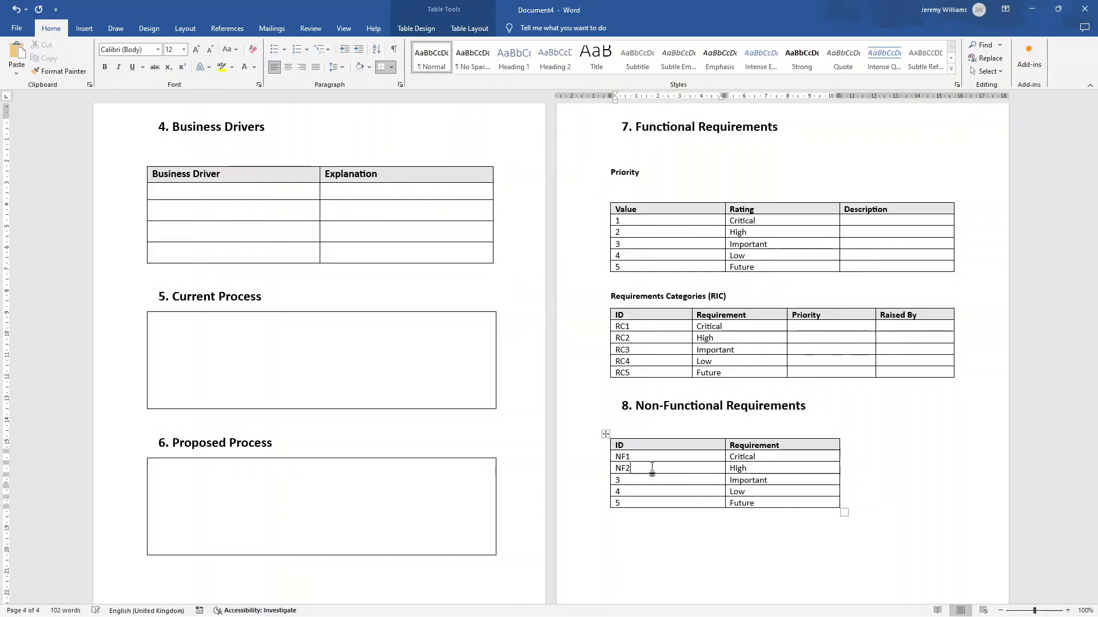
pyautogui.write('NFR')
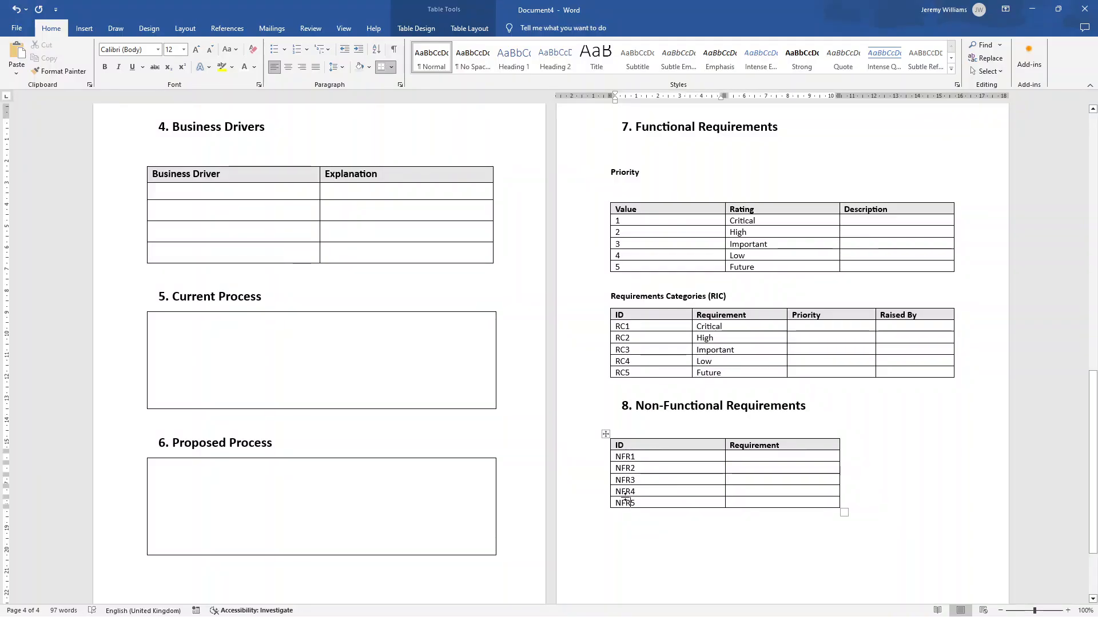
pyautogui.scroll(-3)
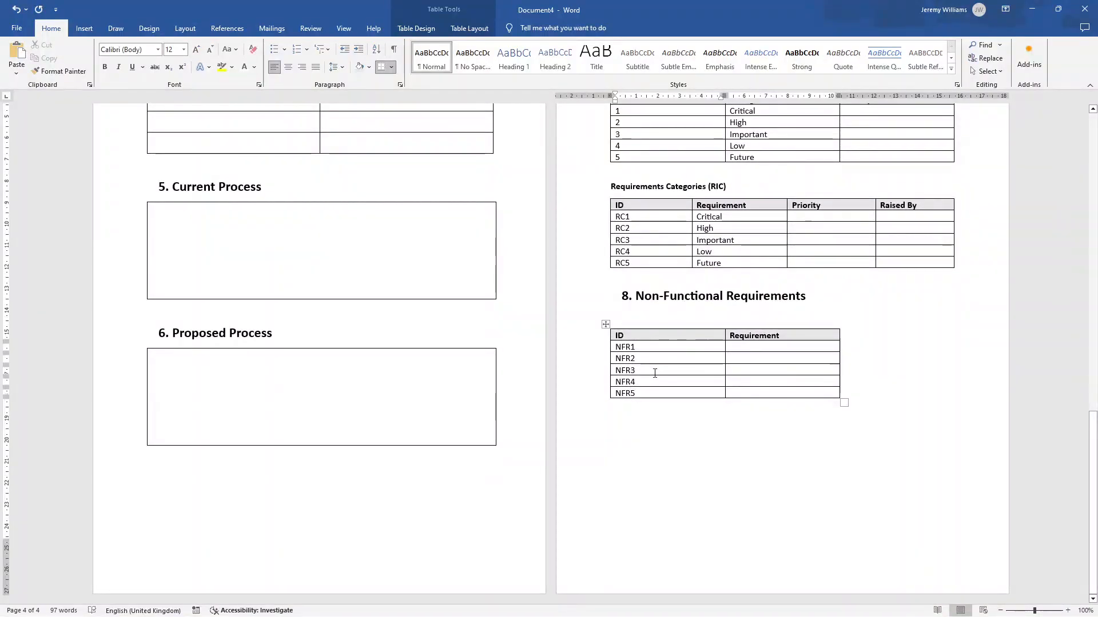
pyautogui.scroll(3)
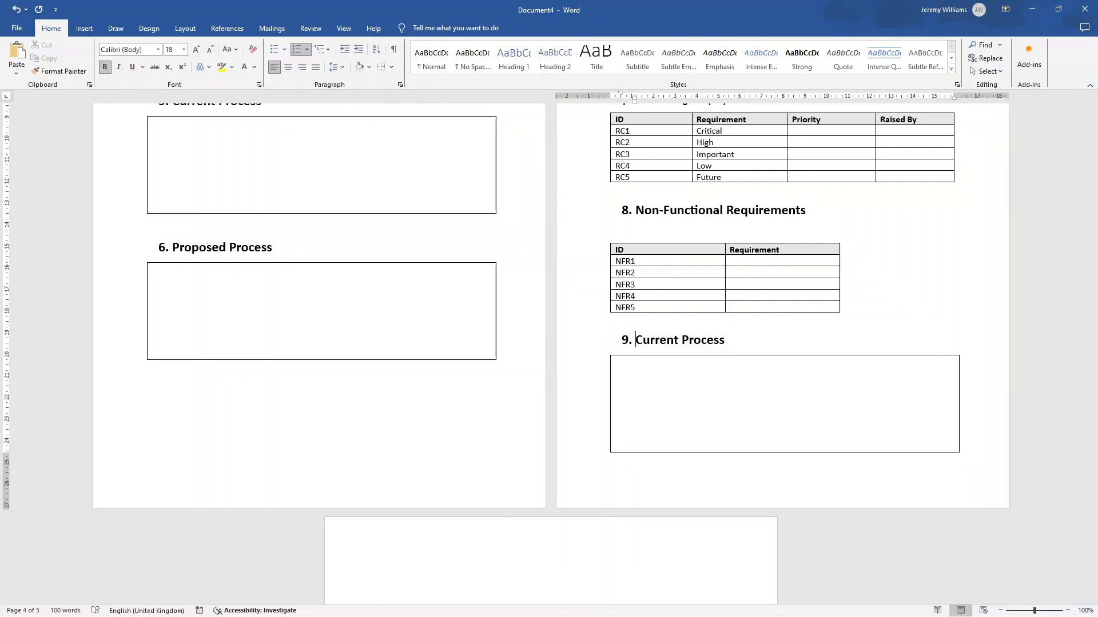
# - Rename the section 9 heading to 'Financial Statements'
pyautogui.doubleClick(672, 340)
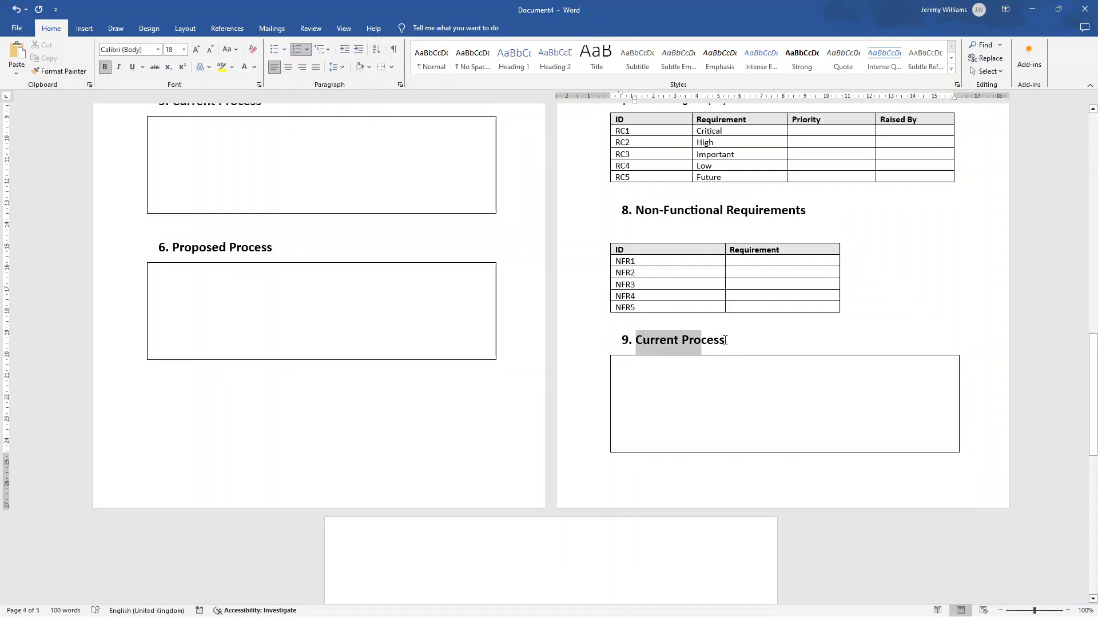
pyautogui.write('Financial Stateme')
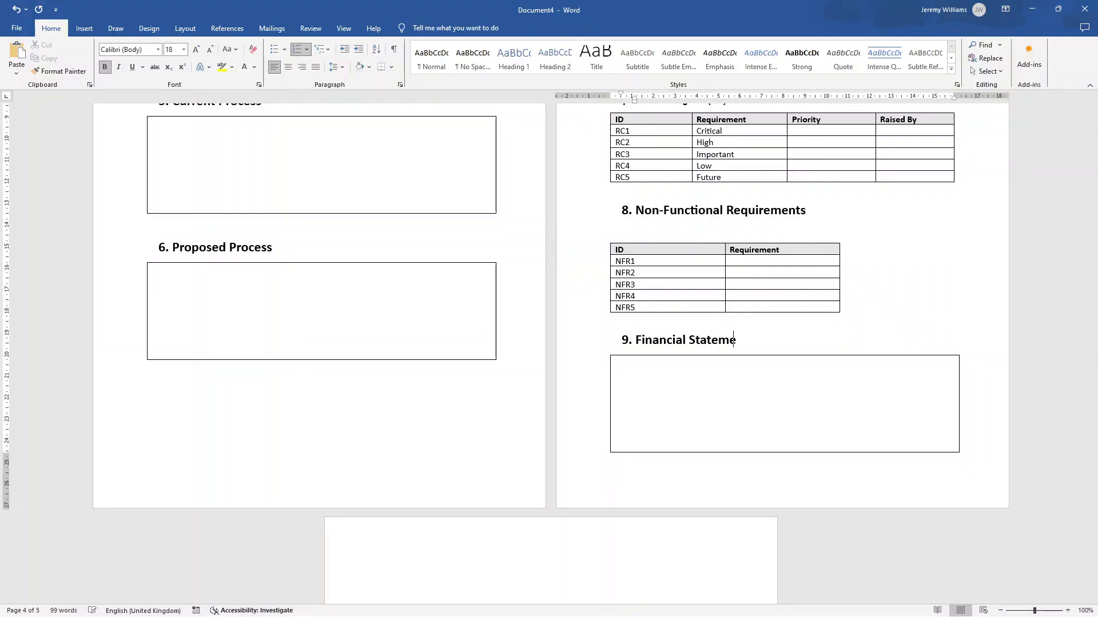
pyautogui.write('nts')
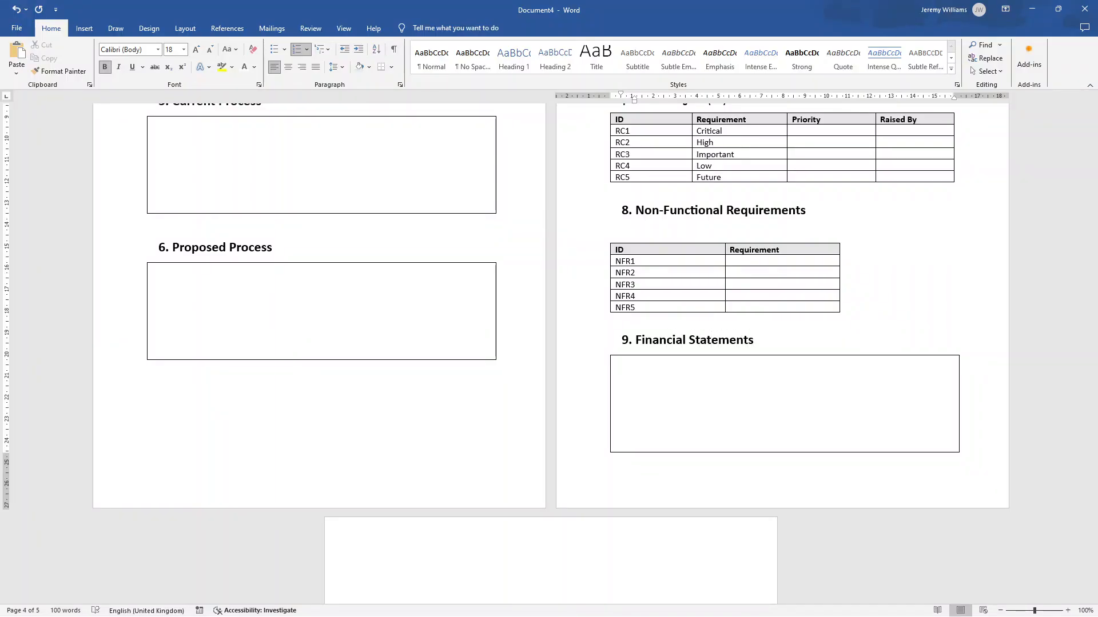
# - Complete '10. Costs & Benefits' and add an '11. Resources' heading with an empty box
pyautogui.scroll(-3)
pyautogui.write('Costs &')
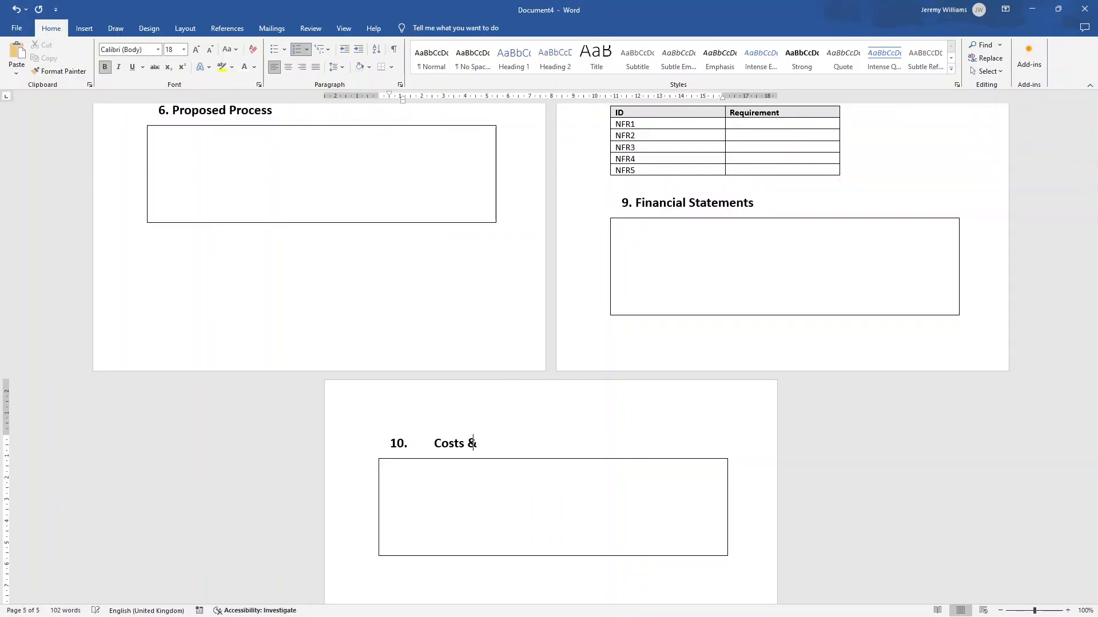
pyautogui.write('Benefits')
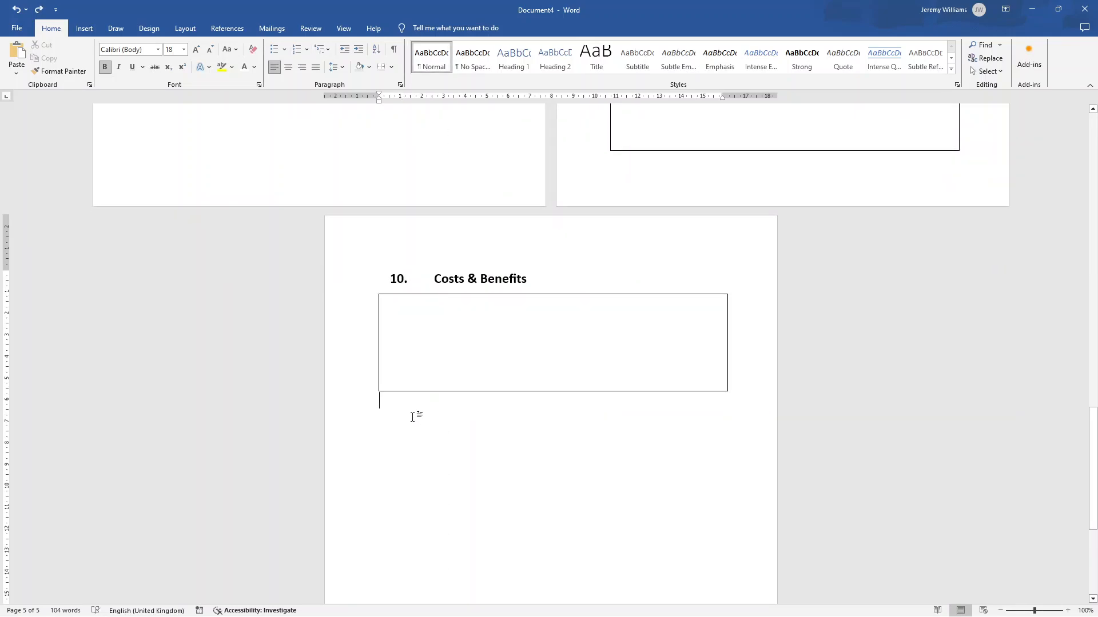
pyautogui.press('ctrl+v')
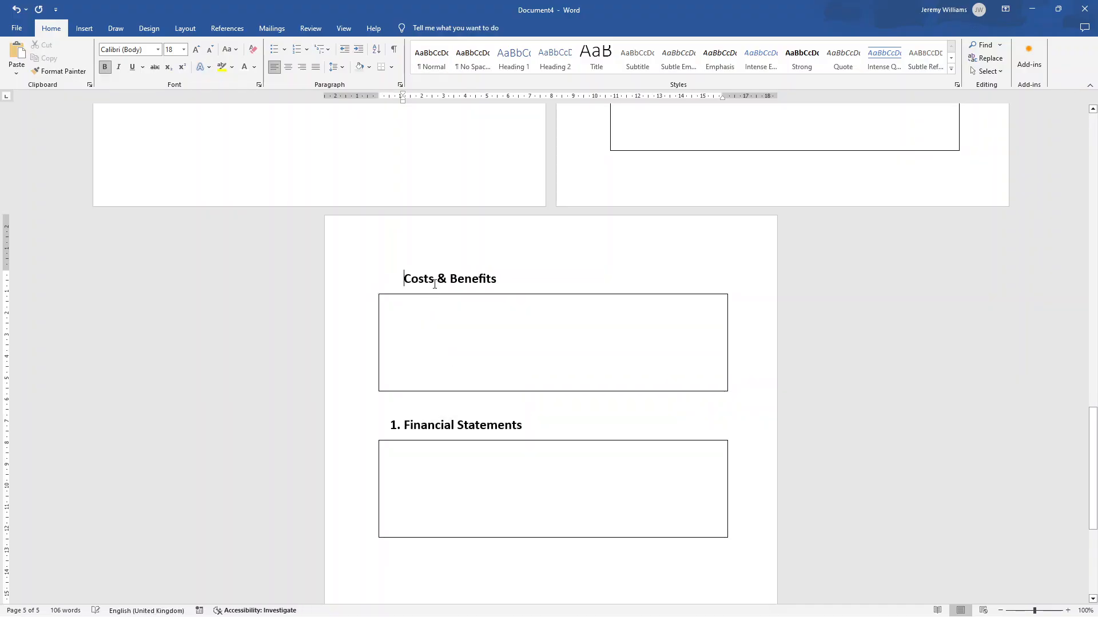
pyautogui.write('10.')
pyautogui.click(456, 426)
pyautogui.write('Resource')
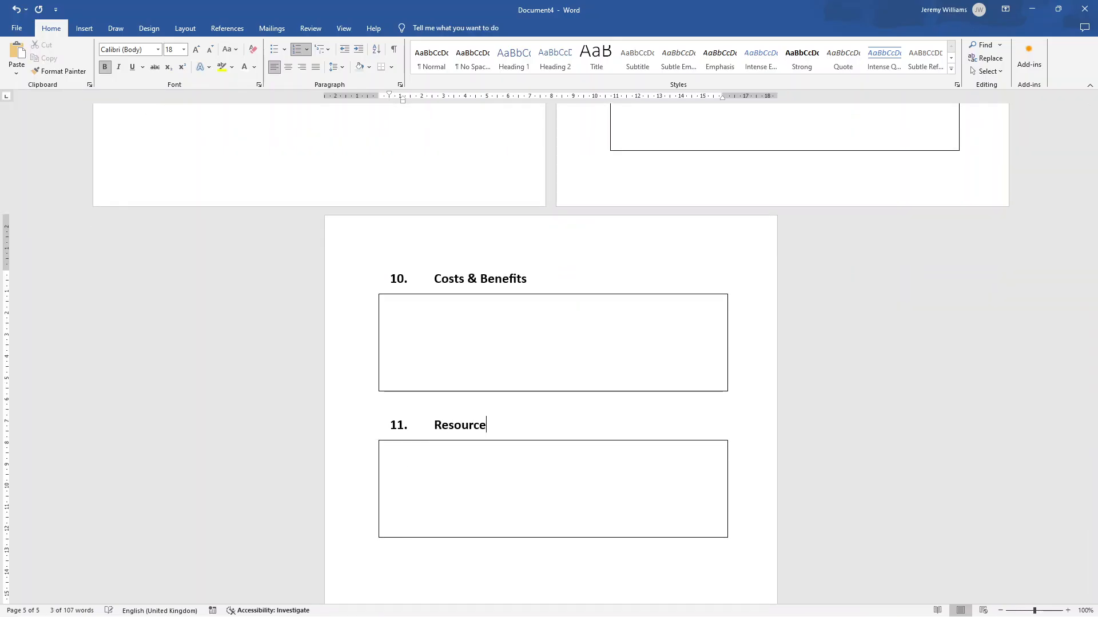
pyautogui.write('s')
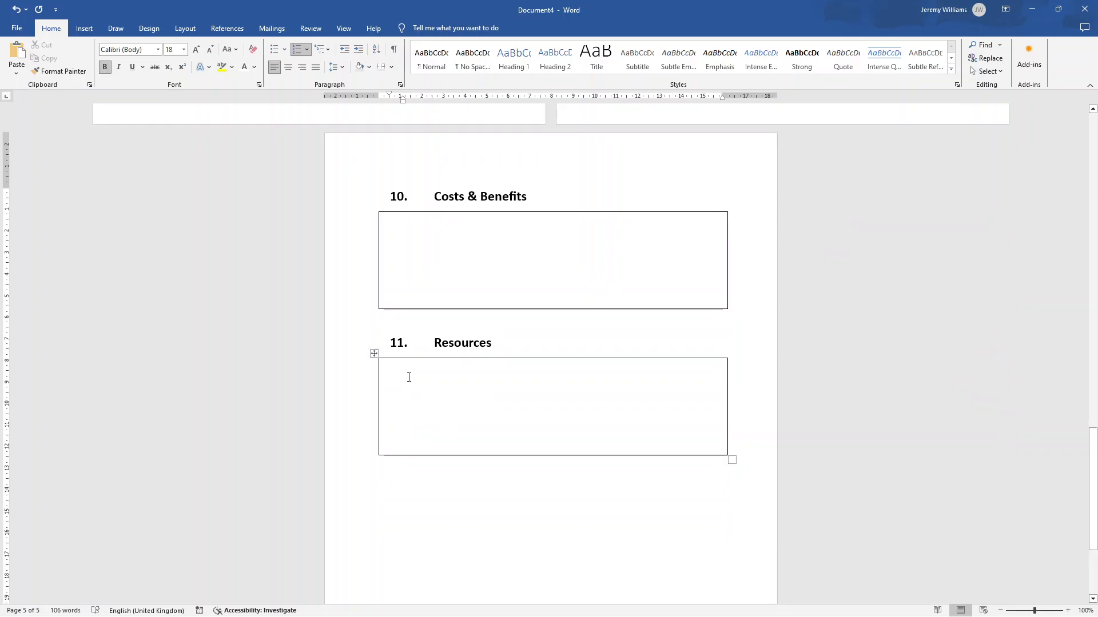
# - Paste '12. Schedule, Timelines & Deadlines' and '13. Assumptions' headings below Resources, each with a box
pyautogui.scroll(-3)
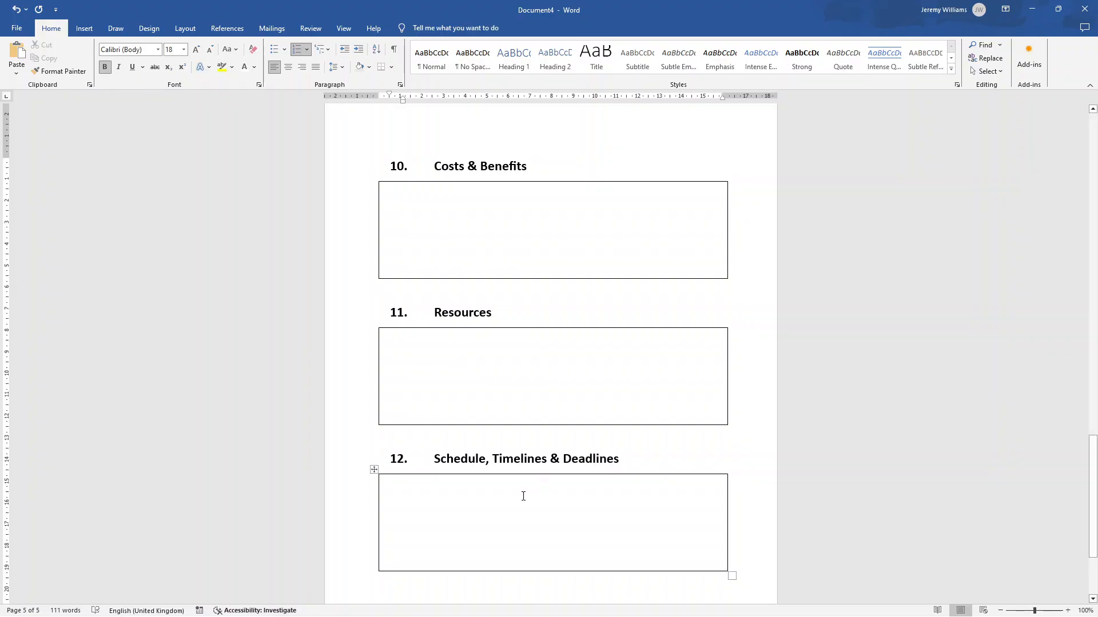
pyautogui.moveTo(490, 489)
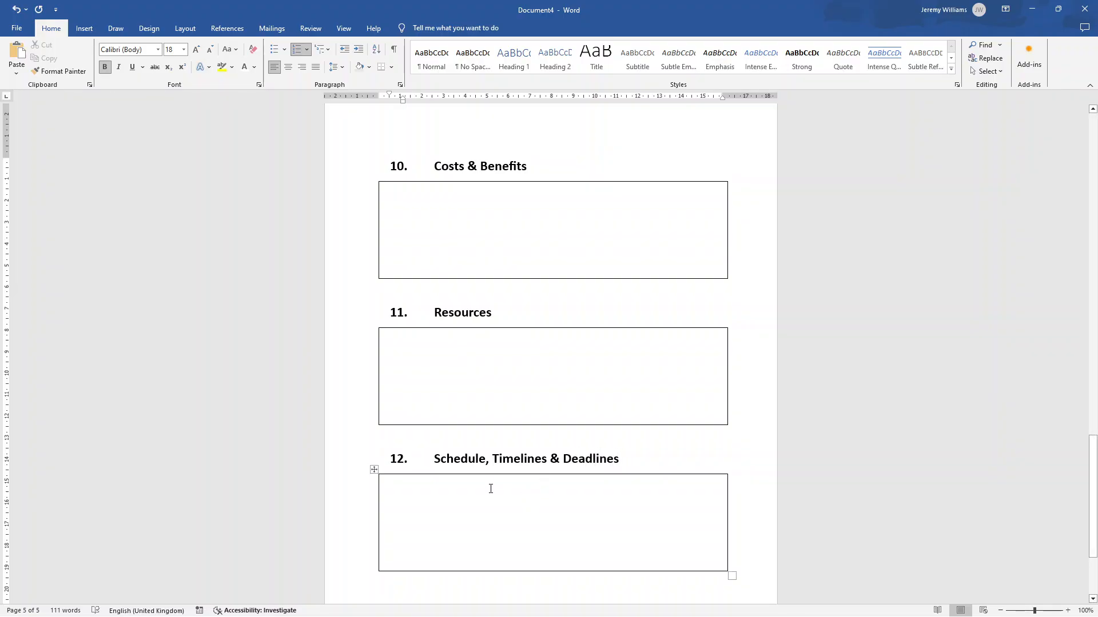
pyautogui.scroll(3)
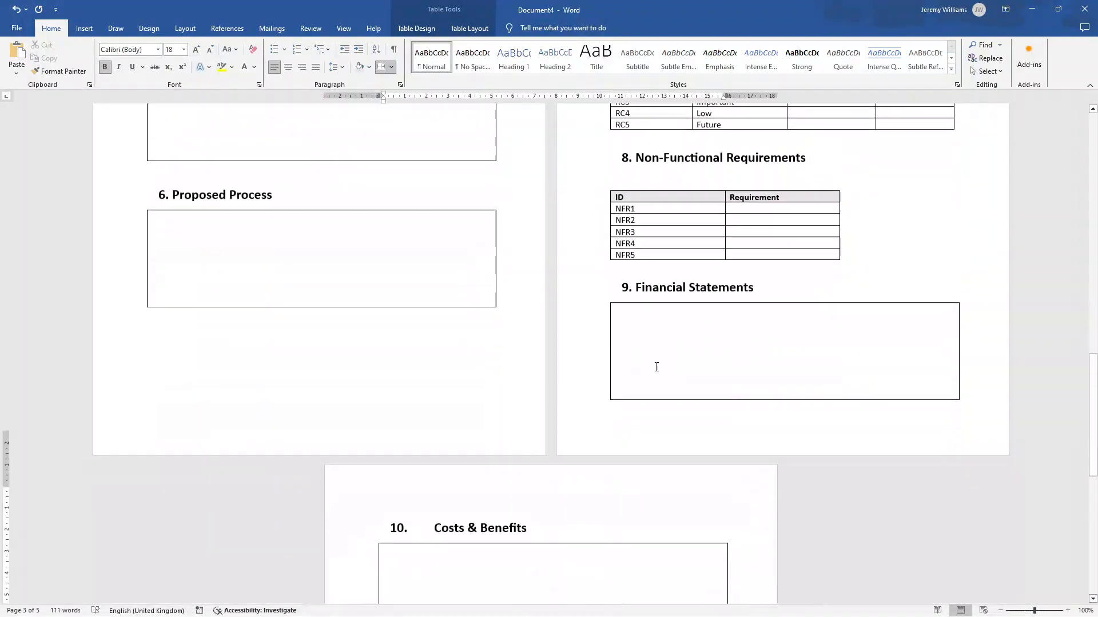
pyautogui.scroll(-3)
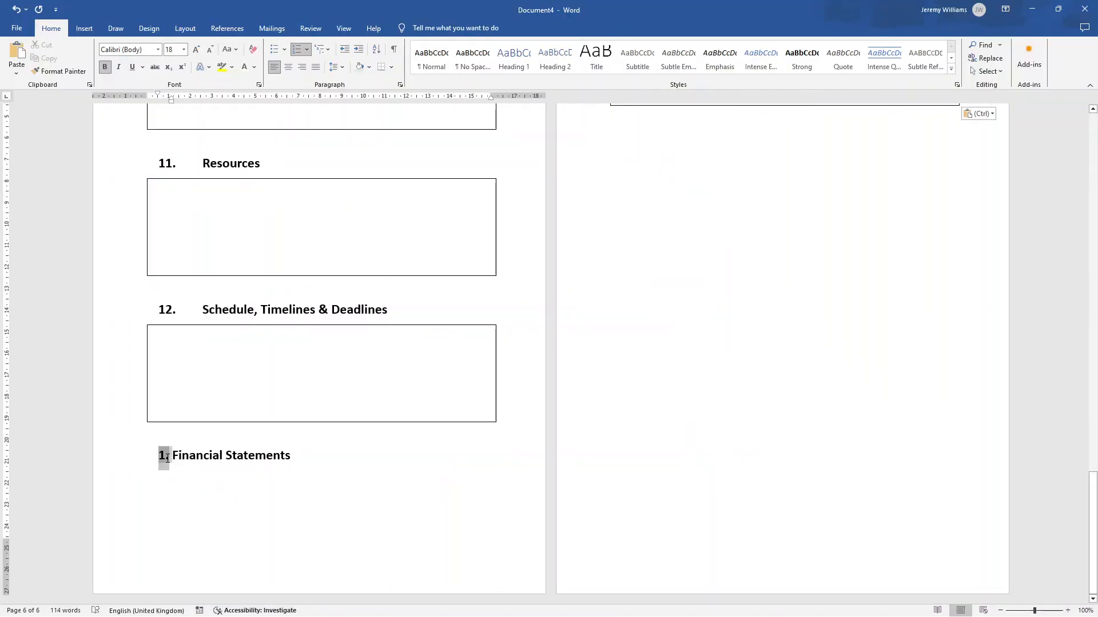
pyautogui.scroll(3)
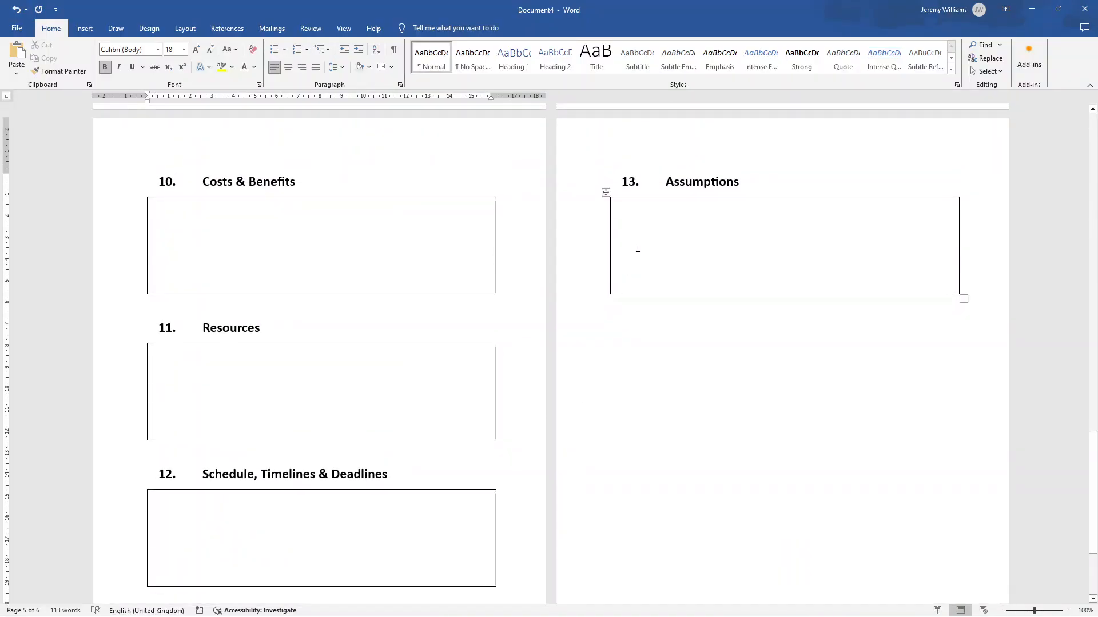
pyautogui.moveTo(648, 237)
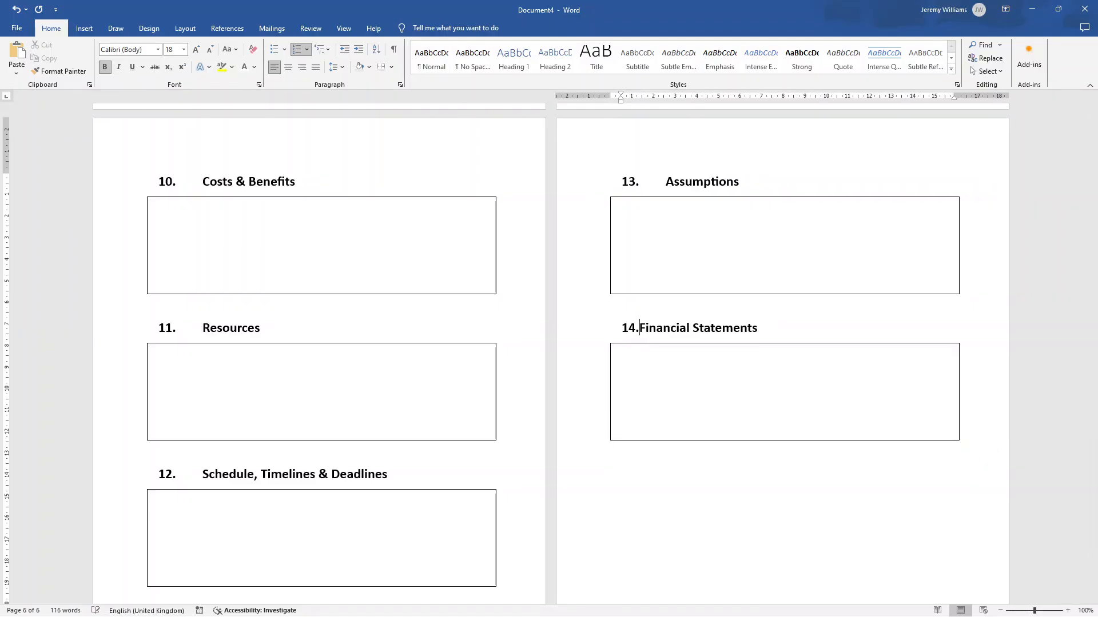
# - Build the '14. Glossary' Term/Abbreviation table, explaining MVP as 'Minimum Viable Product'
pyautogui.scroll(3)
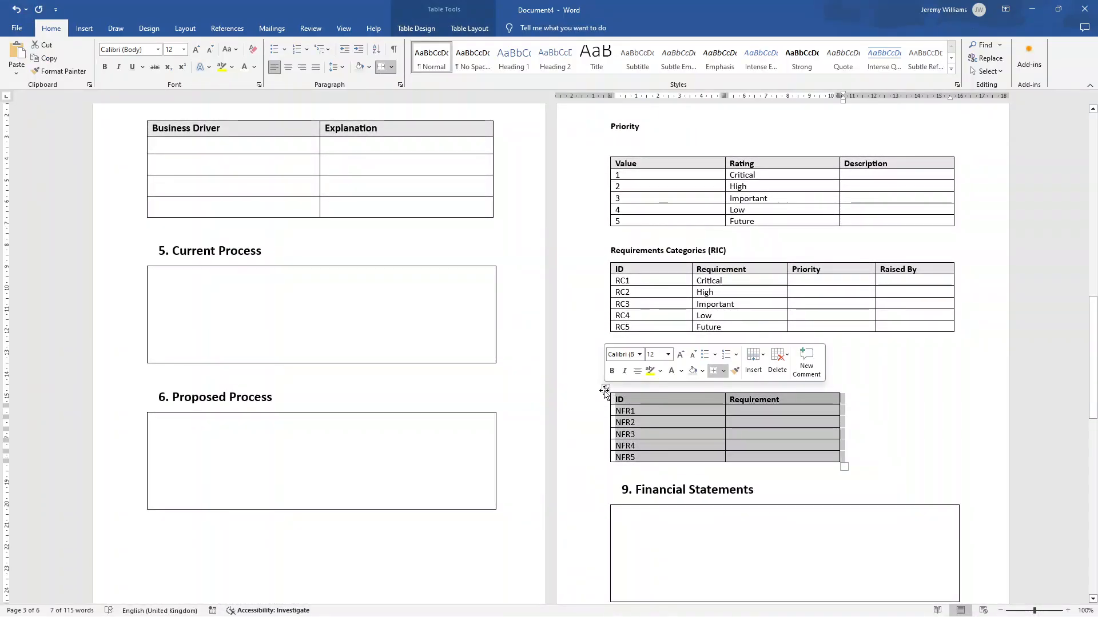
pyautogui.scroll(-3)
pyautogui.write('MVP')
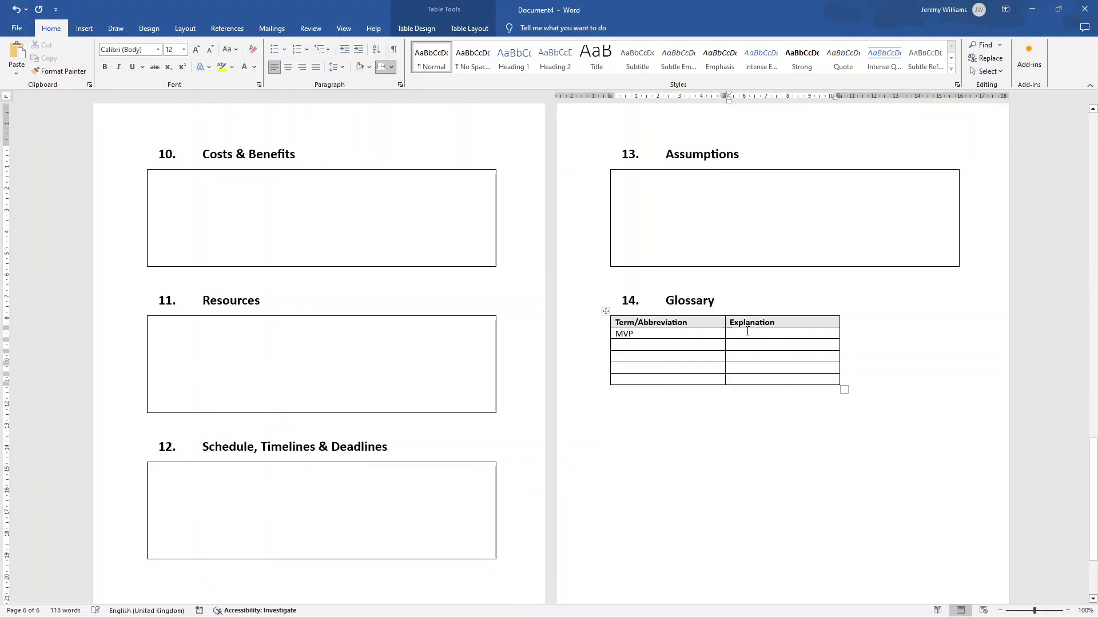
pyautogui.write('Minimum Visable Produc')
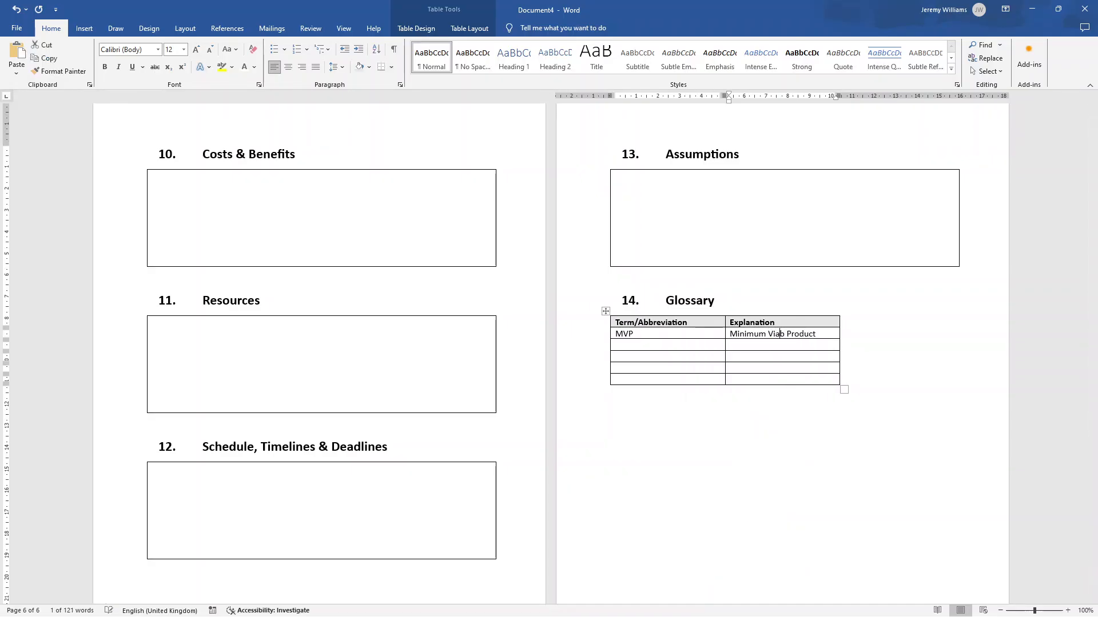
pyautogui.click(752, 415)
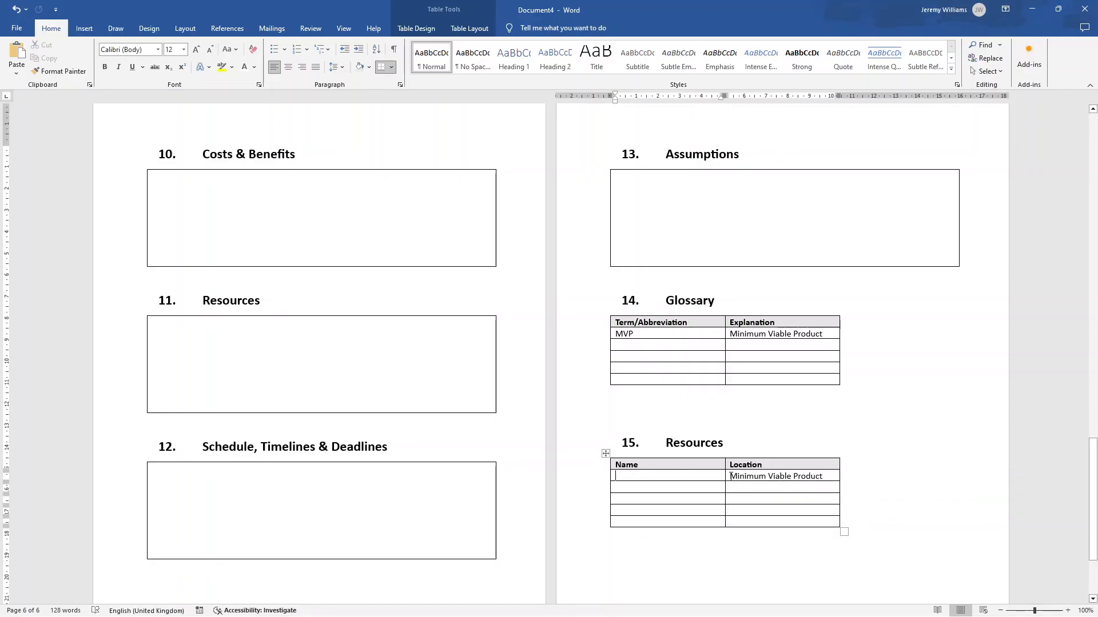
# - Retitle the copied glossary as '15. Resources' with Name and Location column headers
pyautogui.scroll(3)
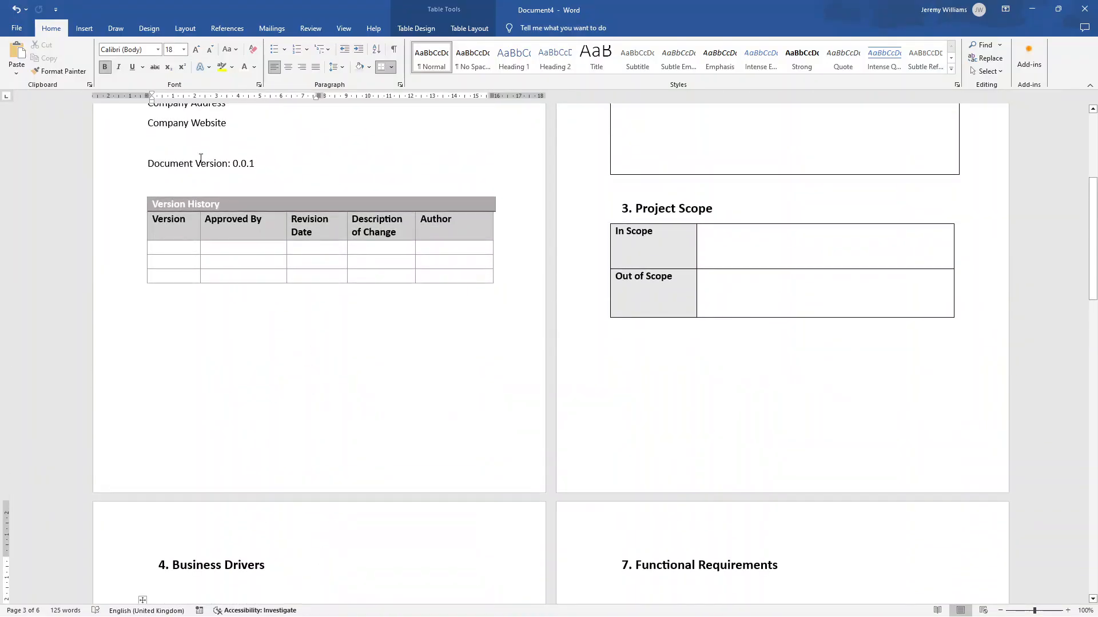
pyautogui.click(84, 28)
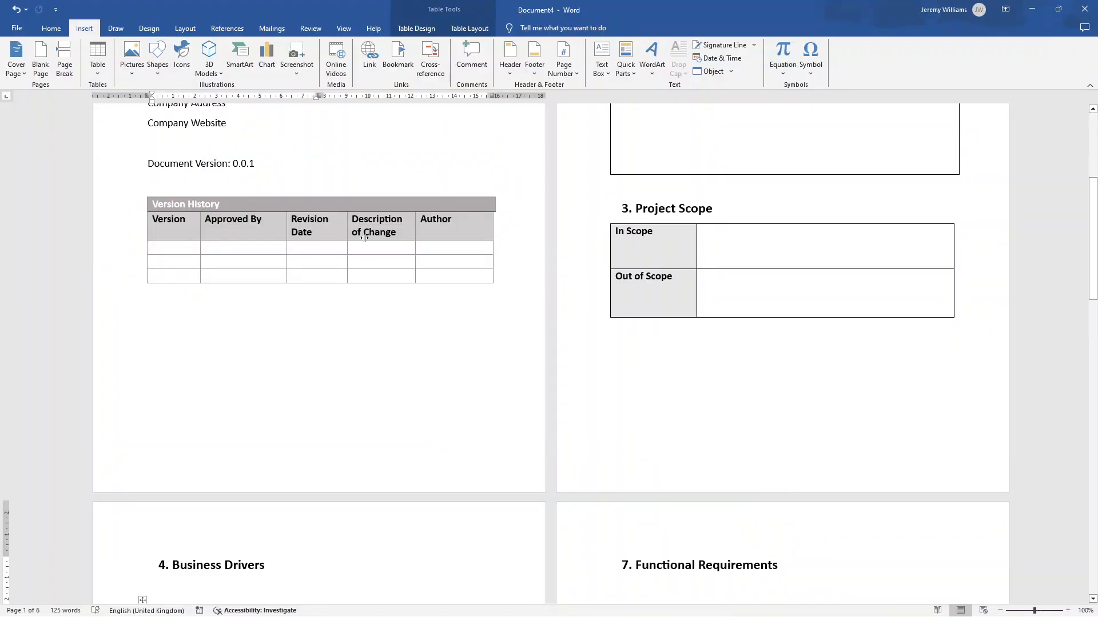
pyautogui.scroll(-3)
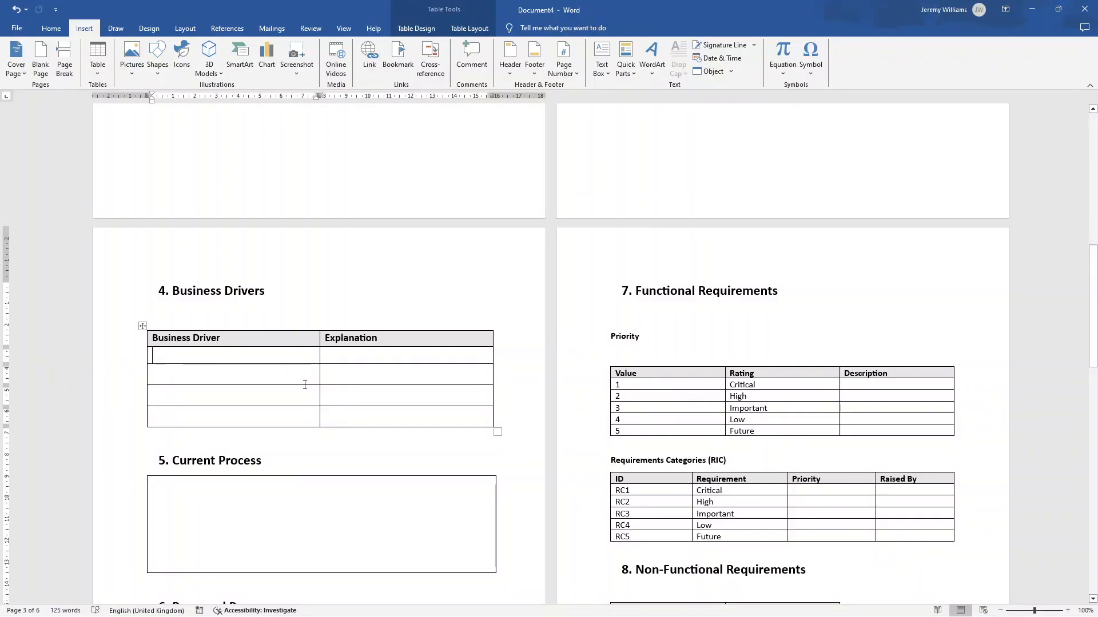
pyautogui.scroll(-3)
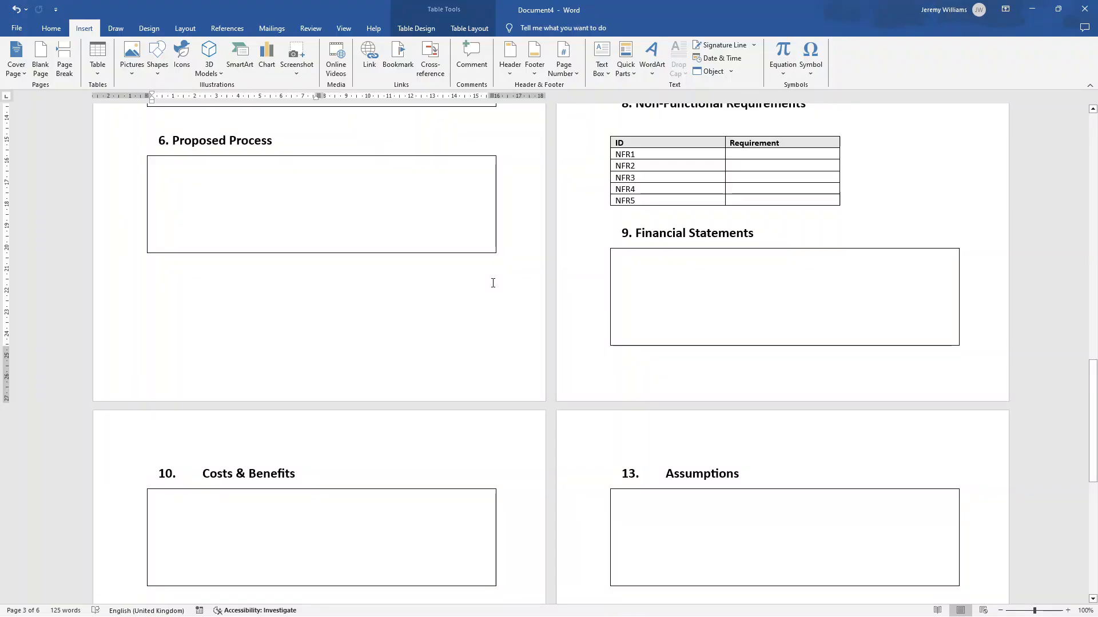